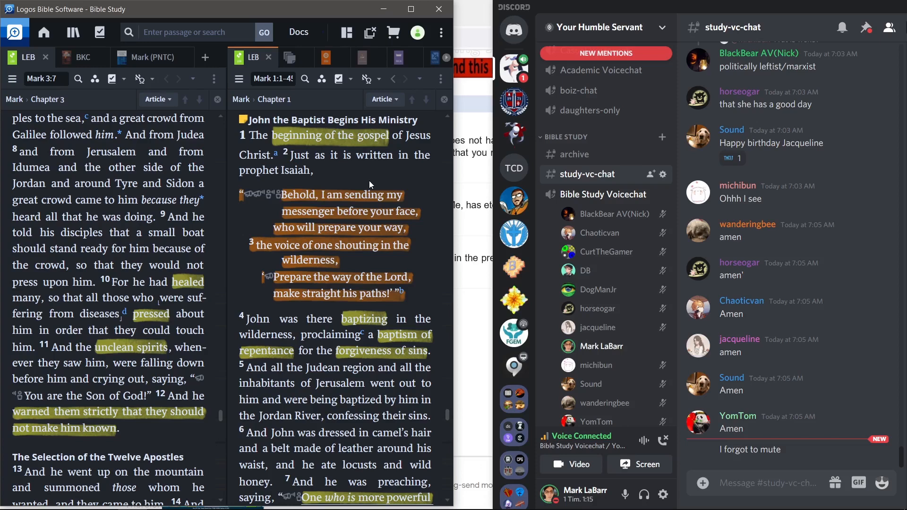
pyautogui.moveTo(399, 294)
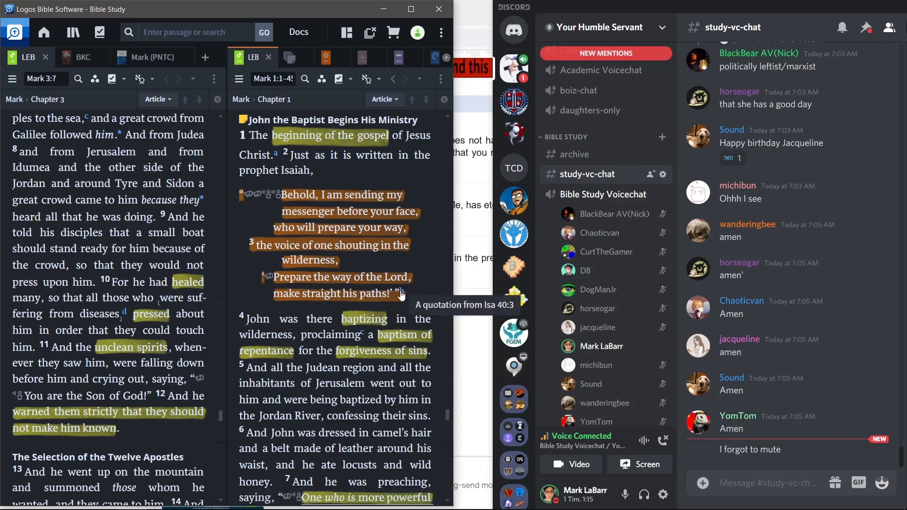
pyautogui.moveTo(414, 294)
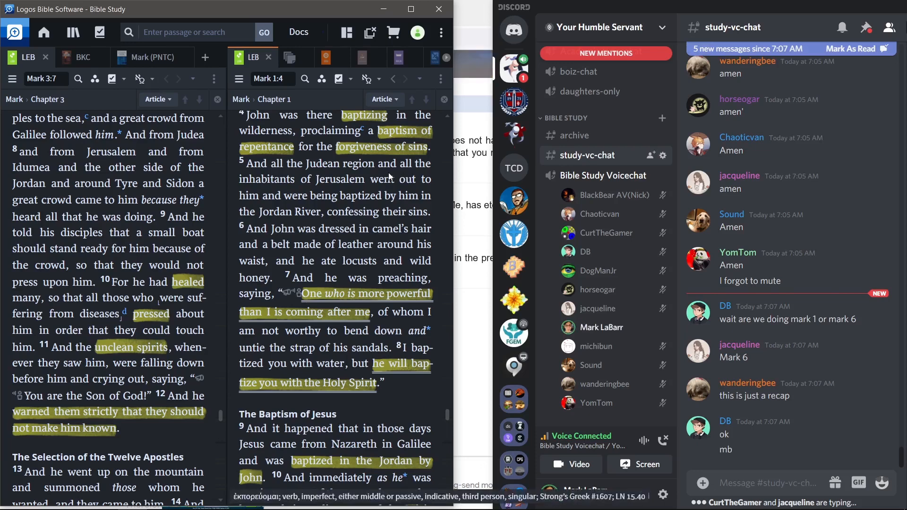
# - Scroll the LEB text from Mark 1:1 to about Mark 1:7
pyautogui.scroll(-3)
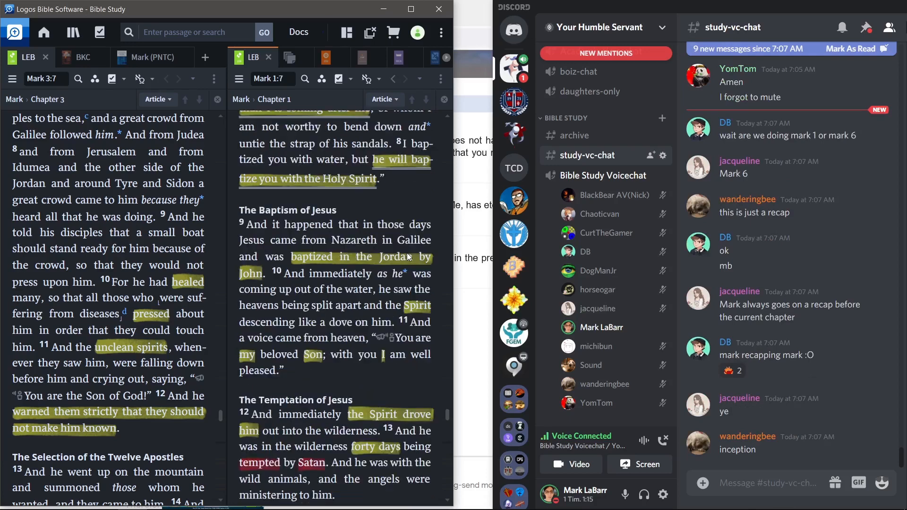
# - Scroll the LEB pane from Mark 1:8 down to Mark 2:1, A Paralytic Healed
pyautogui.scroll(-3)
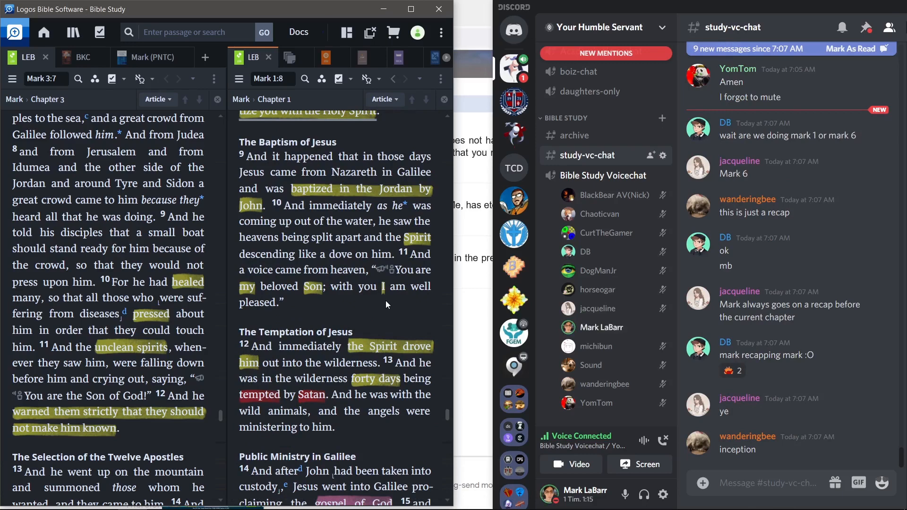
pyautogui.moveTo(376, 346)
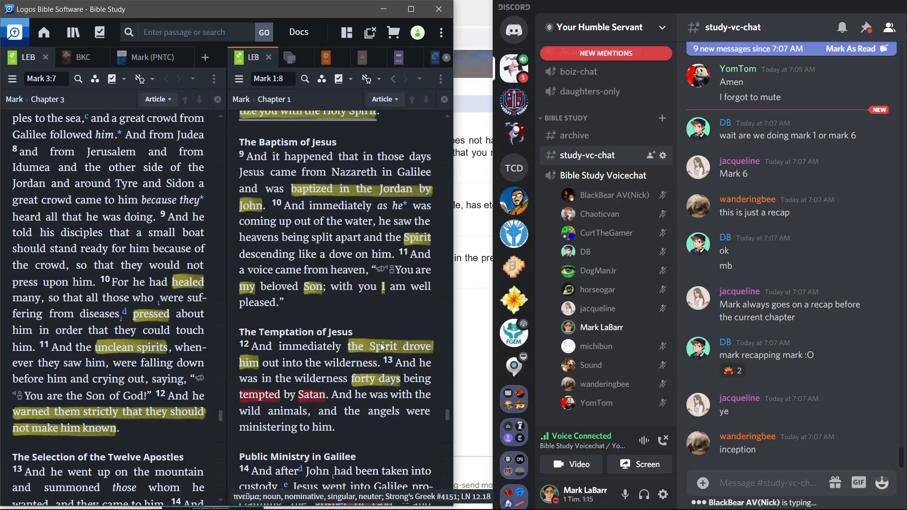
pyautogui.scroll(-3)
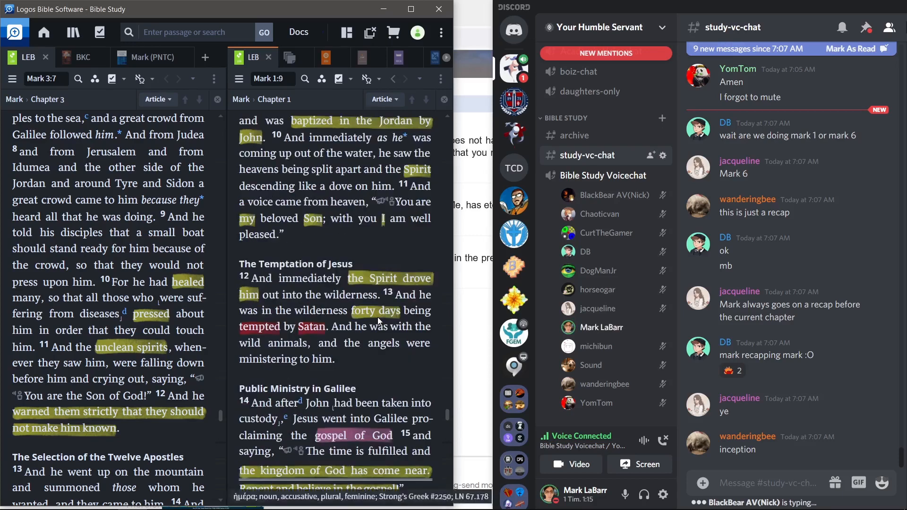
pyautogui.scroll(-3)
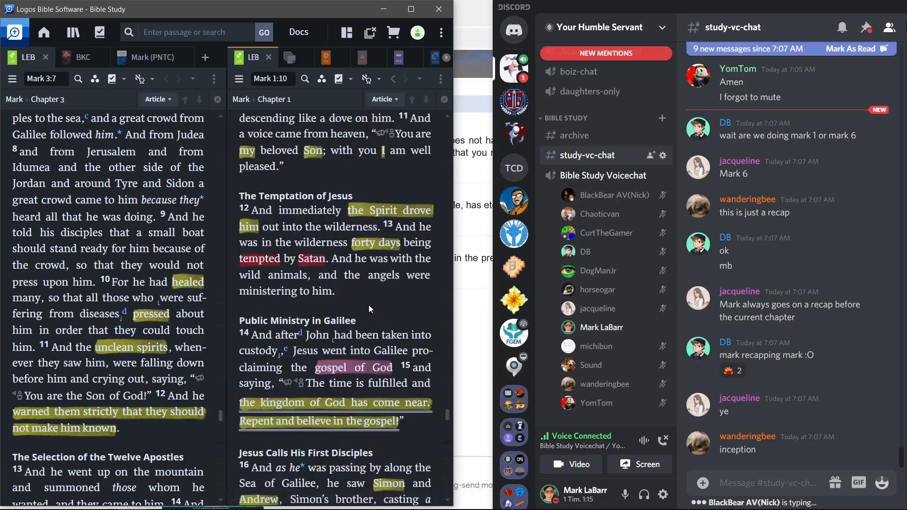
pyautogui.scroll(-3)
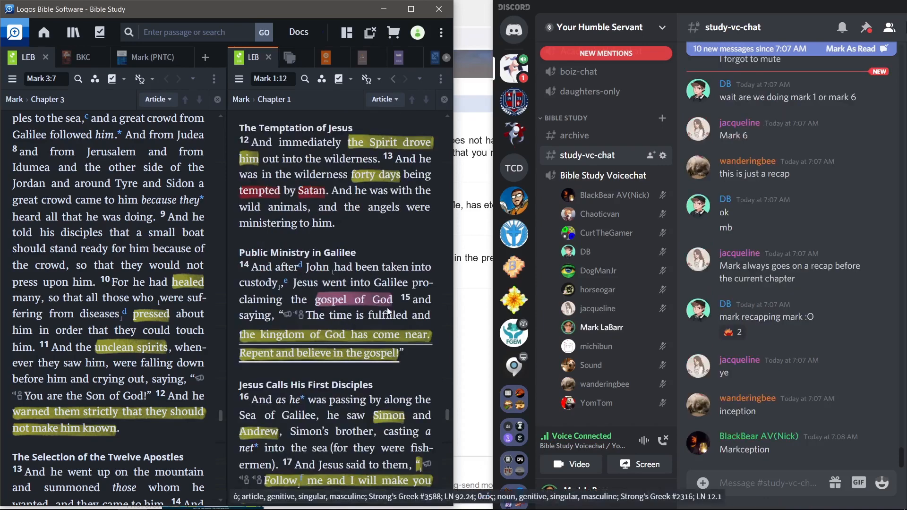
pyautogui.scroll(-3)
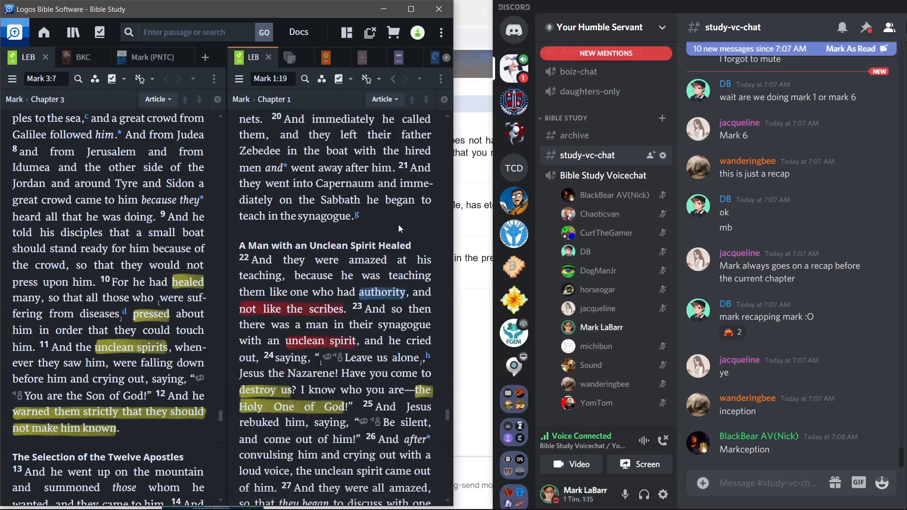
pyautogui.scroll(-3)
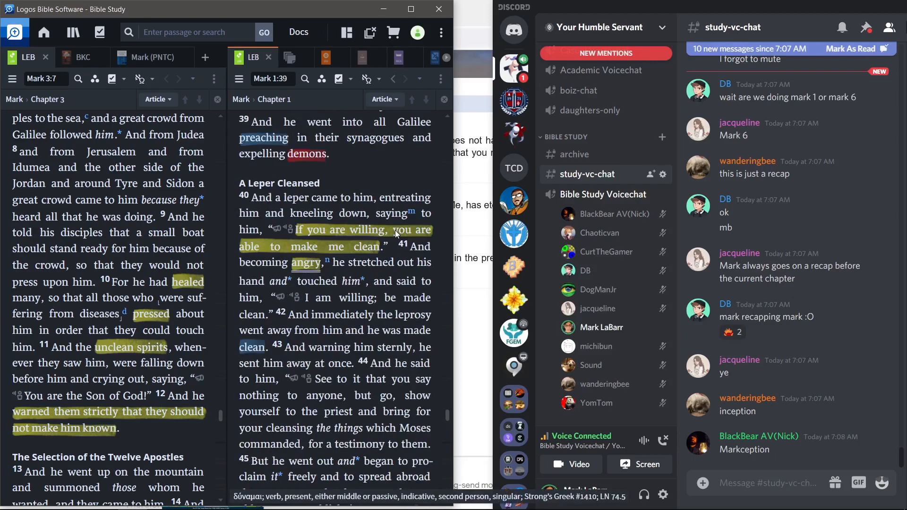
pyautogui.scroll(-3)
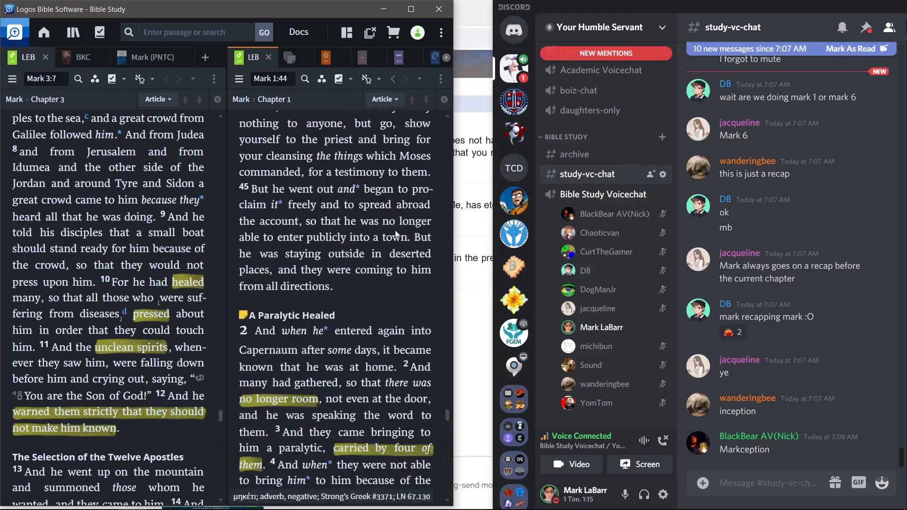
pyautogui.scroll(-3)
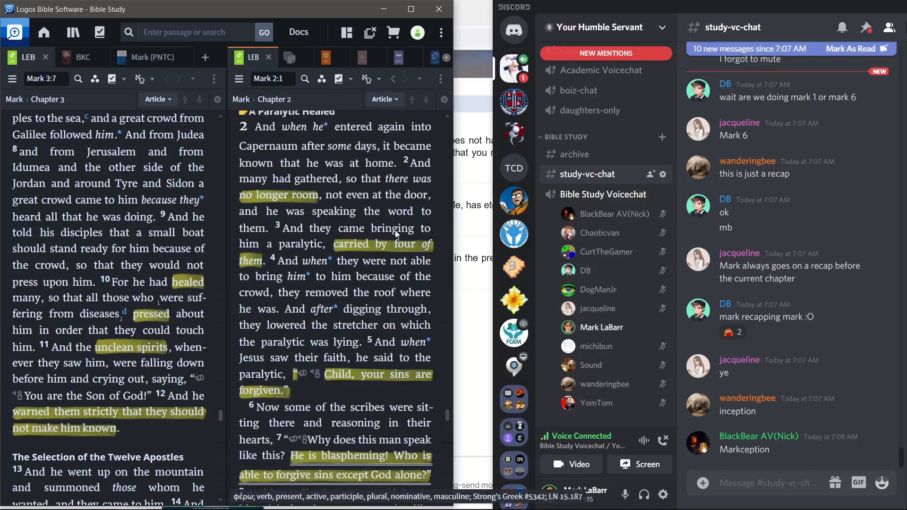
# - Scroll the LEB pane through Mark 2 until Mark 3:4 shows
pyautogui.scroll(-3)
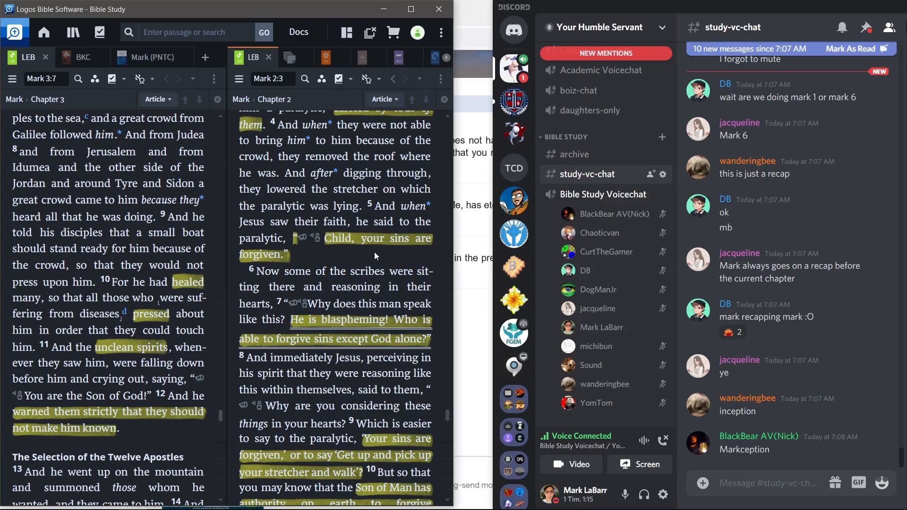
pyautogui.scroll(-3)
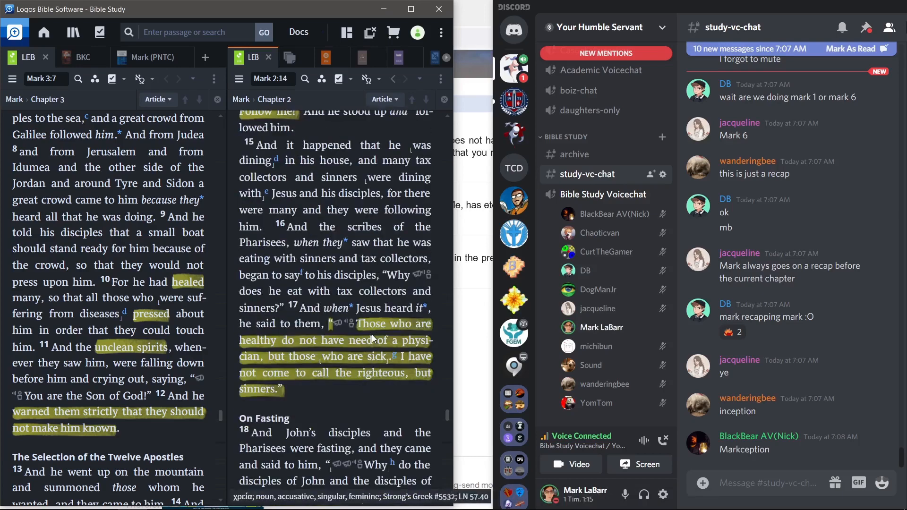
pyautogui.scroll(-3)
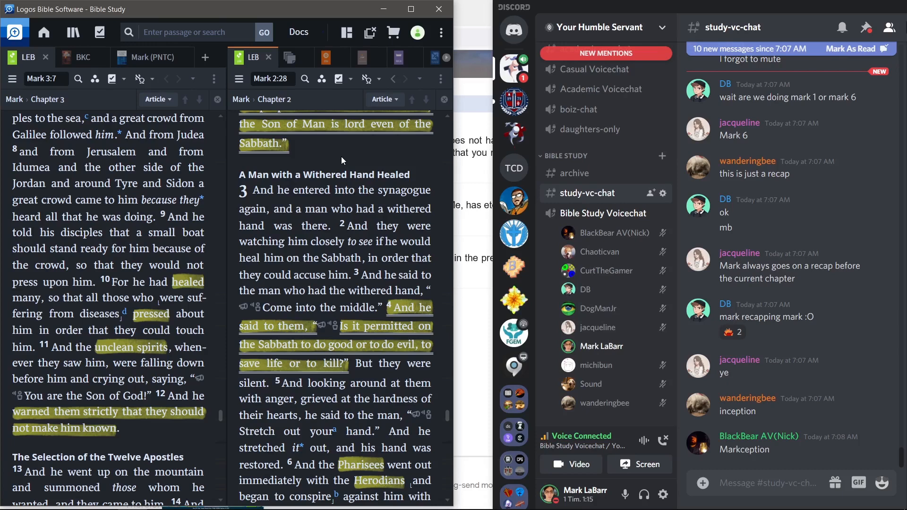
pyautogui.moveTo(375, 163)
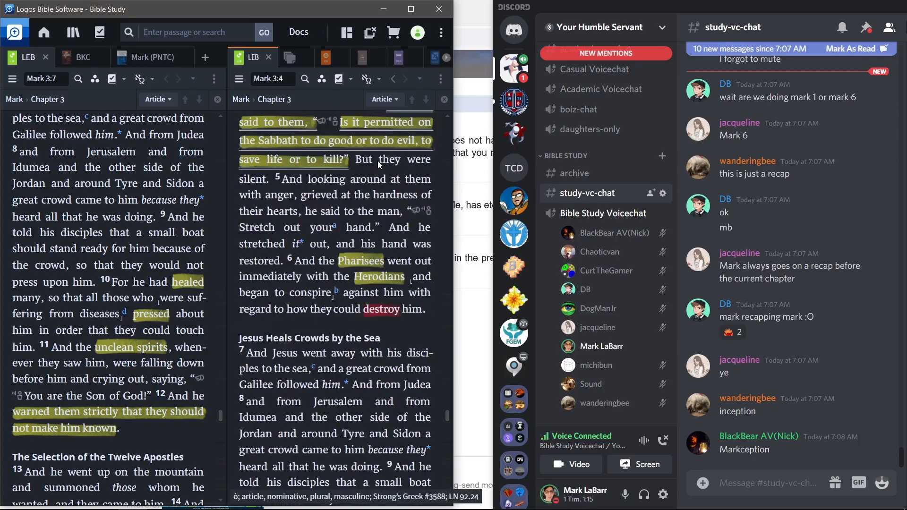
# - Scroll the LEB pane from Mark 3:4 down to Mark 3:19
pyautogui.scroll(-3)
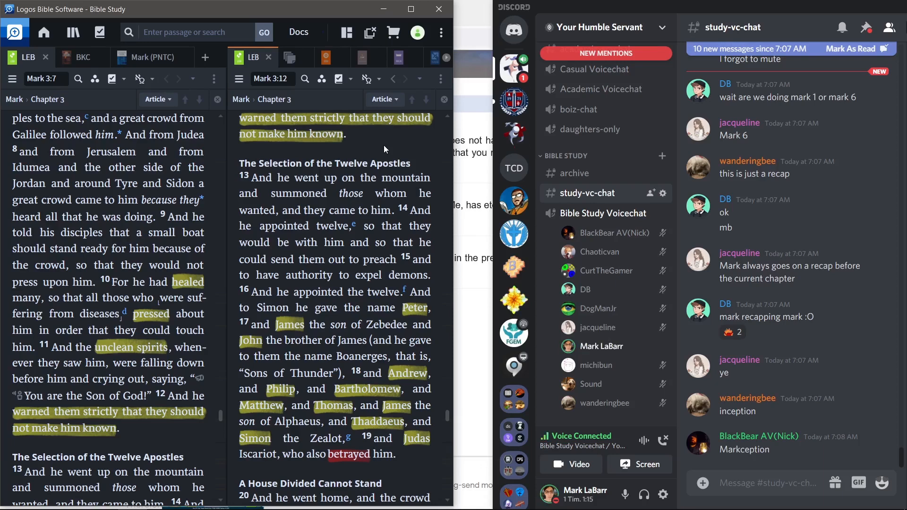
pyautogui.scroll(-3)
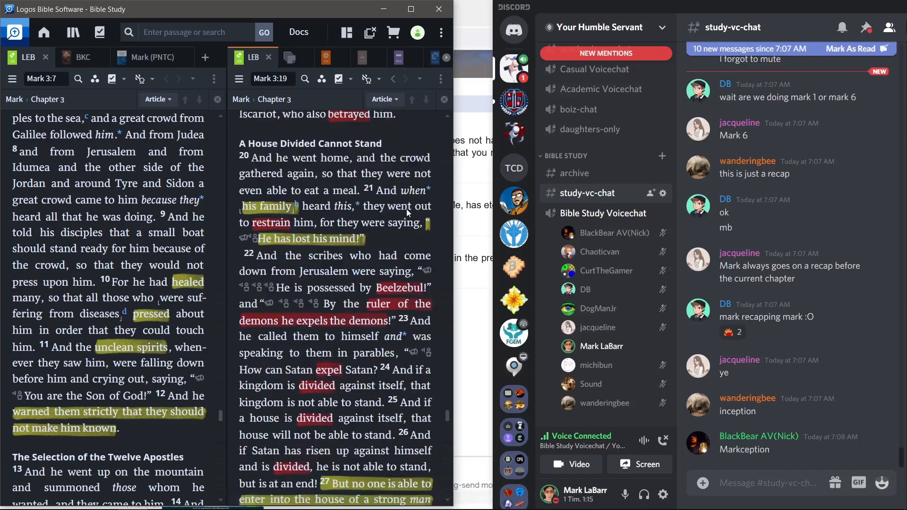
pyautogui.scroll(-3)
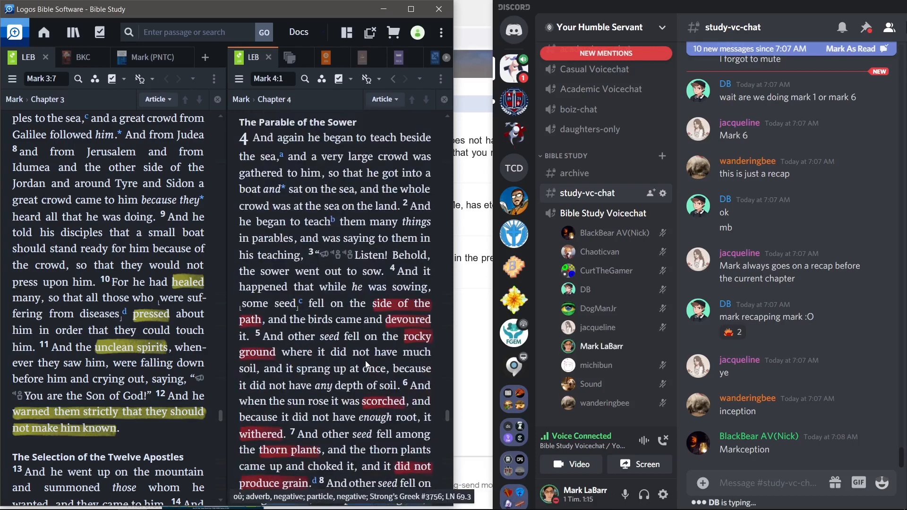
pyautogui.moveTo(344, 335)
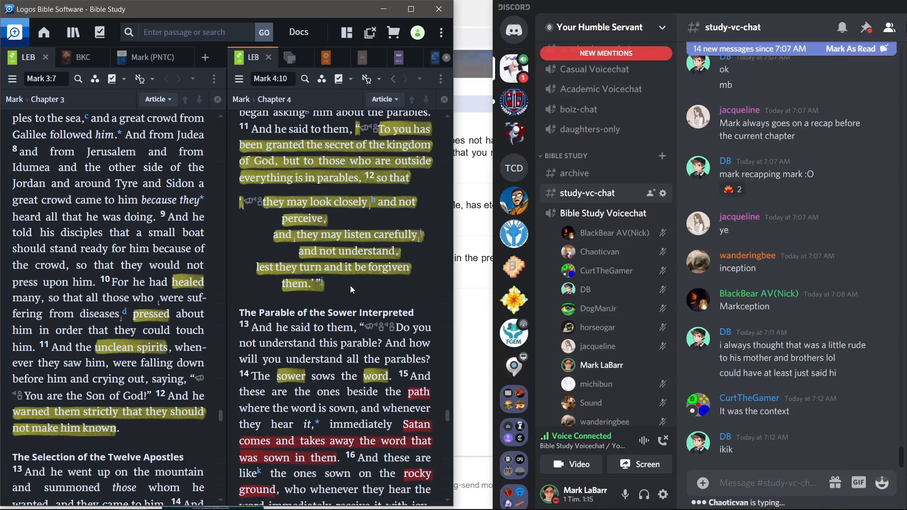
pyautogui.moveTo(369, 289)
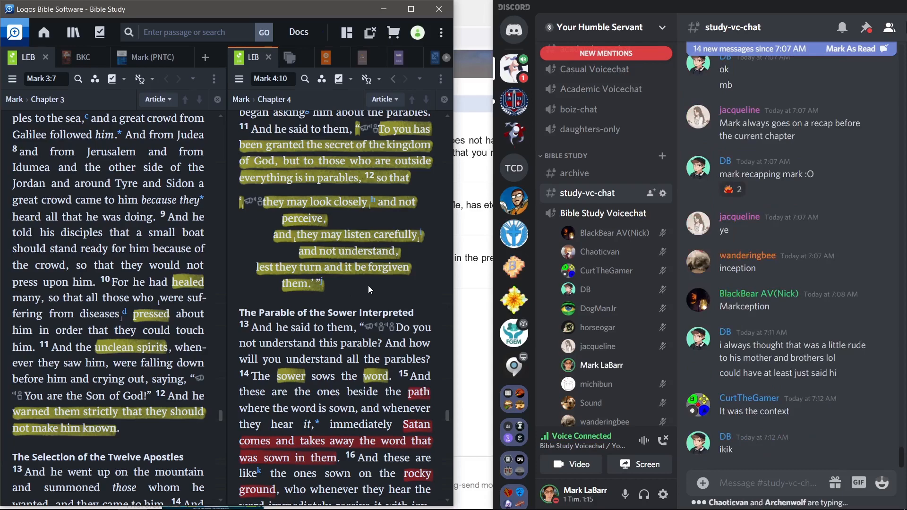
# - Scroll the LEB pane from Mark 4:26 past the Calming of a Storm heading
pyautogui.scroll(-3)
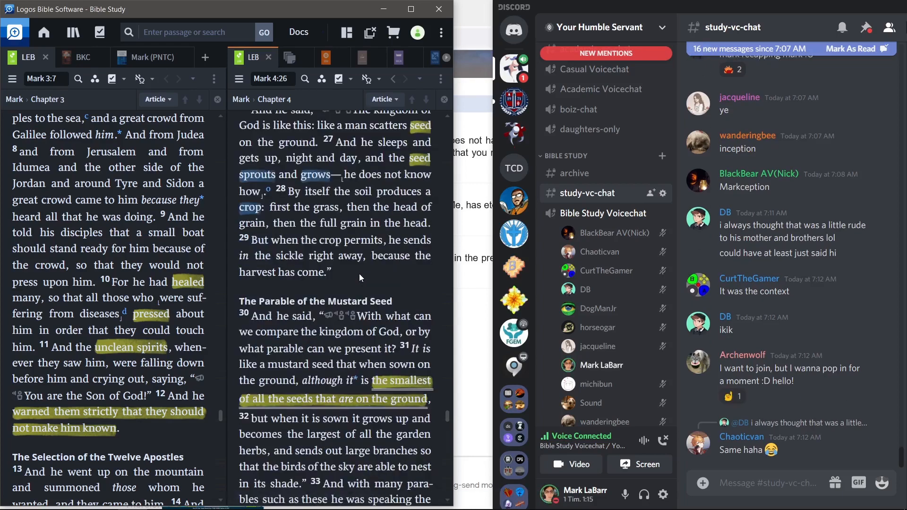
pyautogui.scroll(-3)
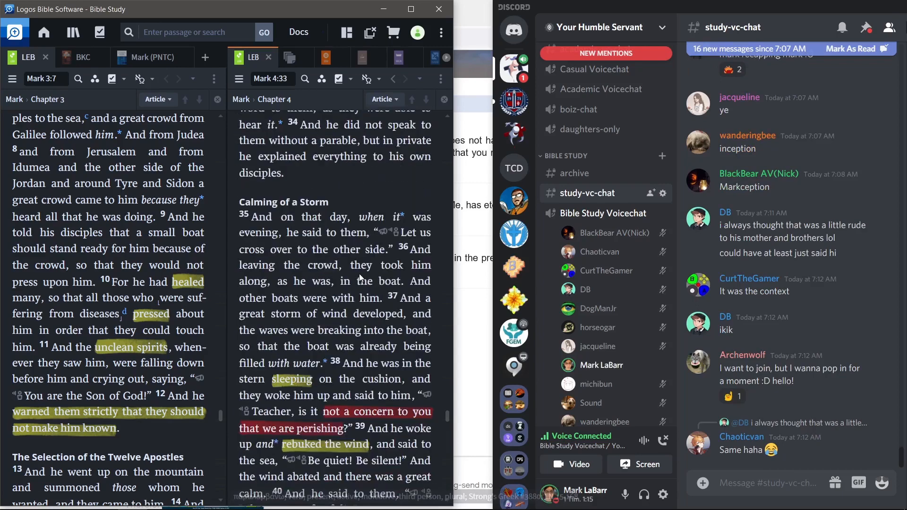
pyautogui.scroll(-3)
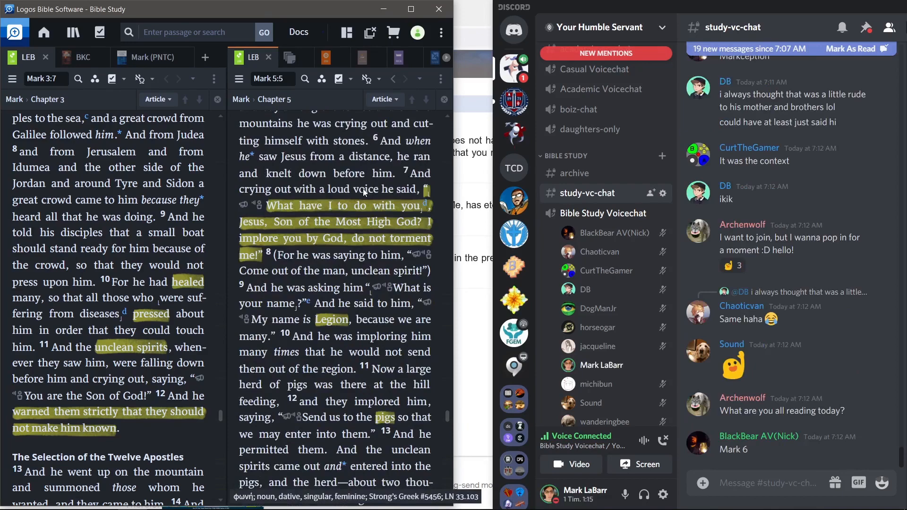
# - Scroll the LEB pane through Mark 5 to Mark 6:1, Rejected at Nazareth
pyautogui.scroll(-3)
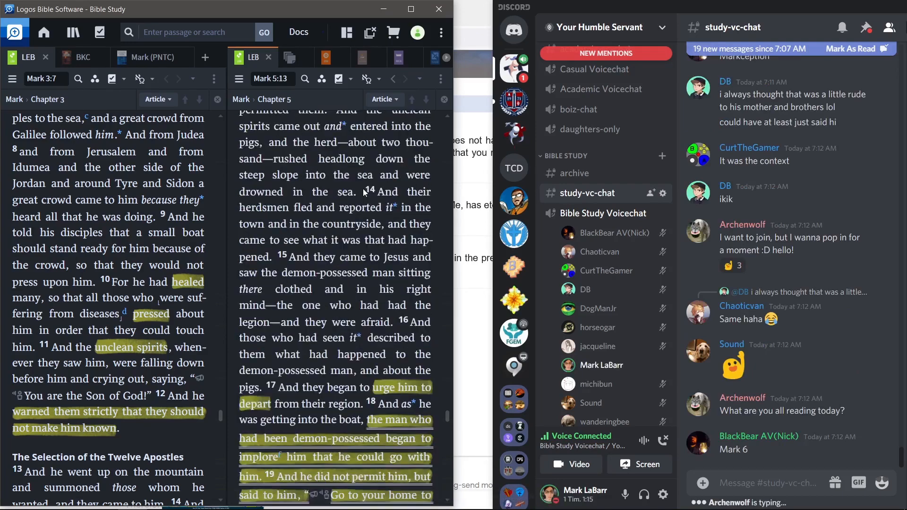
pyautogui.scroll(-3)
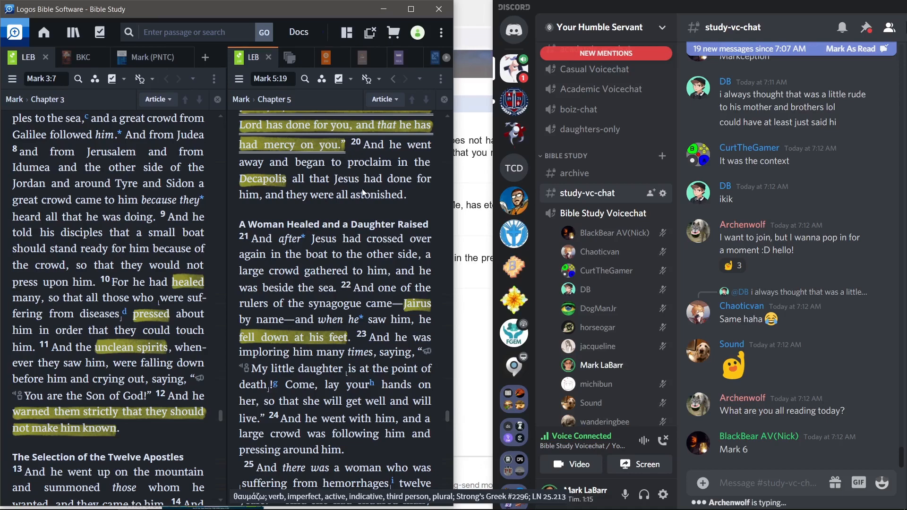
pyautogui.scroll(-3)
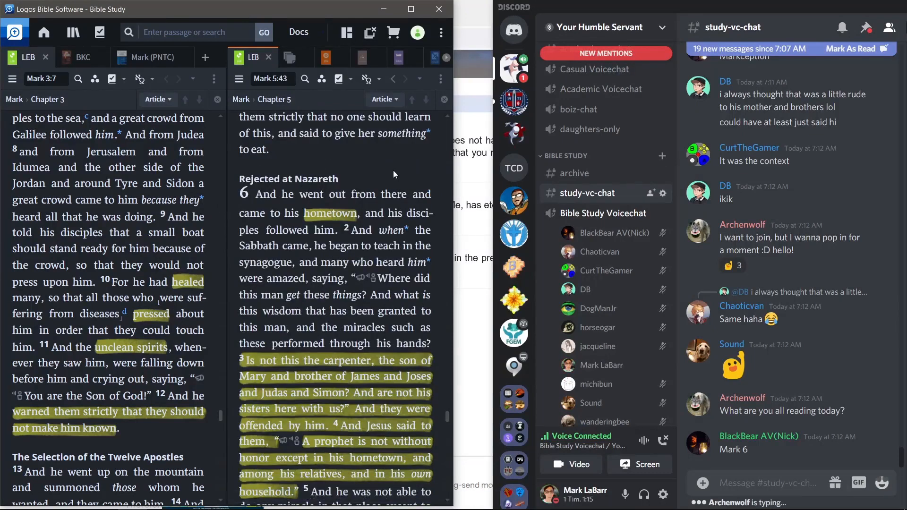
# - Scroll the LEB pane down to Mark 6:8, then back up to Mark 6:2
pyautogui.scroll(-3)
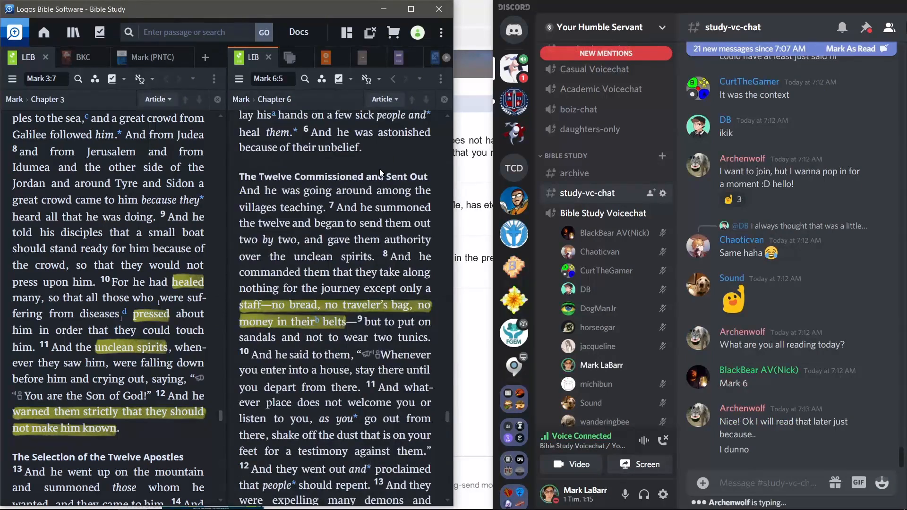
pyautogui.scroll(-3)
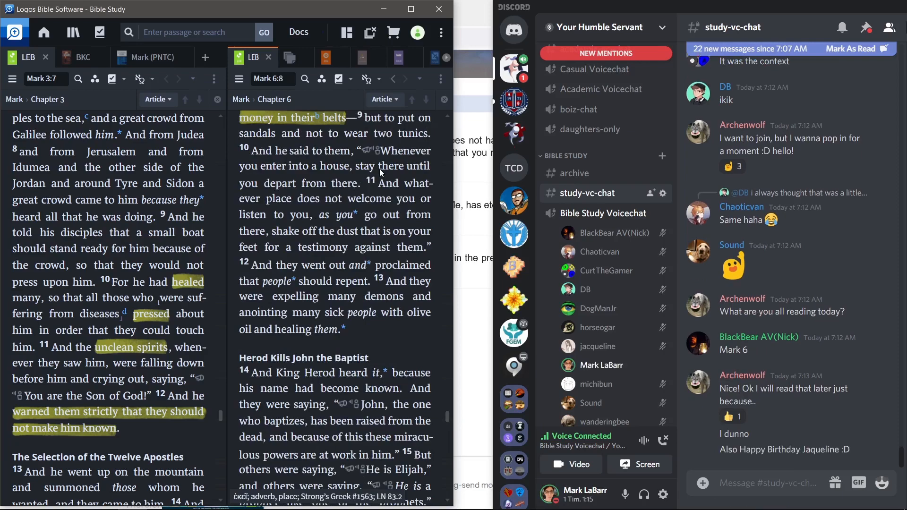
pyautogui.scroll(3)
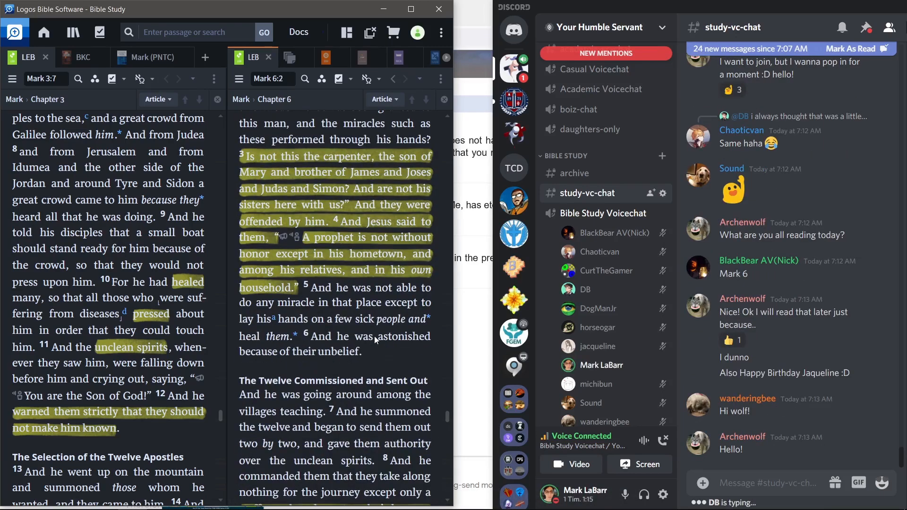
pyautogui.moveTo(381, 354)
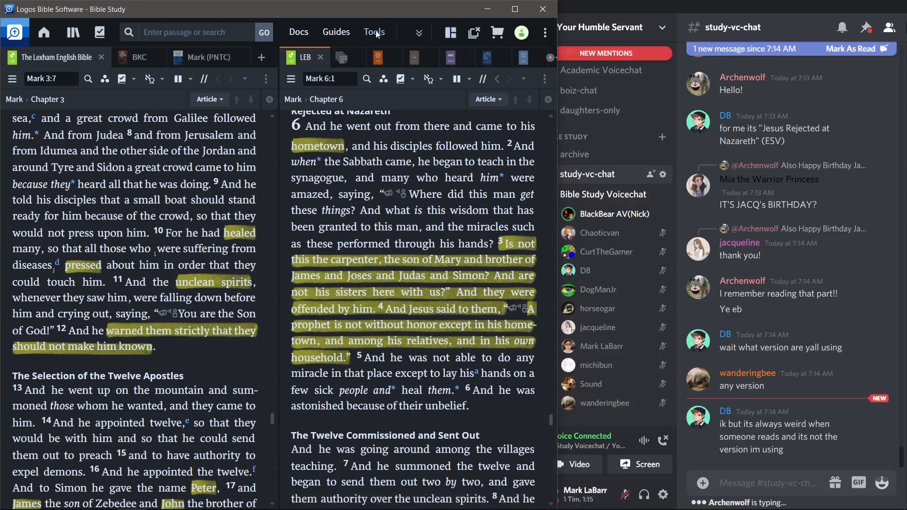
# - Open Tools > Notes to show the Notes tab in the left pane
pyautogui.click(374, 31)
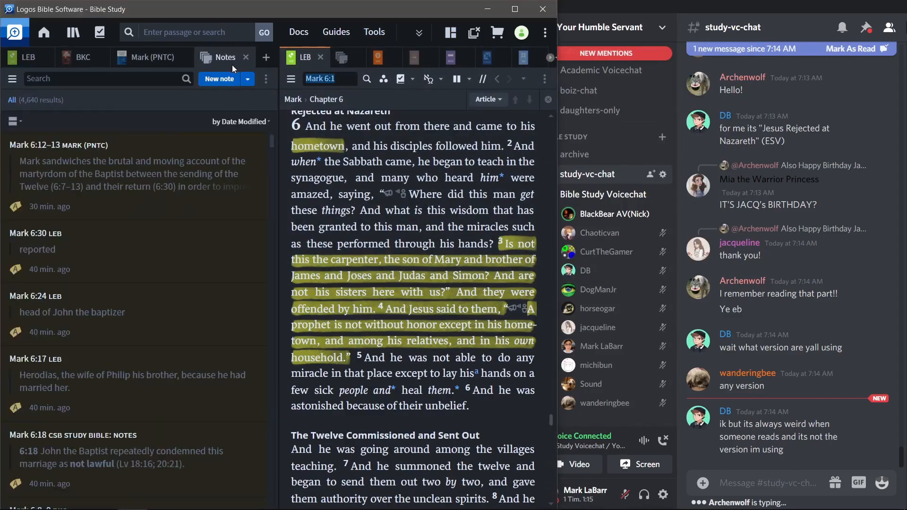
pyautogui.moveTo(183, 209)
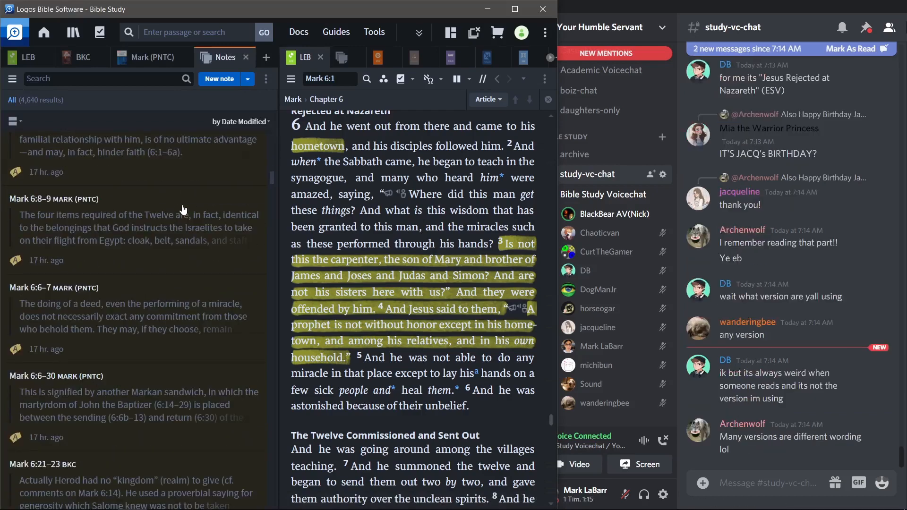
# - Scroll the Notes list to the Mark 6:1 'hometown' note and Mark PNTC notes
pyautogui.scroll(-3)
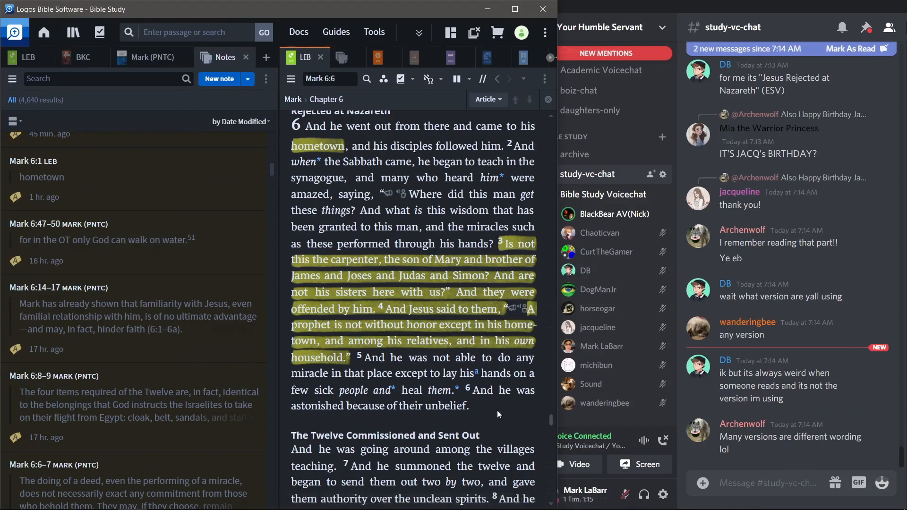
pyautogui.moveTo(503, 415)
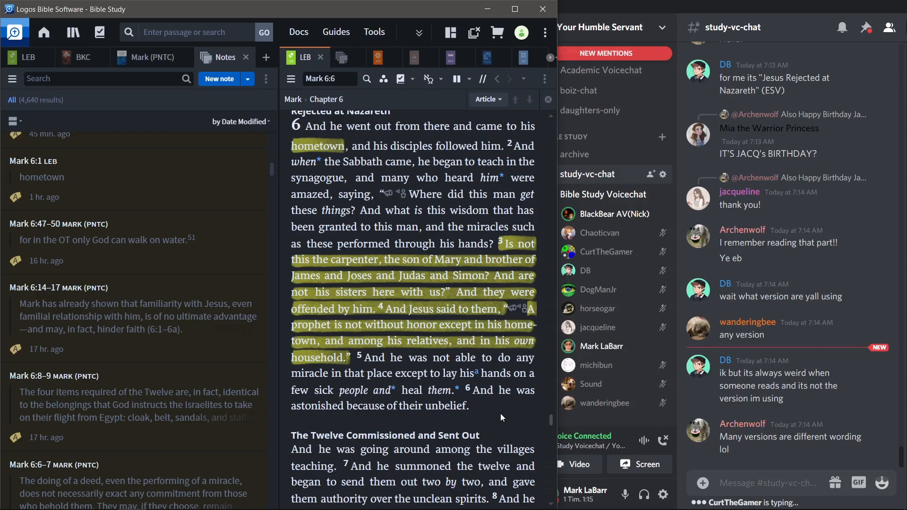
pyautogui.moveTo(527, 387)
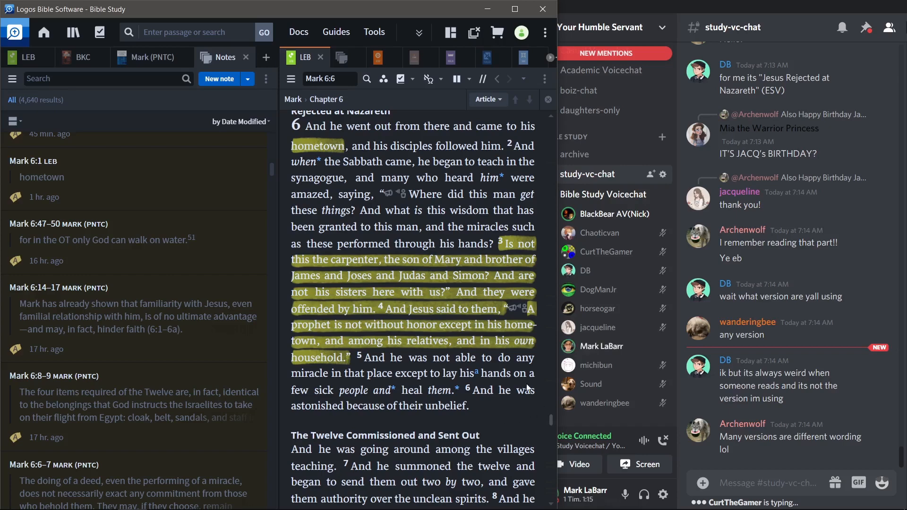
pyautogui.moveTo(512, 420)
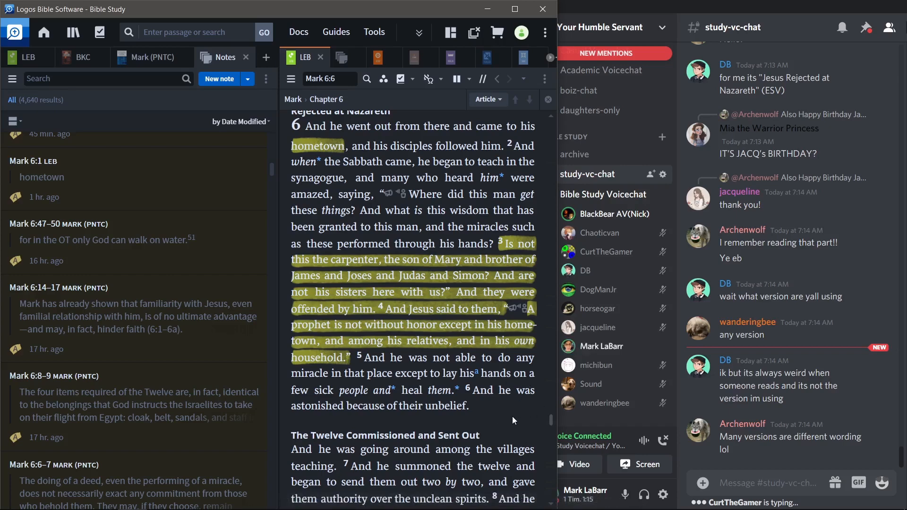
pyautogui.moveTo(492, 418)
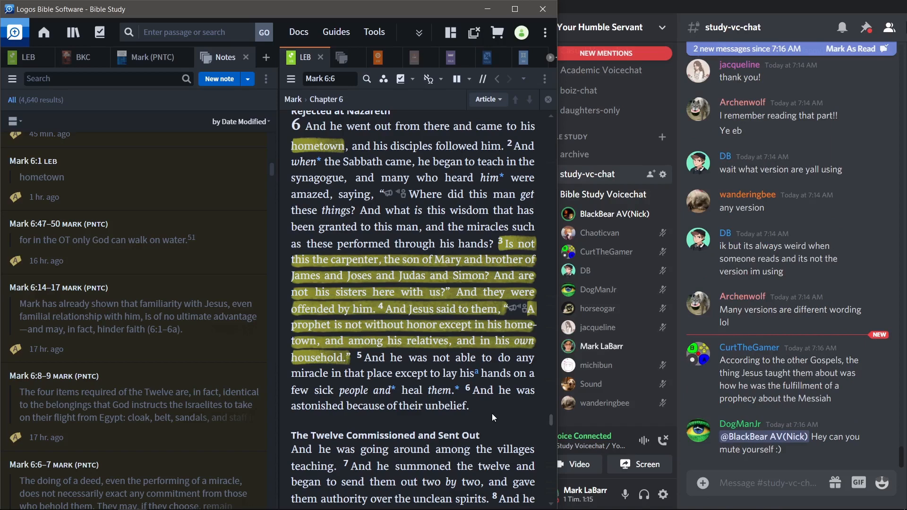
pyautogui.moveTo(500, 412)
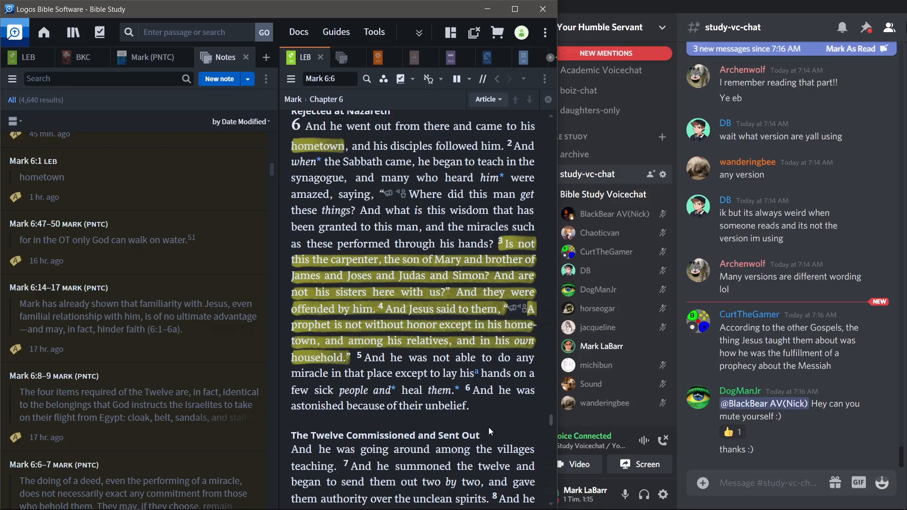
pyautogui.moveTo(499, 421)
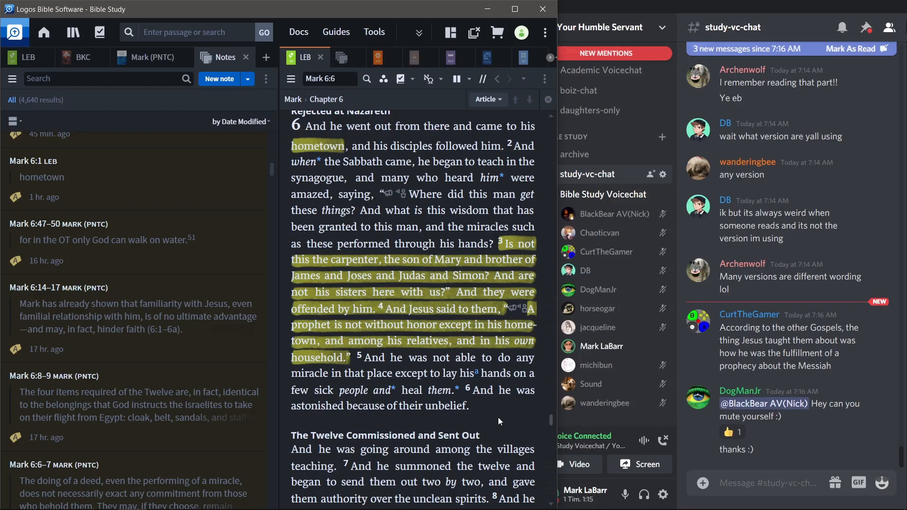
# - Scroll the LEB pane to Mark 6:5–13, The Twelve Commissioned and Sent Out
pyautogui.scroll(-3)
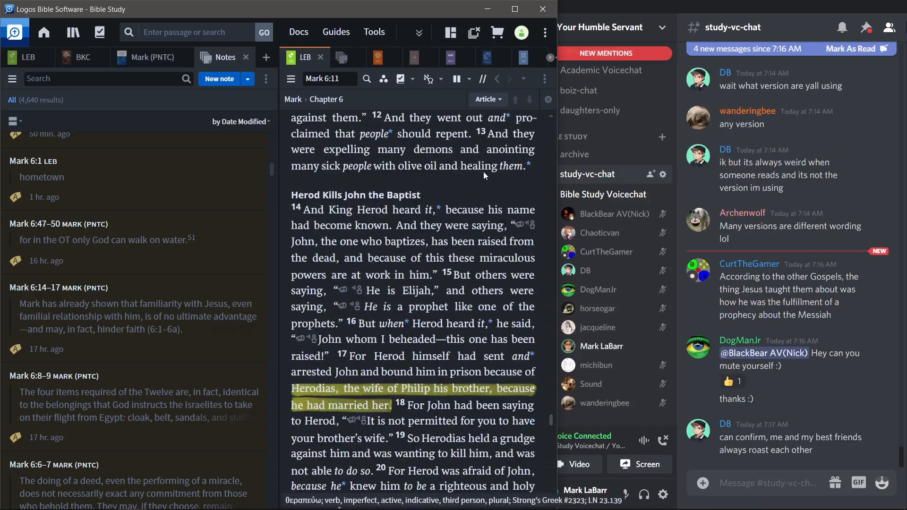
pyautogui.scroll(-3)
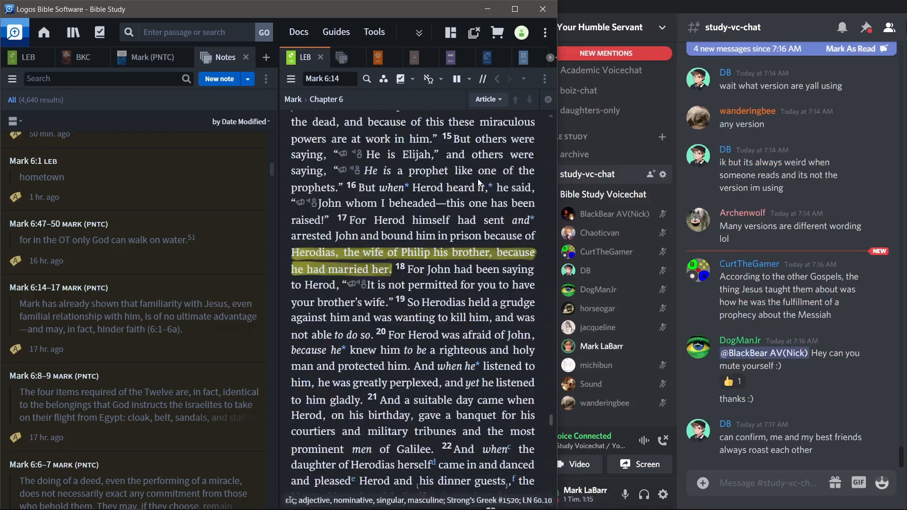
pyautogui.scroll(-3)
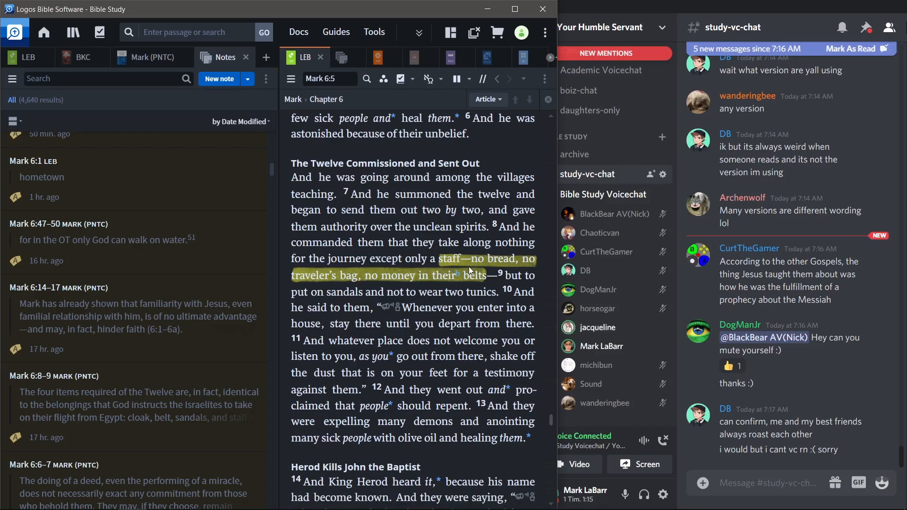
pyautogui.moveTo(624, 495)
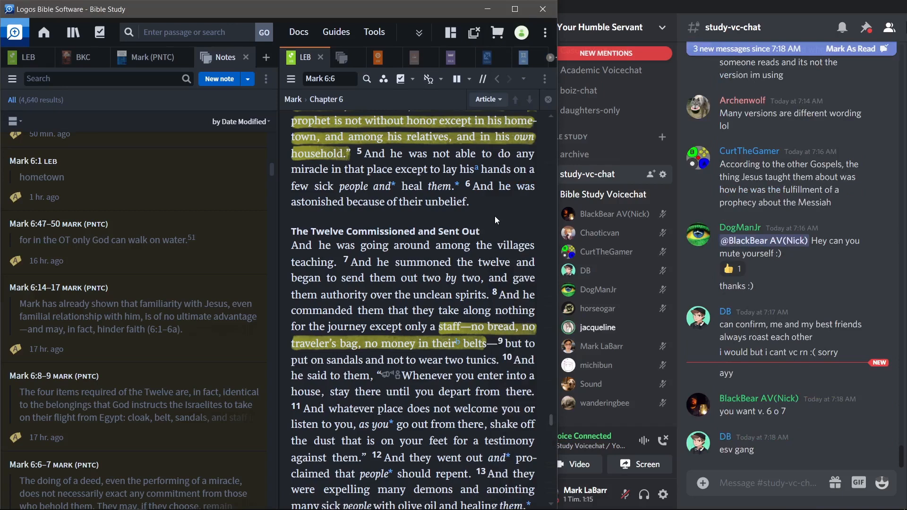
pyautogui.scroll(-3)
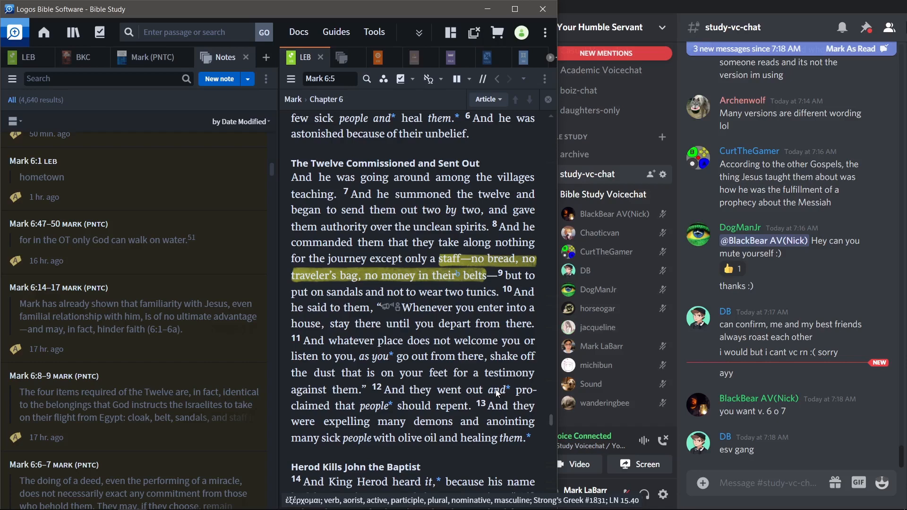
pyautogui.moveTo(598, 327)
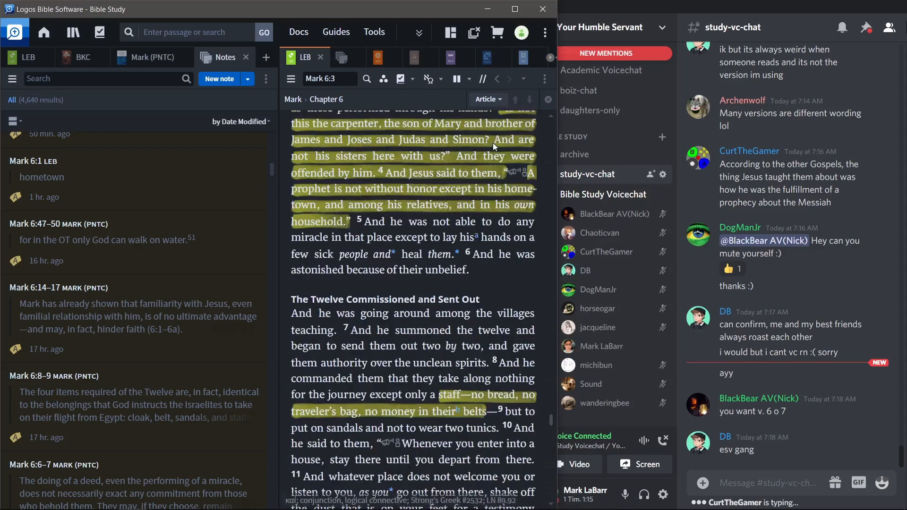
# - Scroll the LEB text of Mark 6 down to the 'Herod Kills John the Baptist' section
pyautogui.scroll(-3)
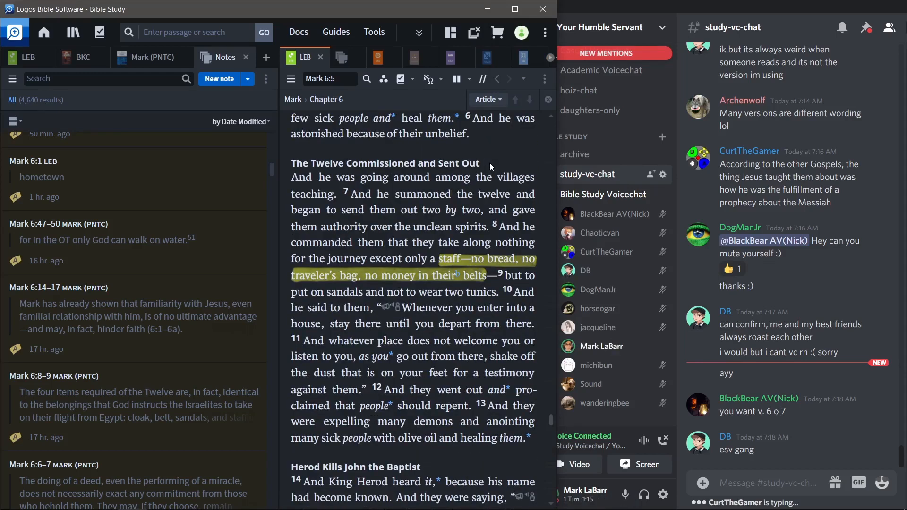
pyautogui.scroll(-3)
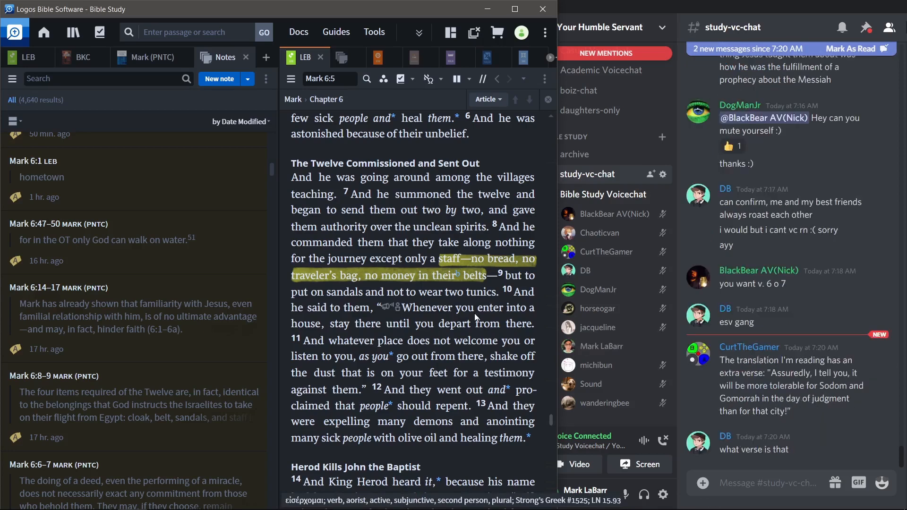
pyautogui.scroll(-3)
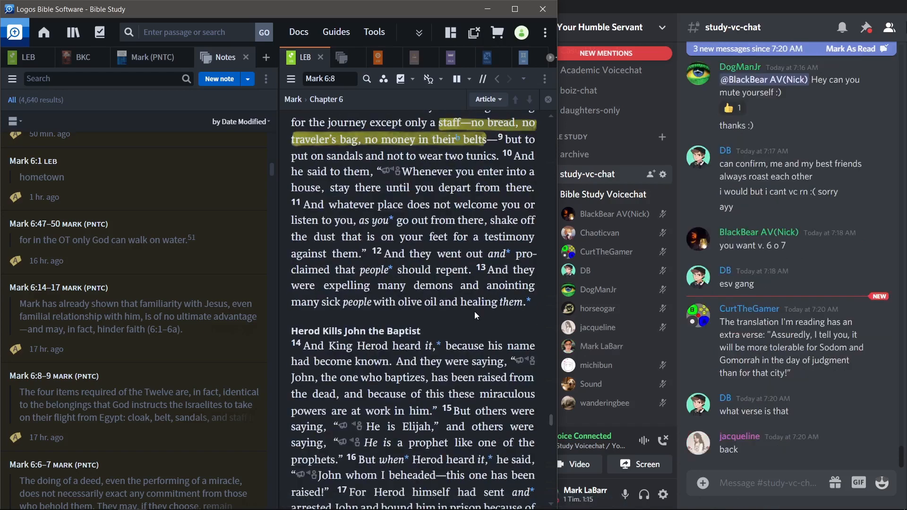
pyautogui.moveTo(625, 491)
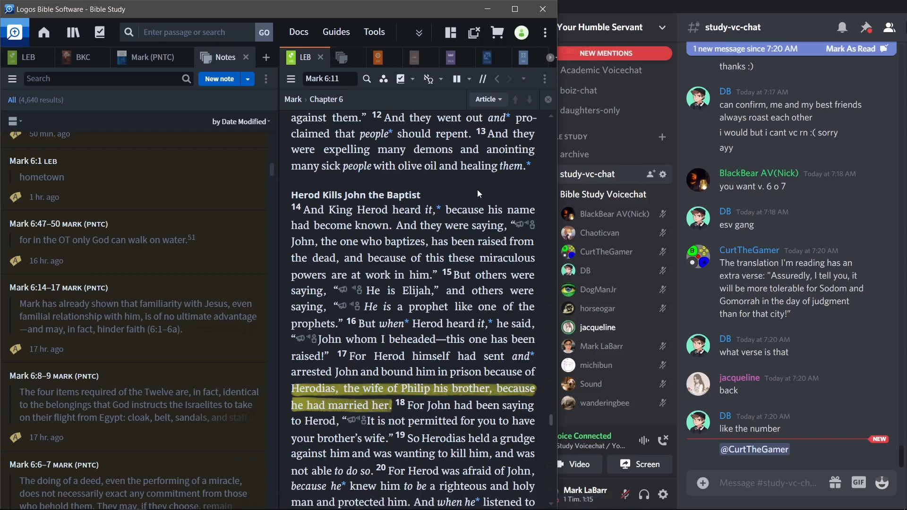
# - Scroll the LEB pane through Mark 6:19–27, where Herodias's daughter asks for John's head
pyautogui.scroll(-3)
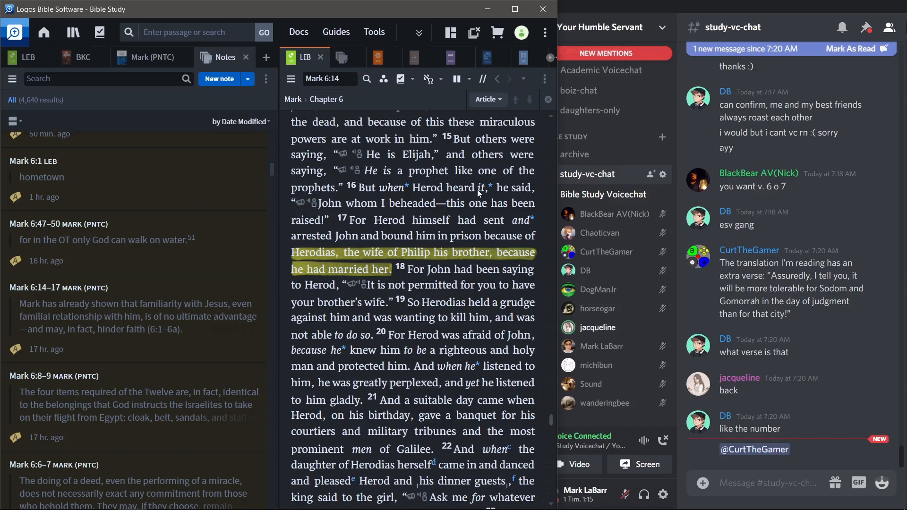
pyautogui.scroll(-3)
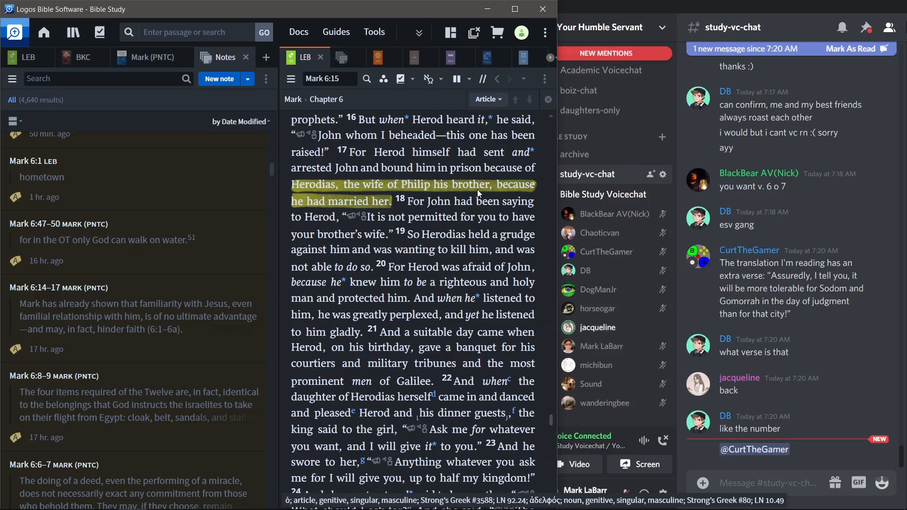
pyautogui.scroll(-3)
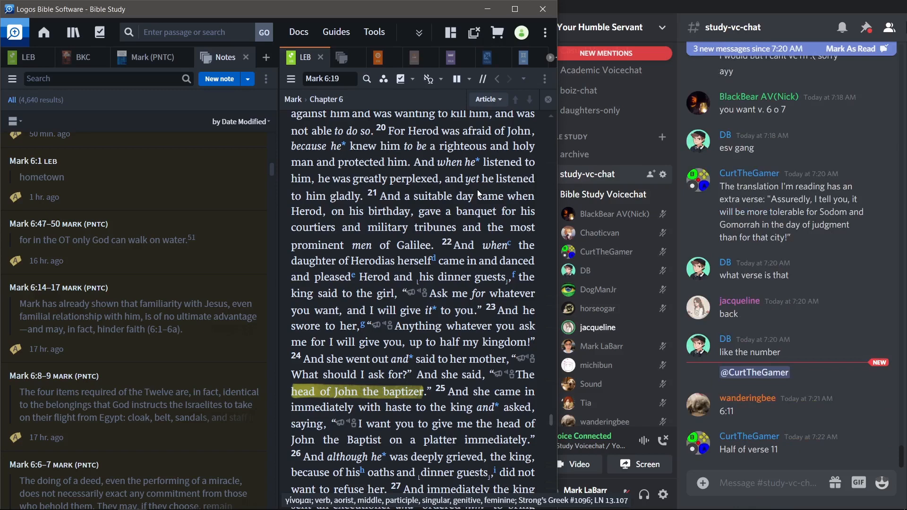
pyautogui.moveTo(421, 214)
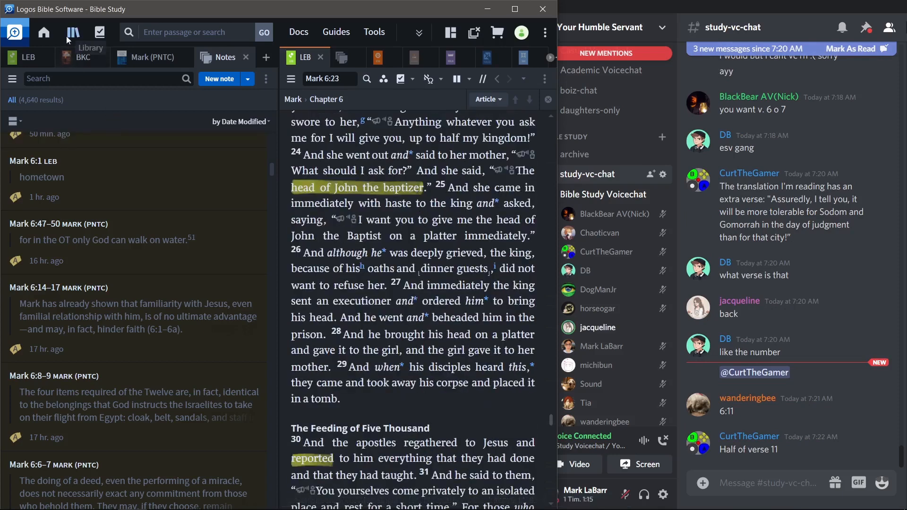
# - Search the Library for 'textual' to open Metzger's Textual Commentary on Mark 6:23
pyautogui.click(73, 31)
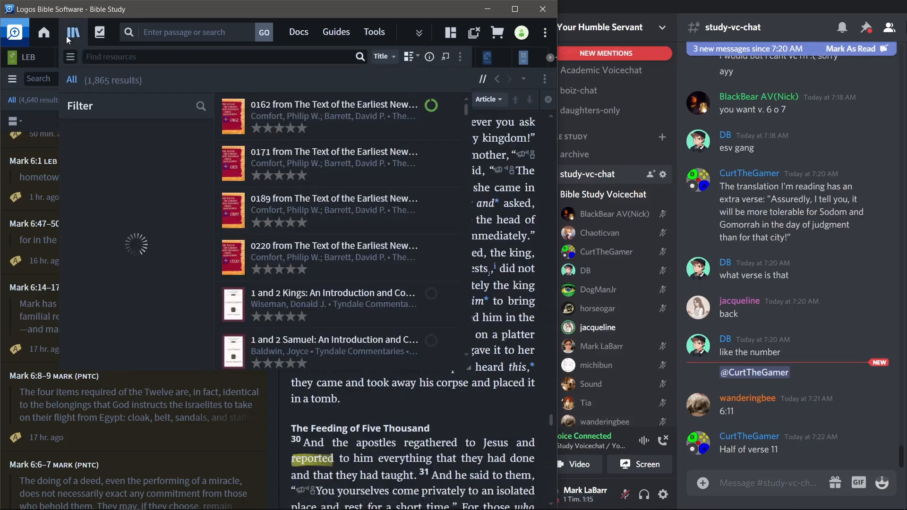
pyautogui.write('textual')
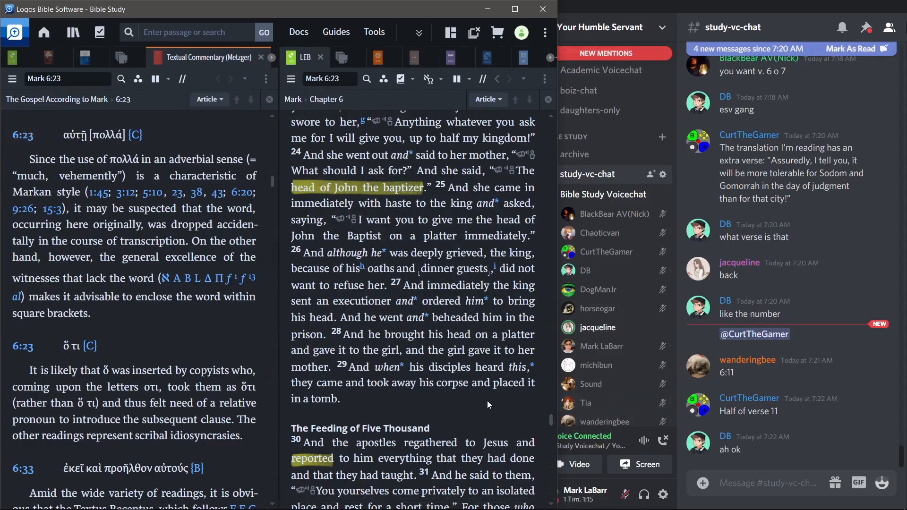
pyautogui.moveTo(181, 264)
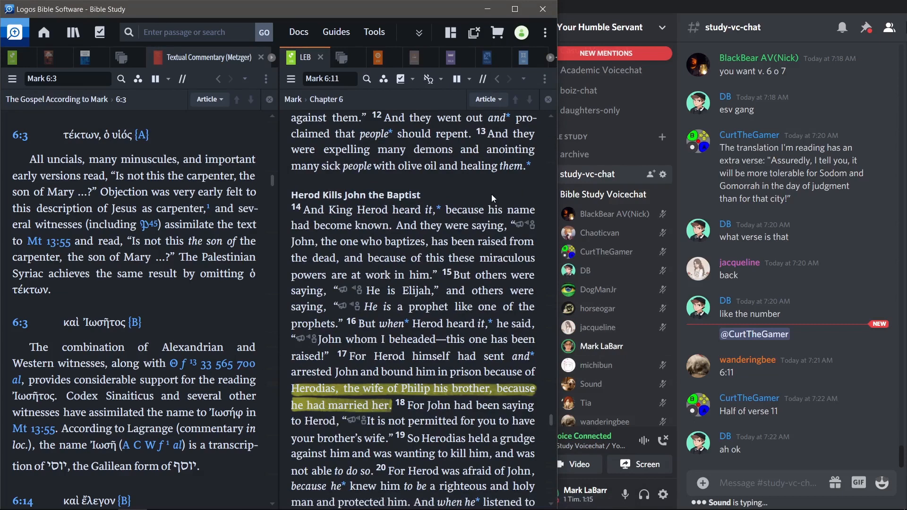
pyautogui.moveTo(484, 194)
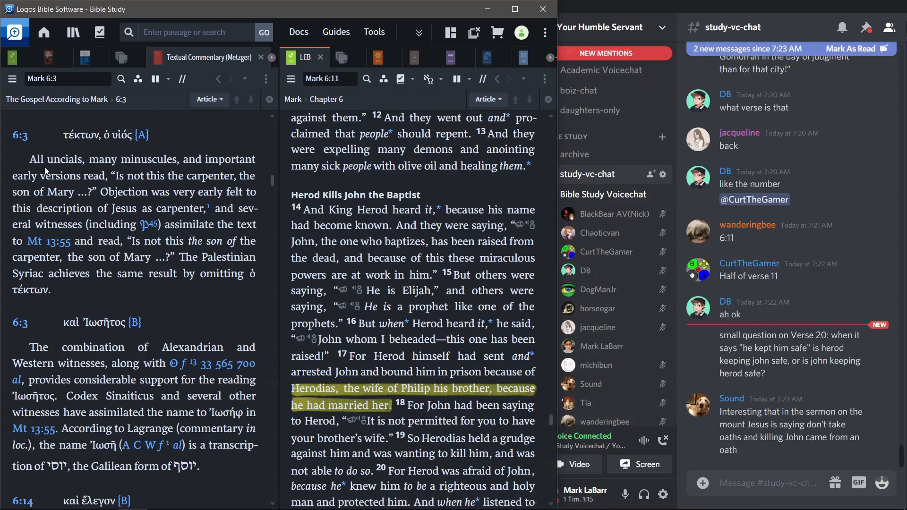
# - Scroll Metzger's commentary to the Mark 6:14 ἔλεγον note and the start of 6:20
pyautogui.scroll(-3)
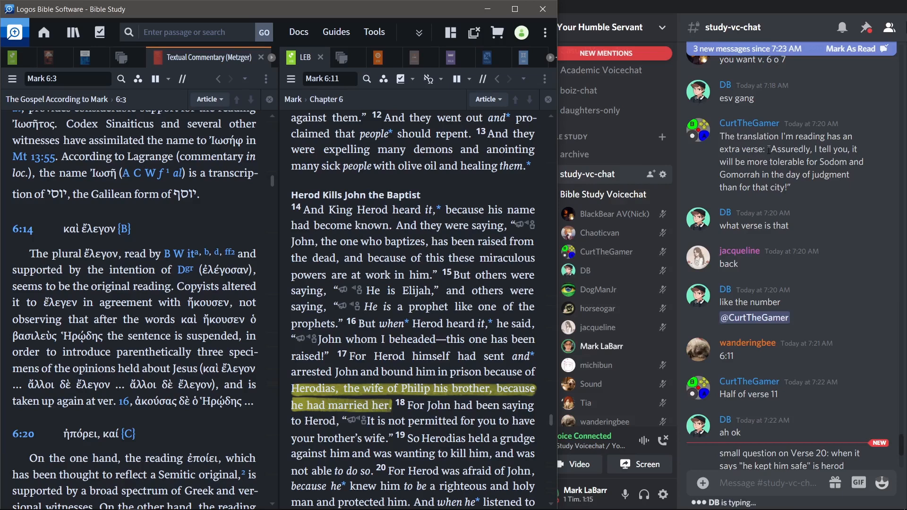
pyautogui.moveTo(821, 186)
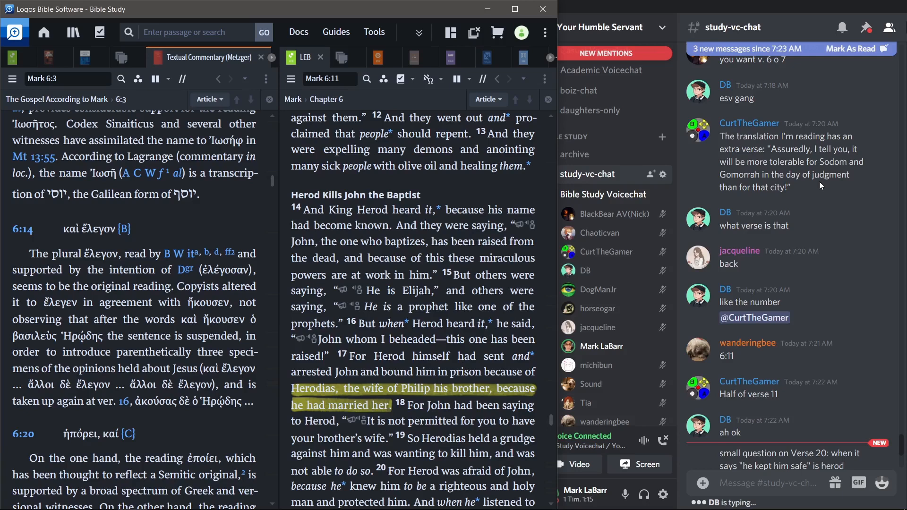
pyautogui.moveTo(812, 173)
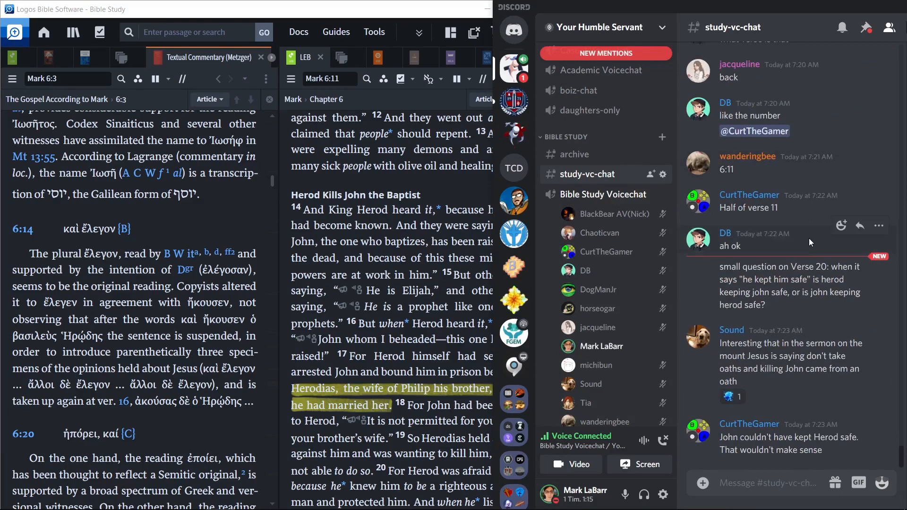
pyautogui.moveTo(798, 240)
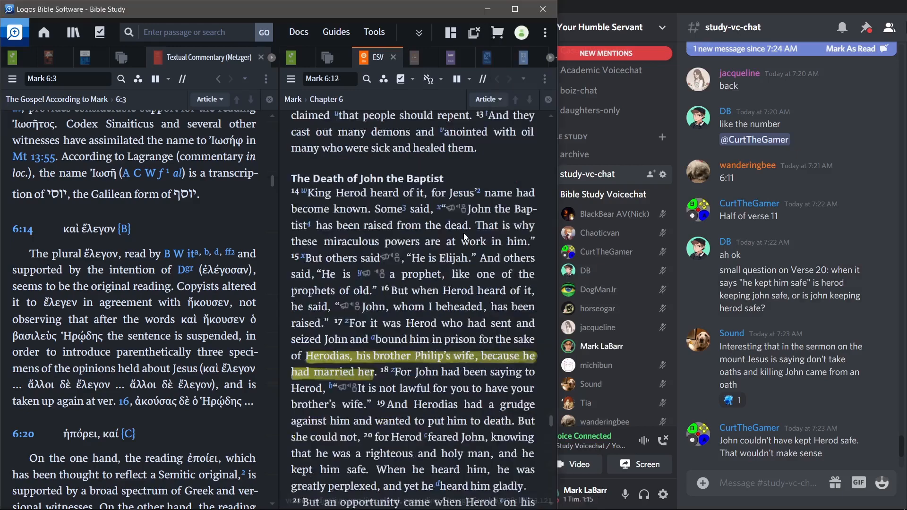
# - Scroll the ESV pane to Mark 6:15–23, Herod's banquet and oath
pyautogui.scroll(-3)
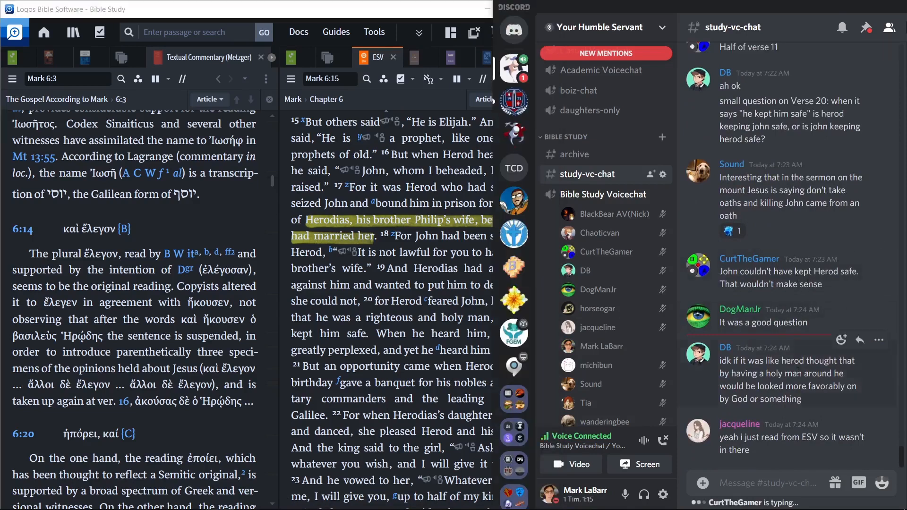
pyautogui.scroll(-3)
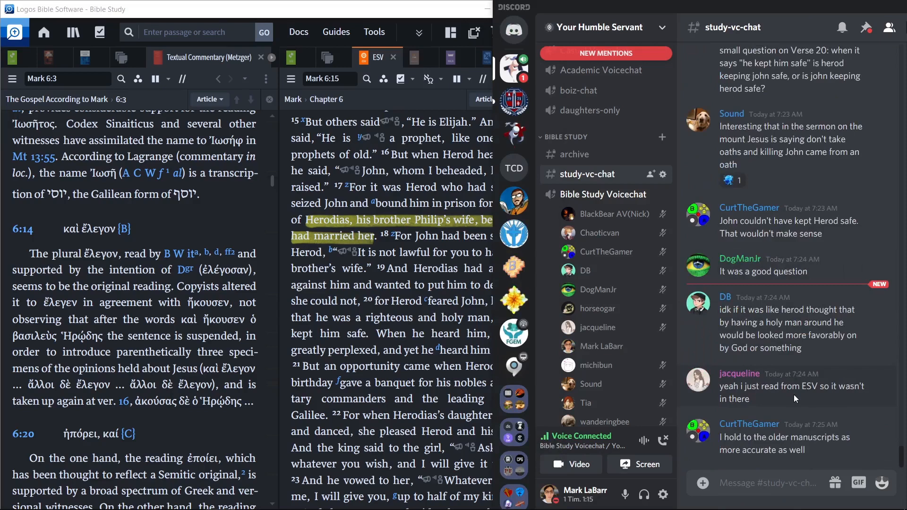
pyautogui.moveTo(794, 398)
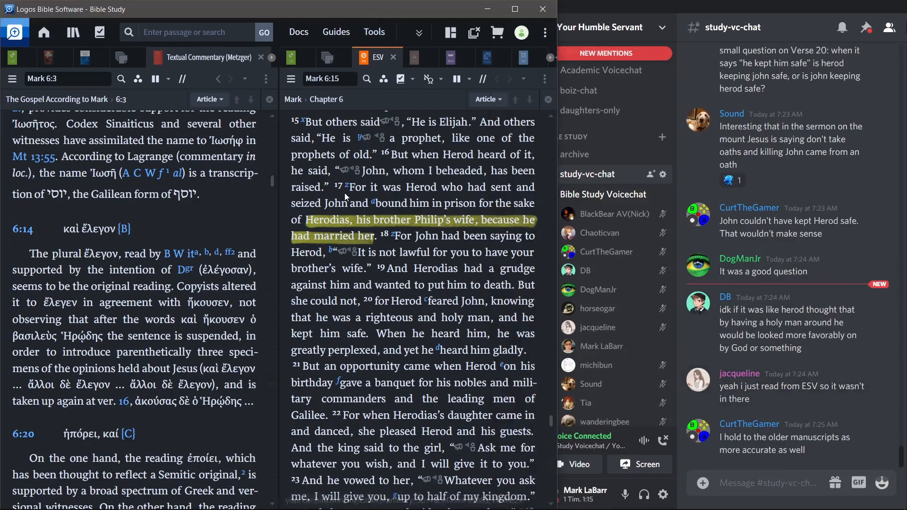
pyautogui.scroll(-3)
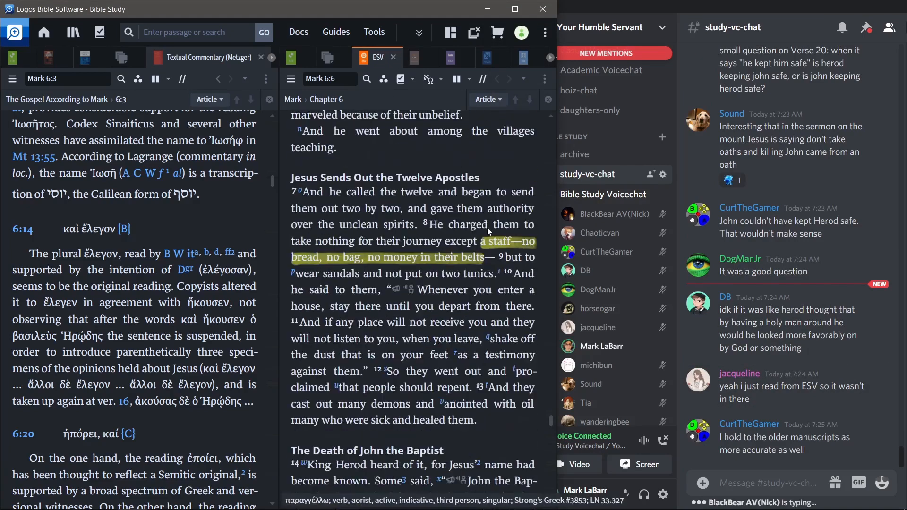
pyautogui.scroll(-3)
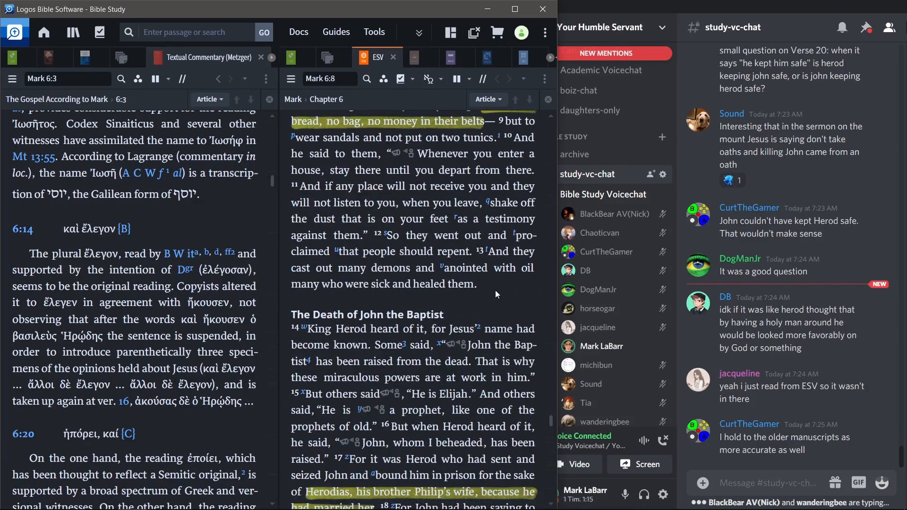
pyautogui.scroll(-3)
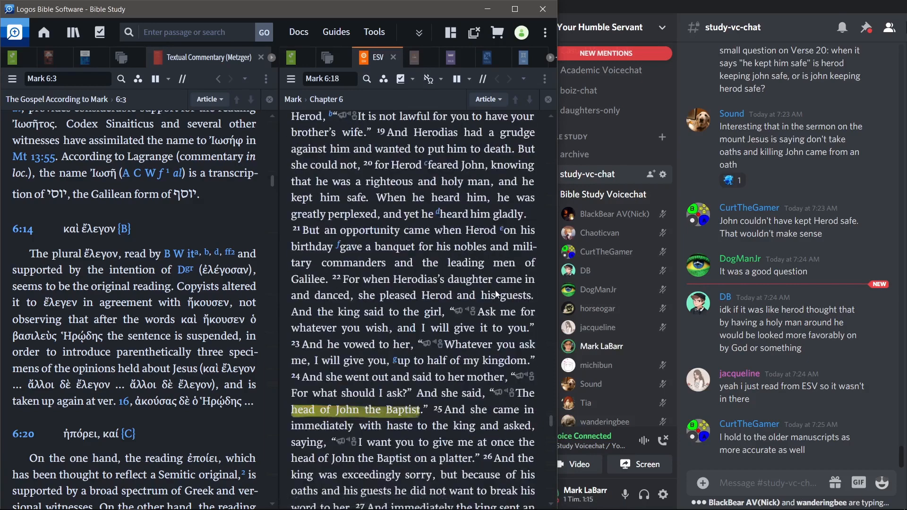
pyautogui.scroll(-3)
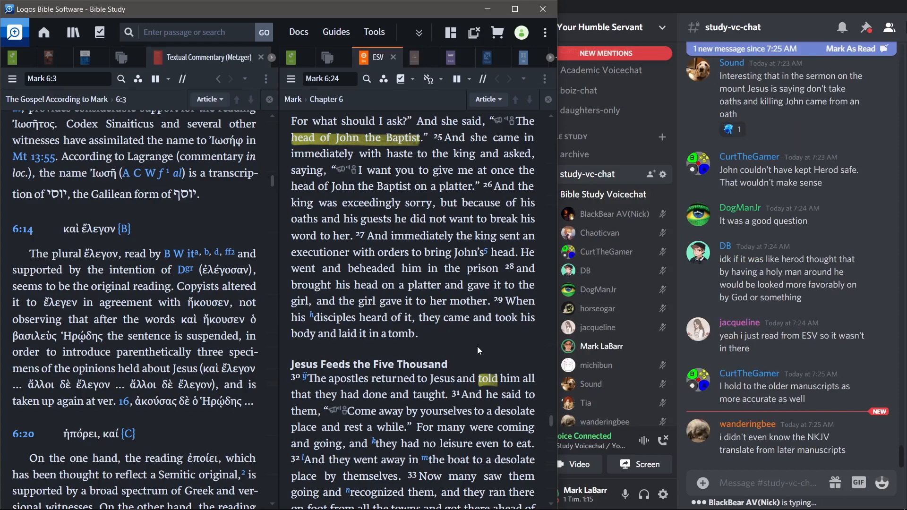
pyautogui.scroll(-3)
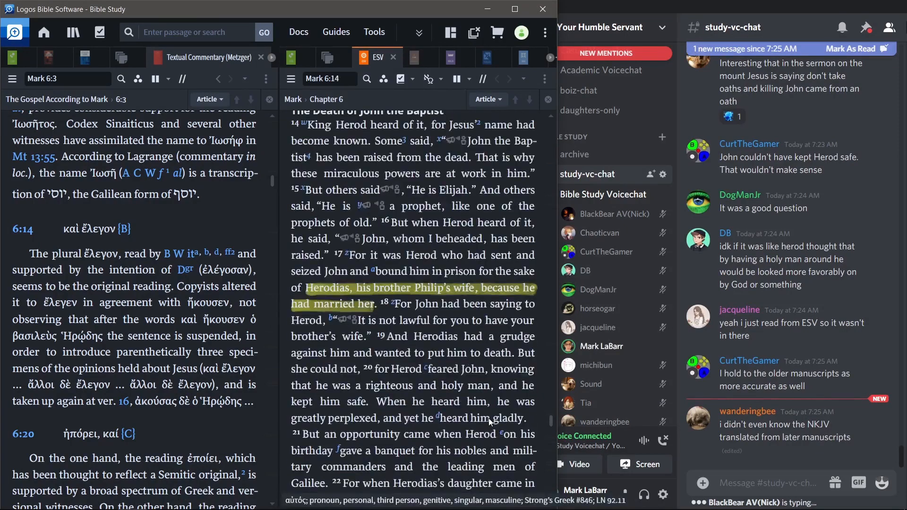
pyautogui.scroll(-3)
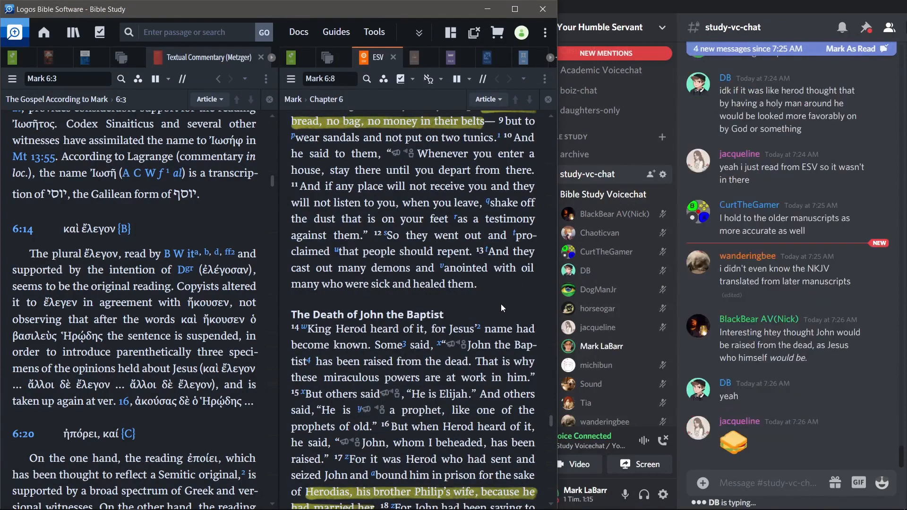
pyautogui.moveTo(495, 299)
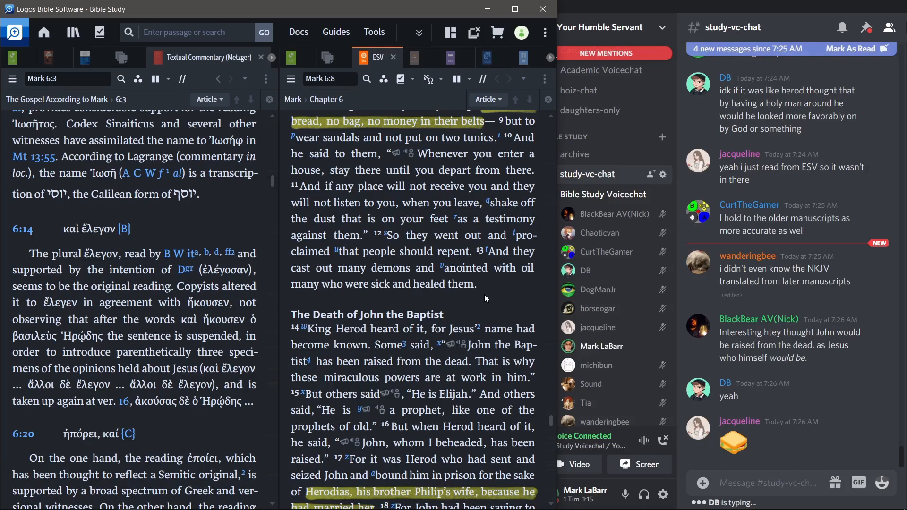
pyautogui.moveTo(511, 300)
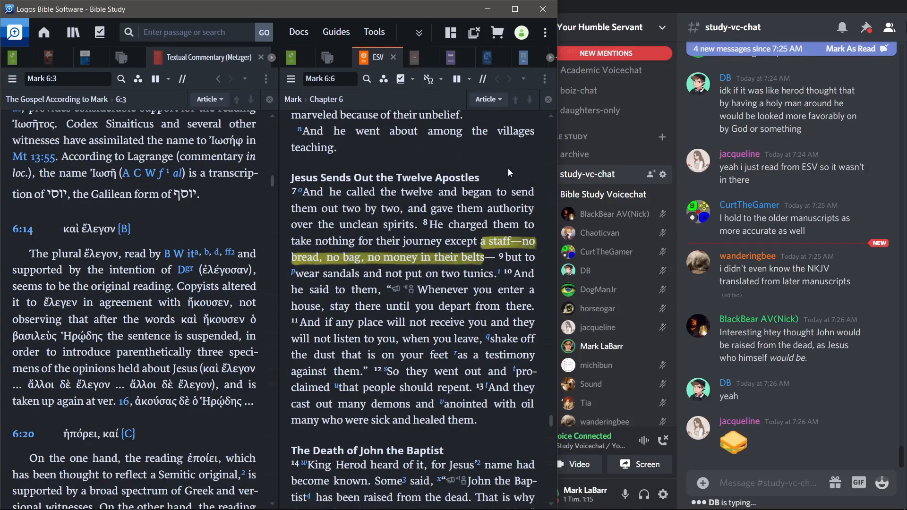
pyautogui.moveTo(497, 166)
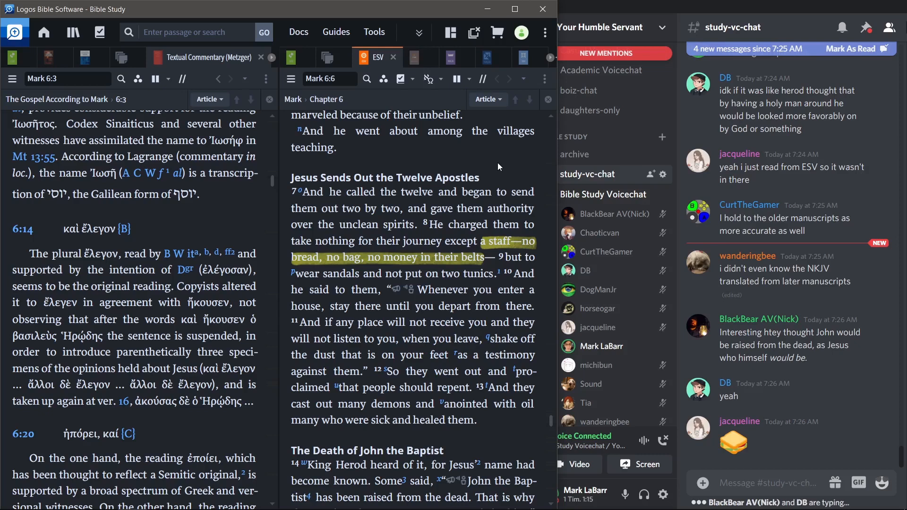
pyautogui.scroll(-3)
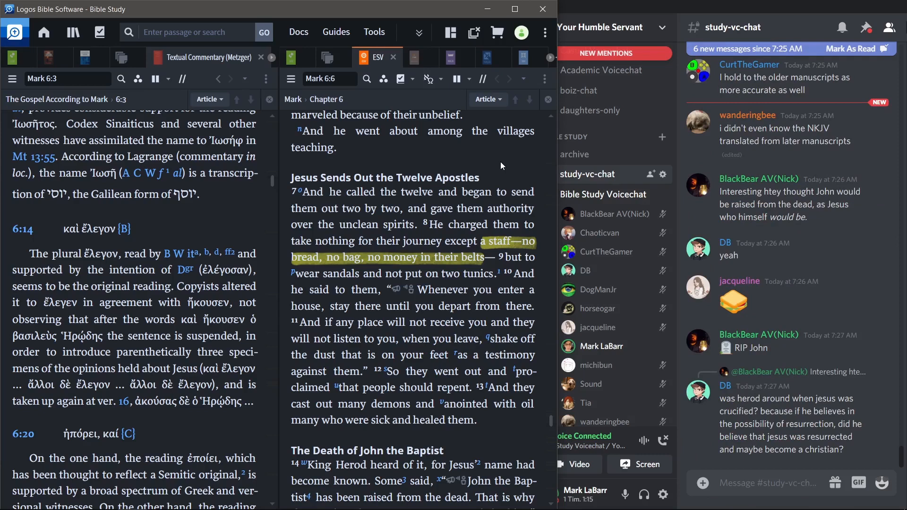
pyautogui.moveTo(463, 161)
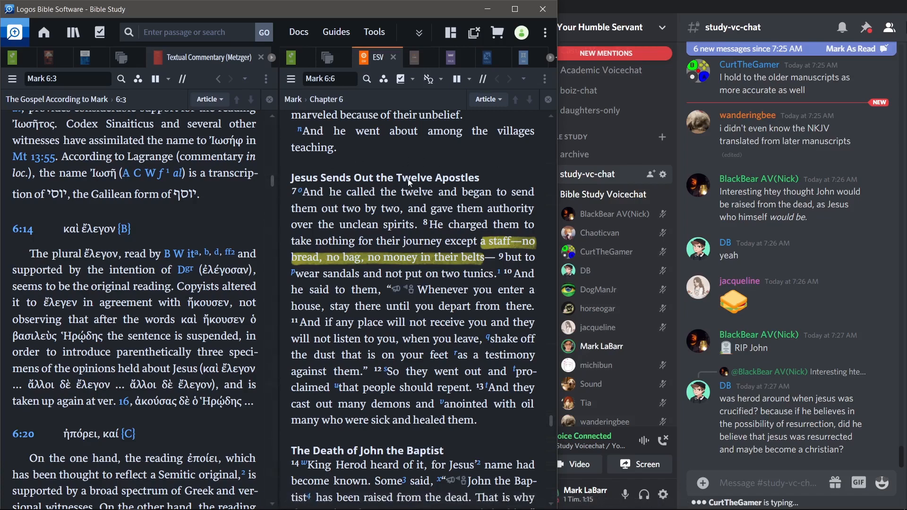
pyautogui.moveTo(467, 157)
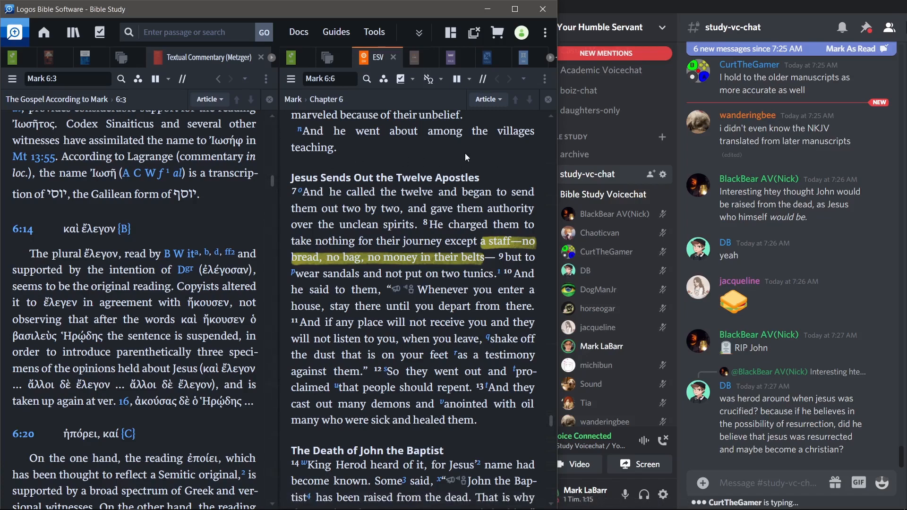
pyautogui.moveTo(488, 163)
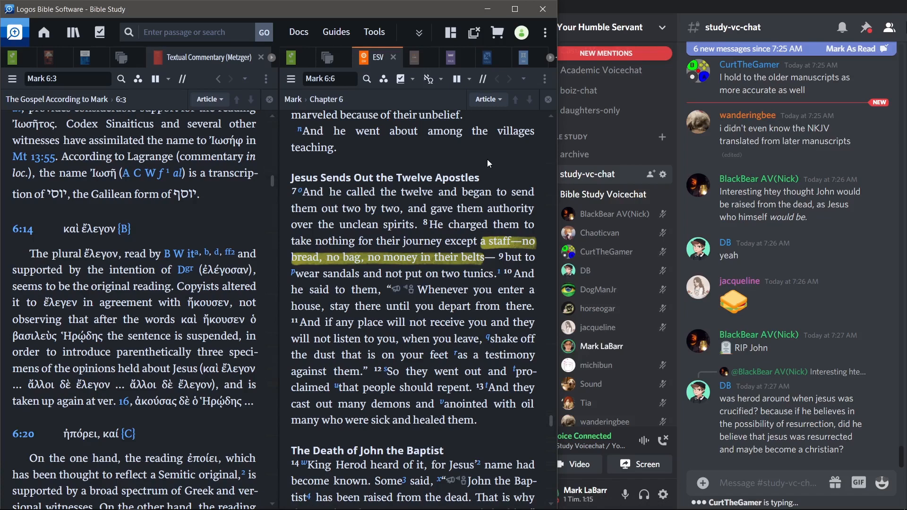
pyautogui.moveTo(497, 165)
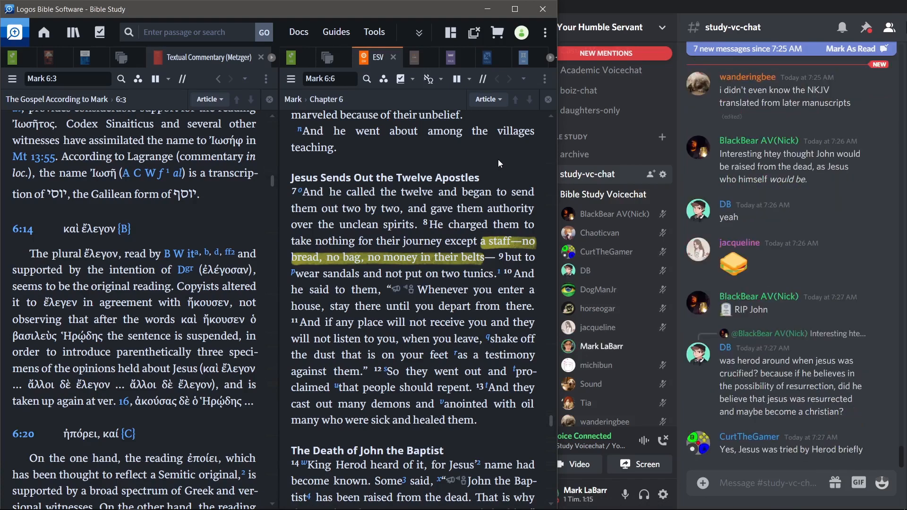
pyautogui.moveTo(503, 241)
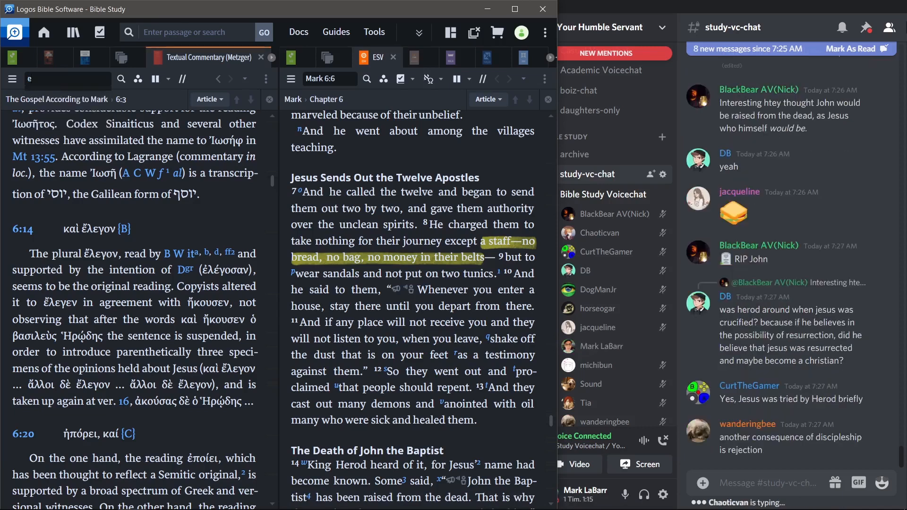
# - Enter 'ex 12 11' in the reference box to jump to Exodus 12:11
pyautogui.write('ex 12 11')
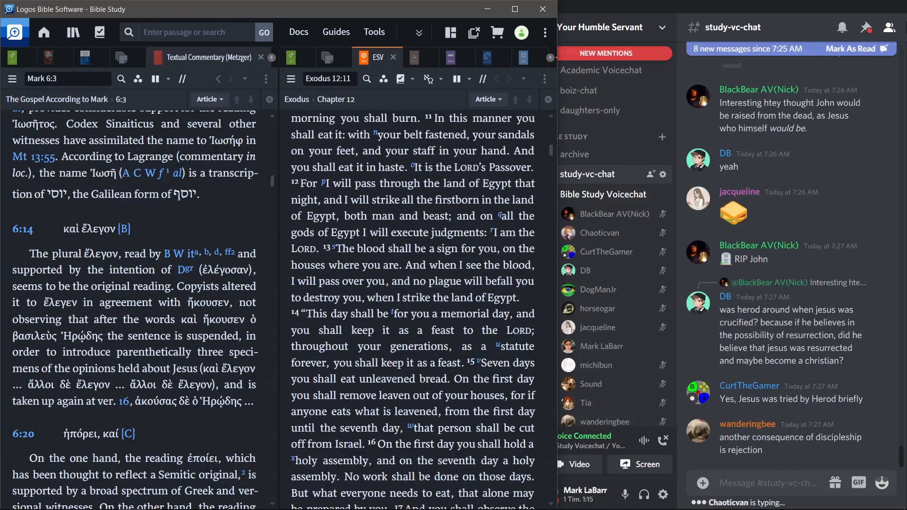
pyautogui.moveTo(477, 161)
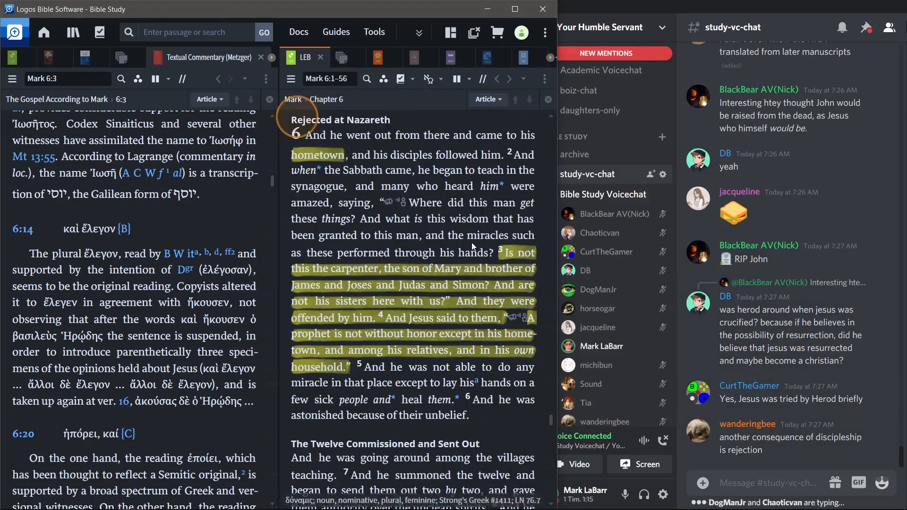
# - Scroll to show the Mark PNTC commentary on Mark 6:6–30 beside LEB Mark 6:10–18
pyautogui.scroll(-3)
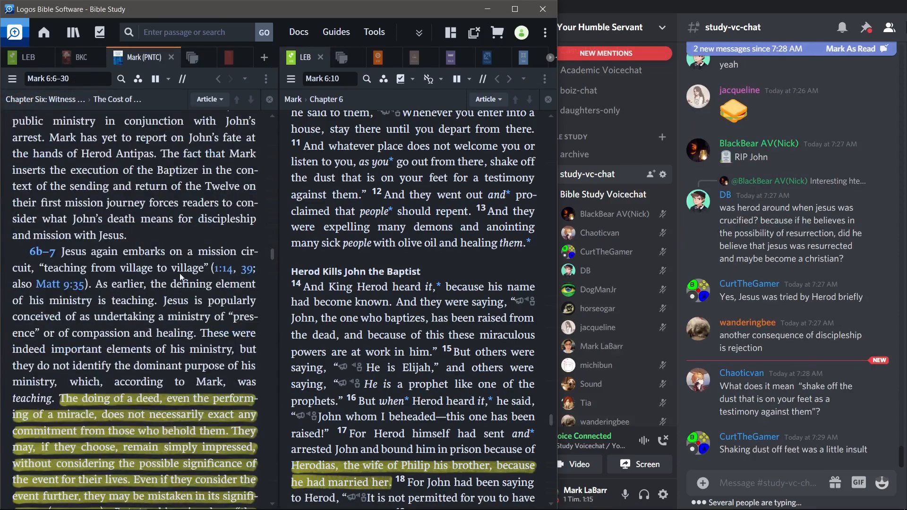
pyautogui.scroll(-3)
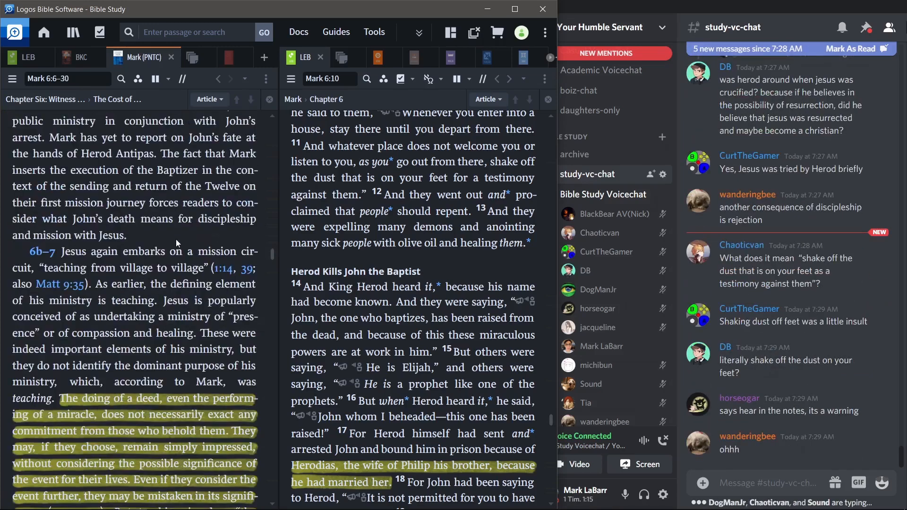
pyautogui.click(121, 79)
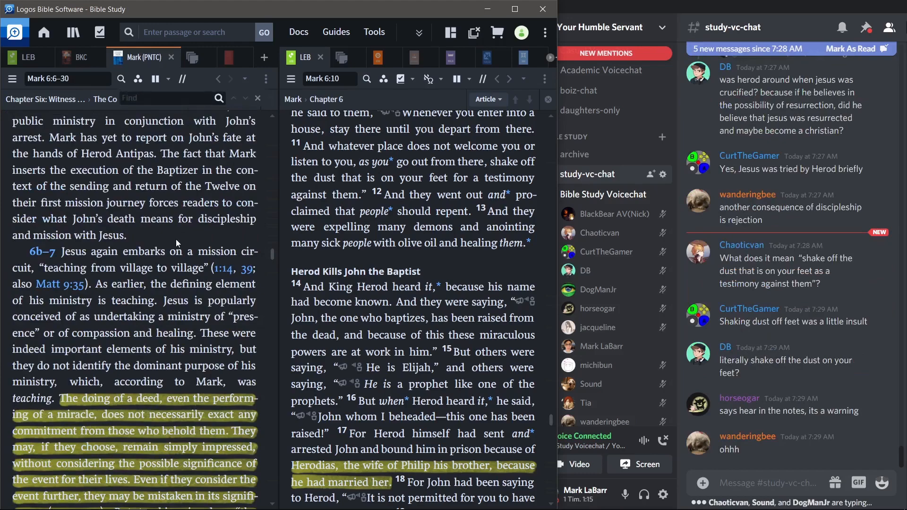
pyautogui.write('dust')
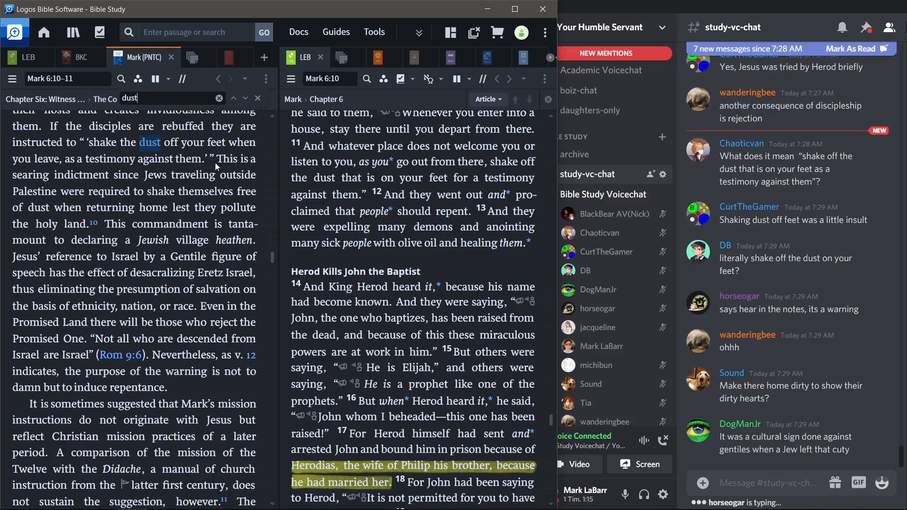
pyautogui.moveTo(97, 230)
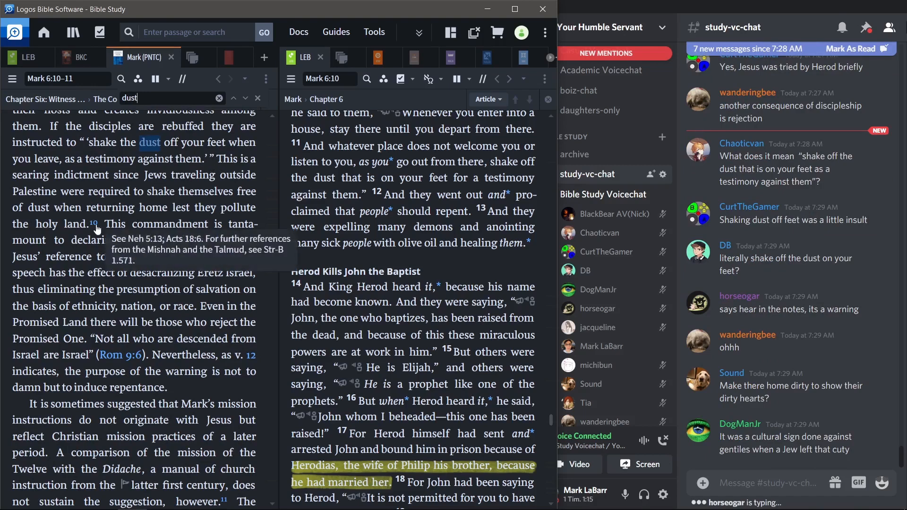
pyautogui.moveTo(226, 164)
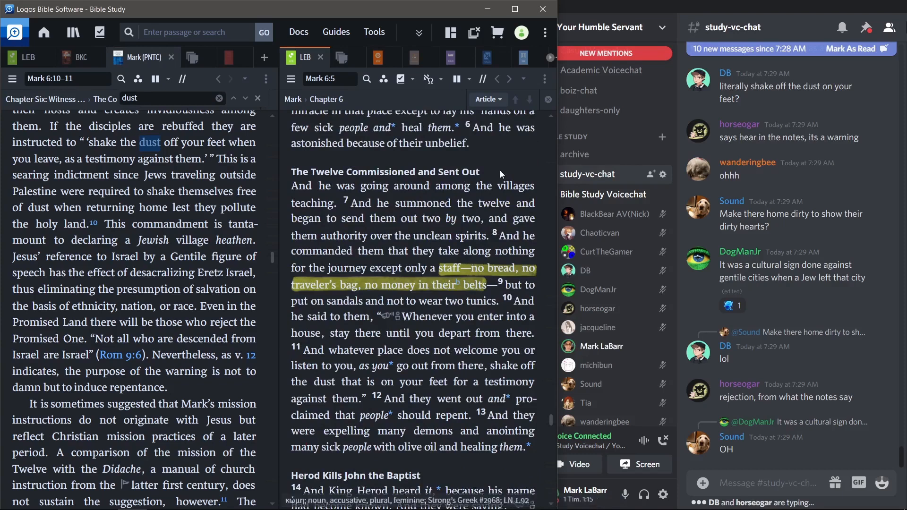
pyautogui.moveTo(489, 152)
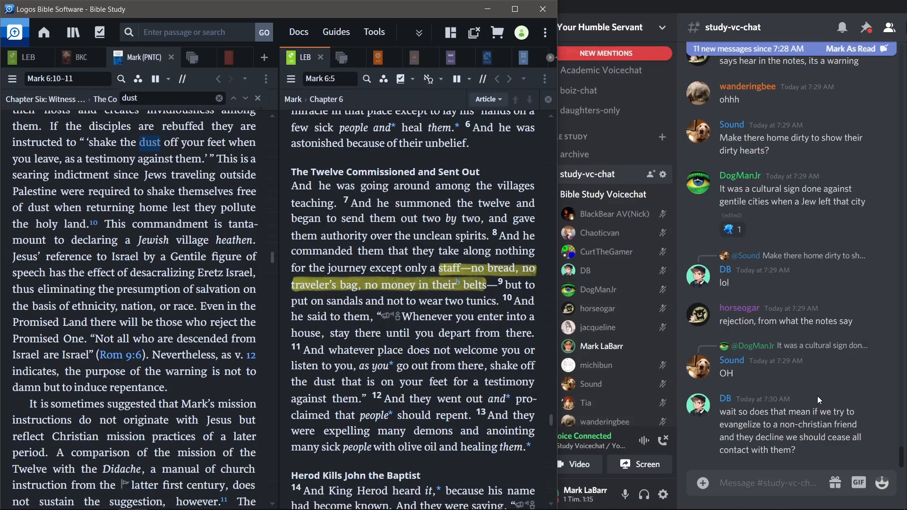
pyautogui.moveTo(793, 390)
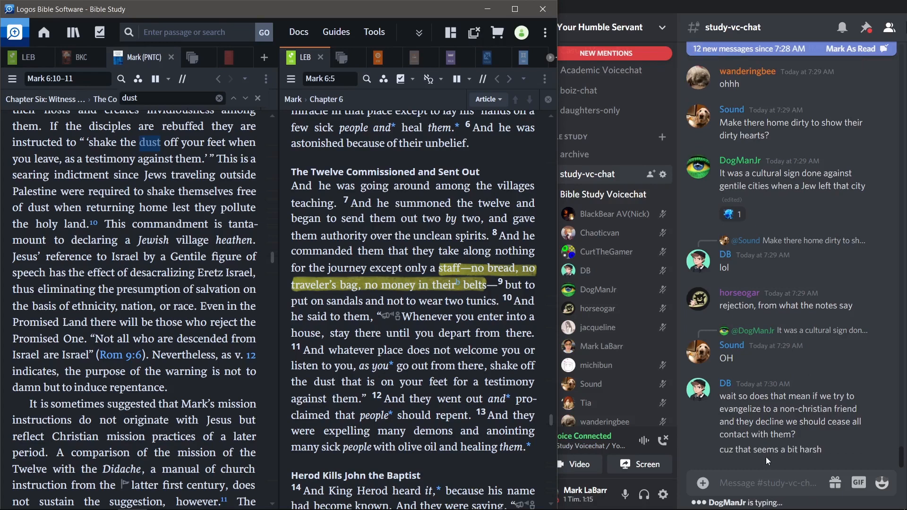
pyautogui.moveTo(809, 379)
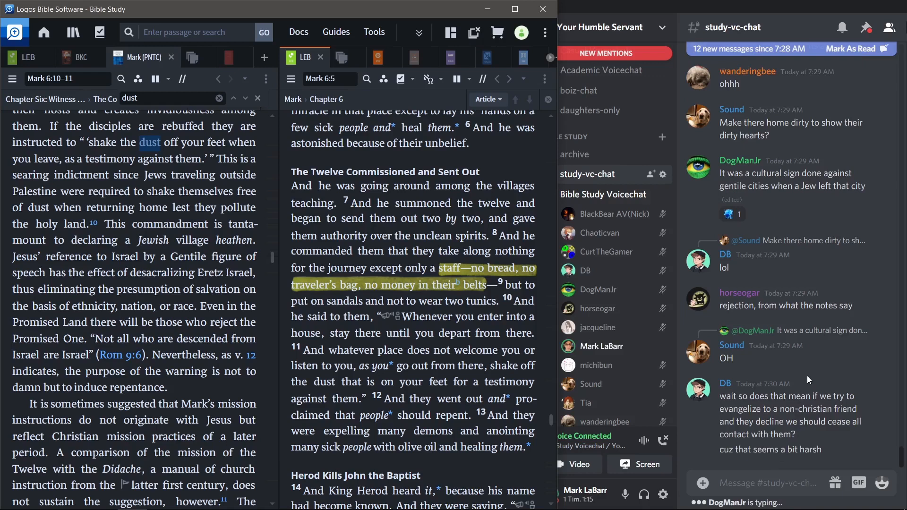
pyautogui.moveTo(807, 369)
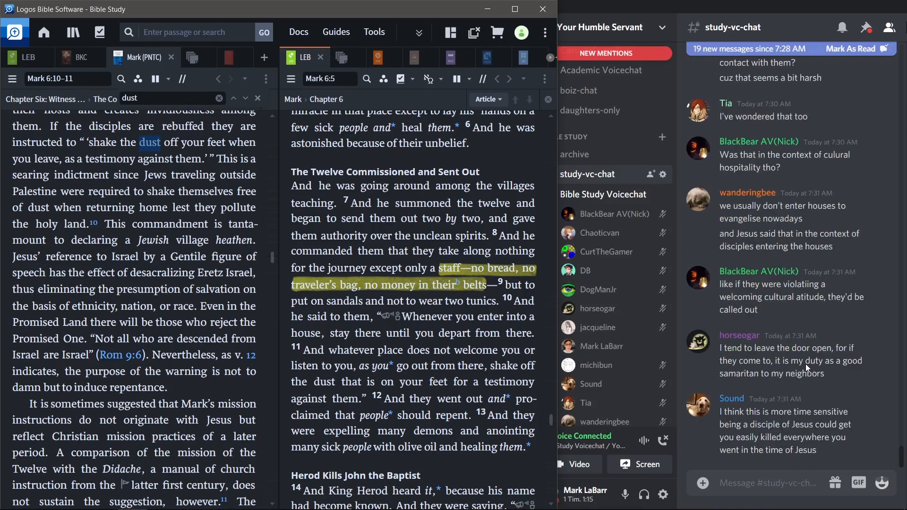
pyautogui.scroll(-3)
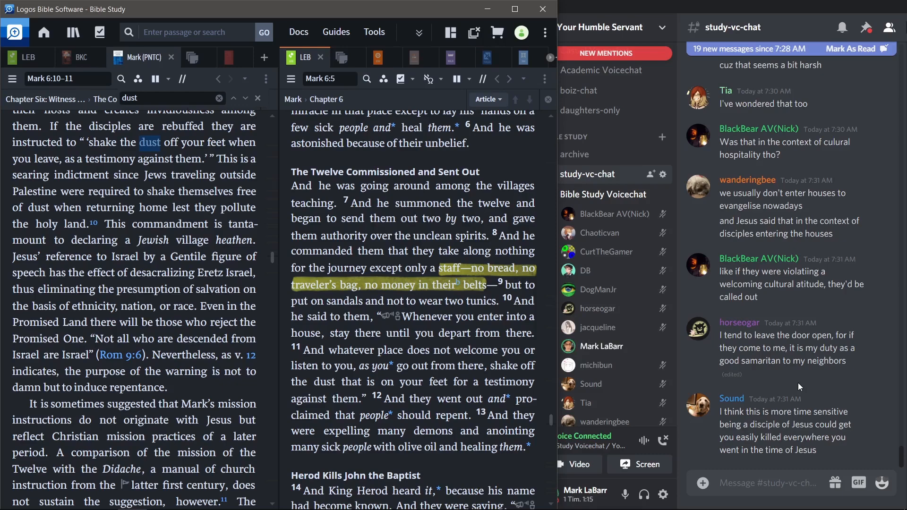
pyautogui.scroll(-3)
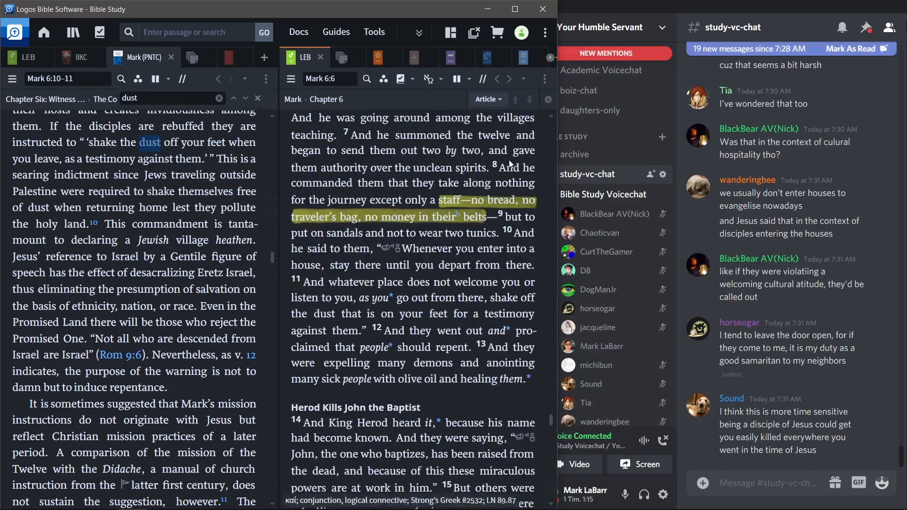
pyautogui.scroll(-3)
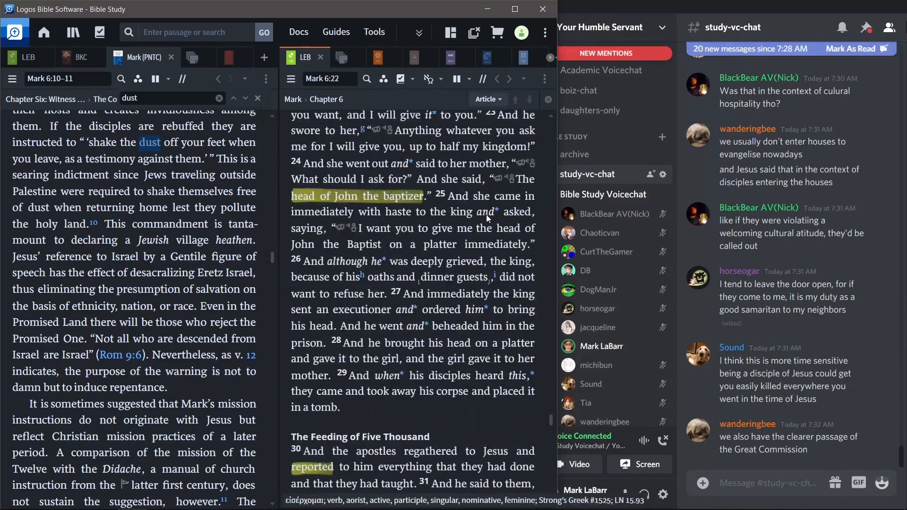
pyautogui.scroll(-3)
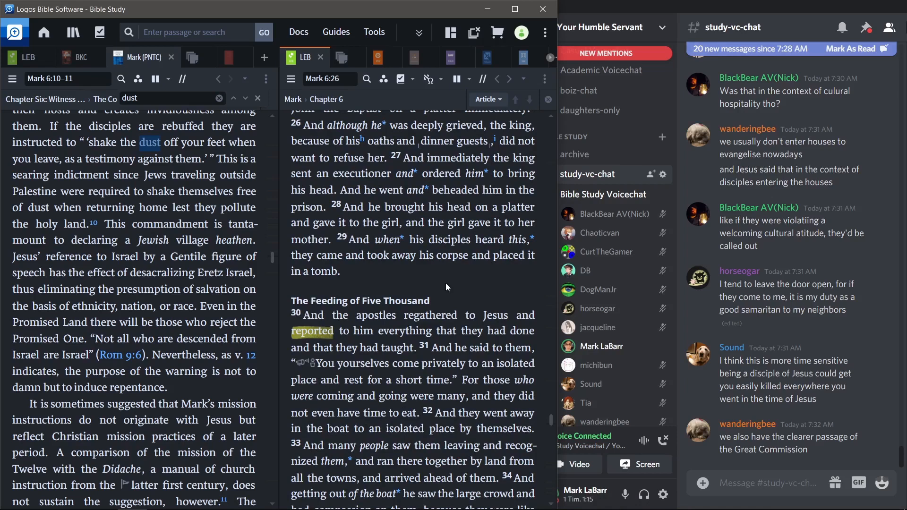
pyautogui.scroll(3)
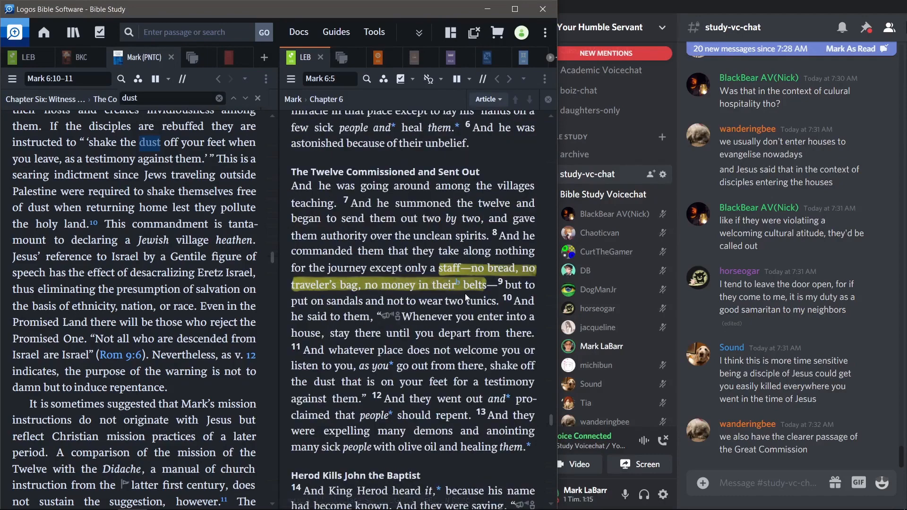
pyautogui.scroll(-3)
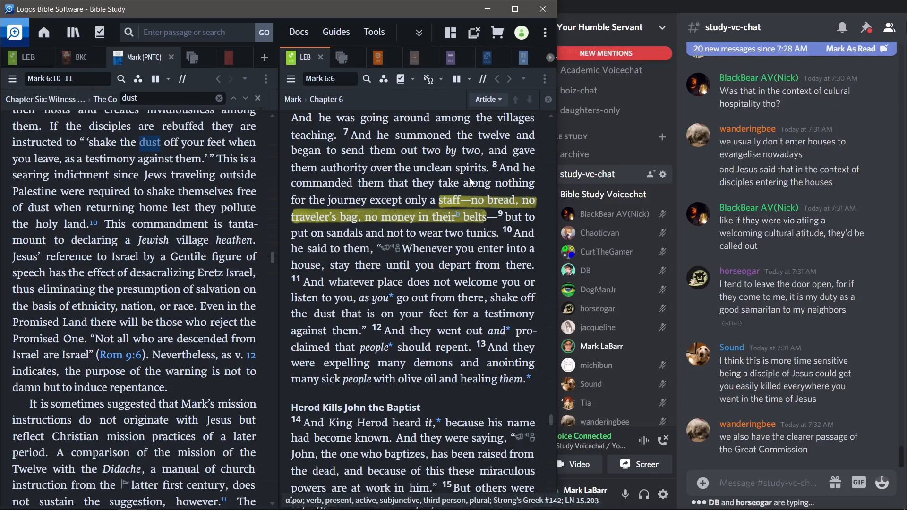
pyautogui.scroll(-3)
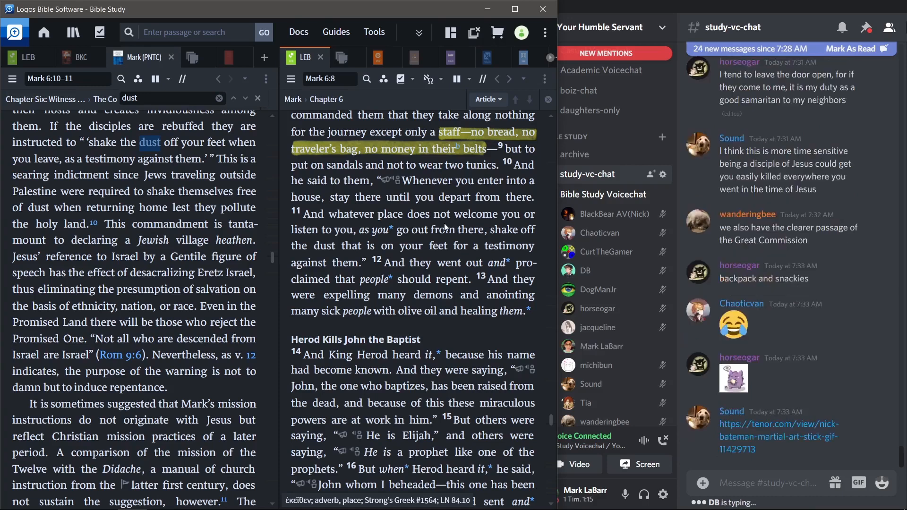
pyautogui.scroll(-3)
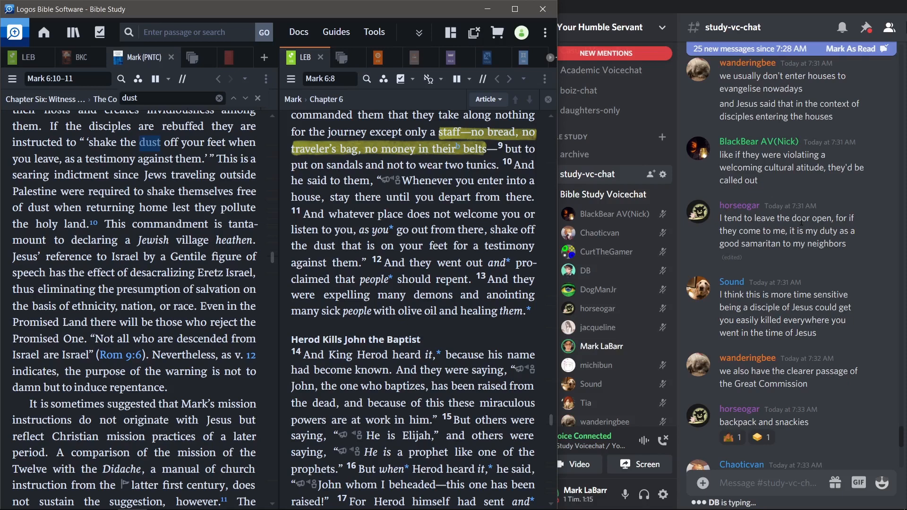
pyautogui.scroll(-3)
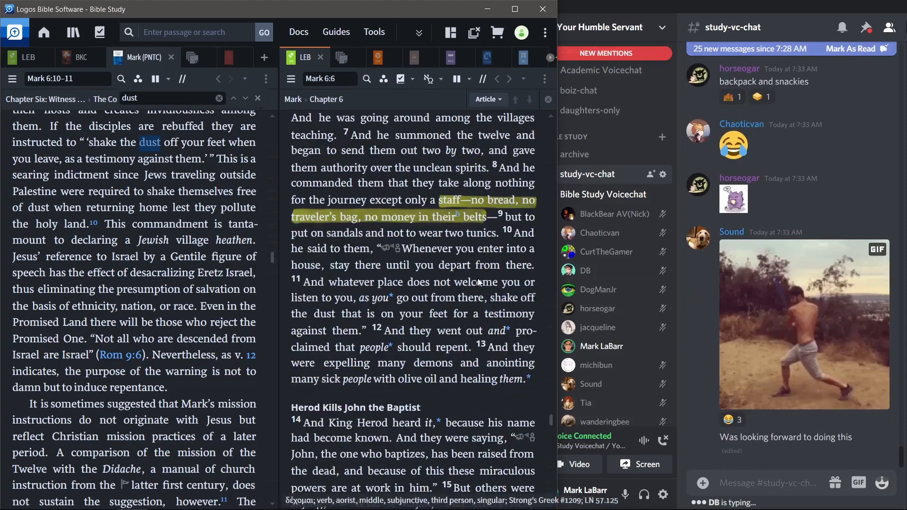
pyautogui.scroll(-3)
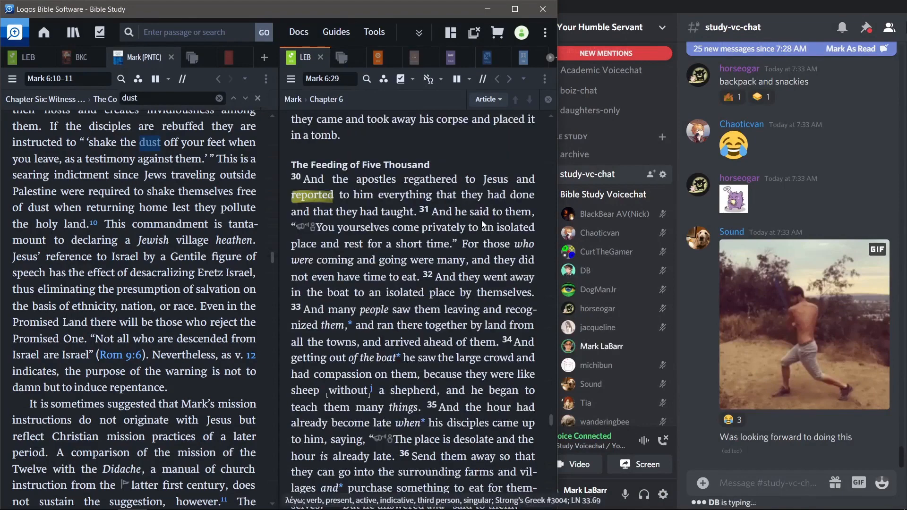
pyautogui.scroll(-3)
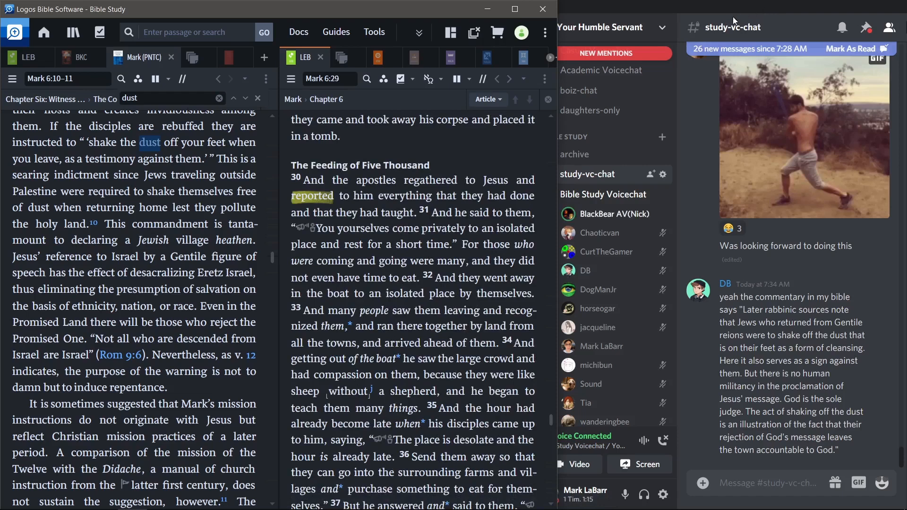
pyautogui.moveTo(687, 412)
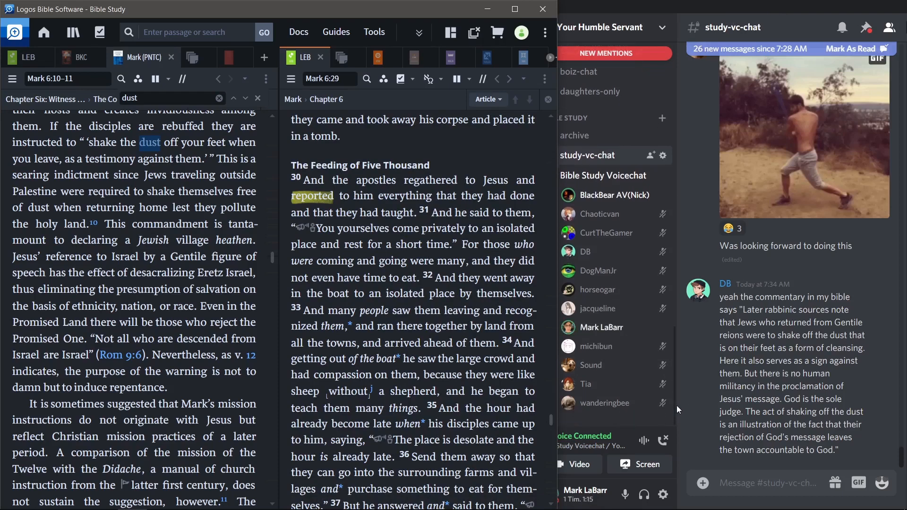
pyautogui.moveTo(626, 494)
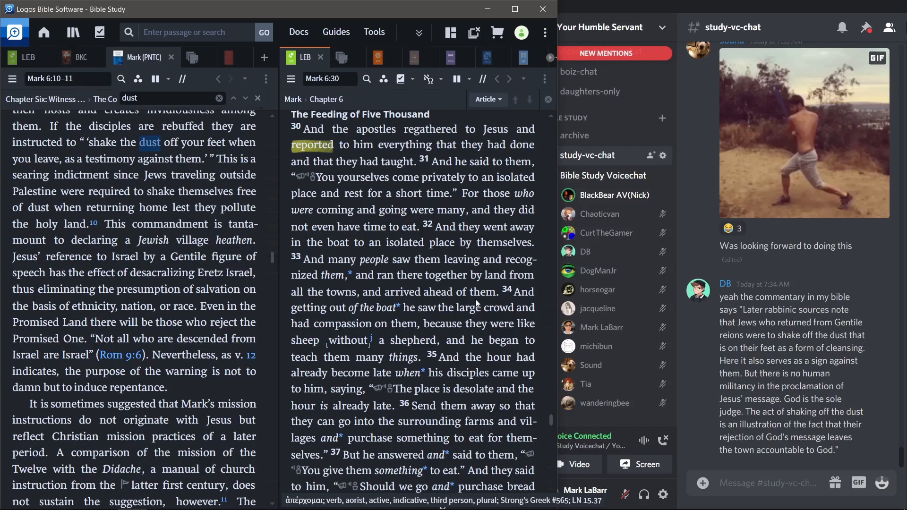
pyautogui.scroll(-3)
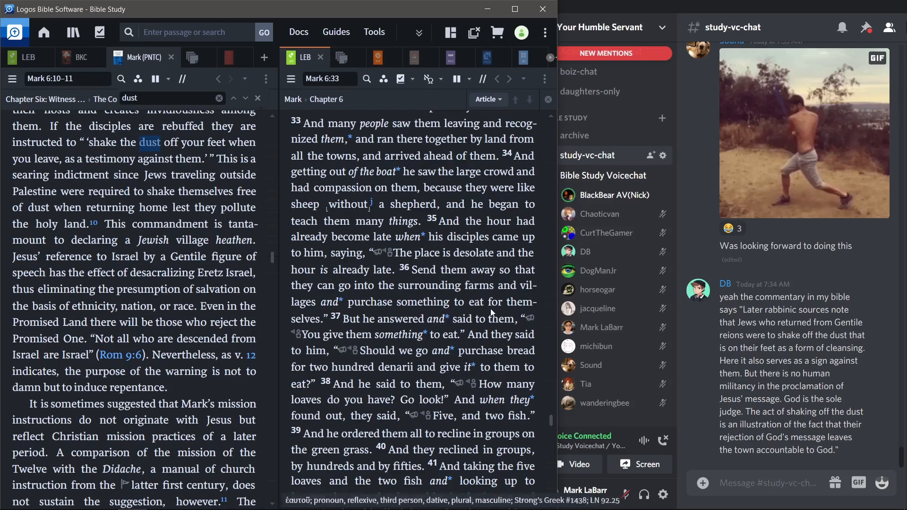
pyautogui.moveTo(474, 301)
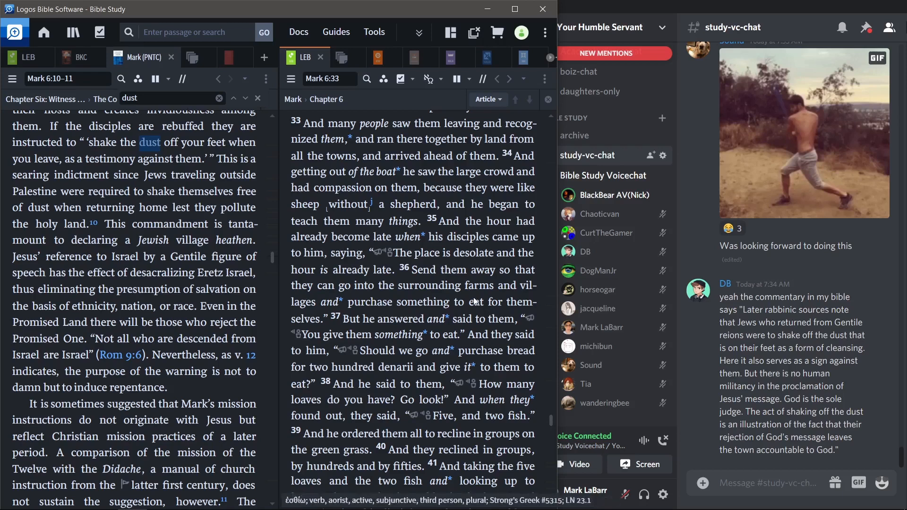
pyautogui.scroll(-3)
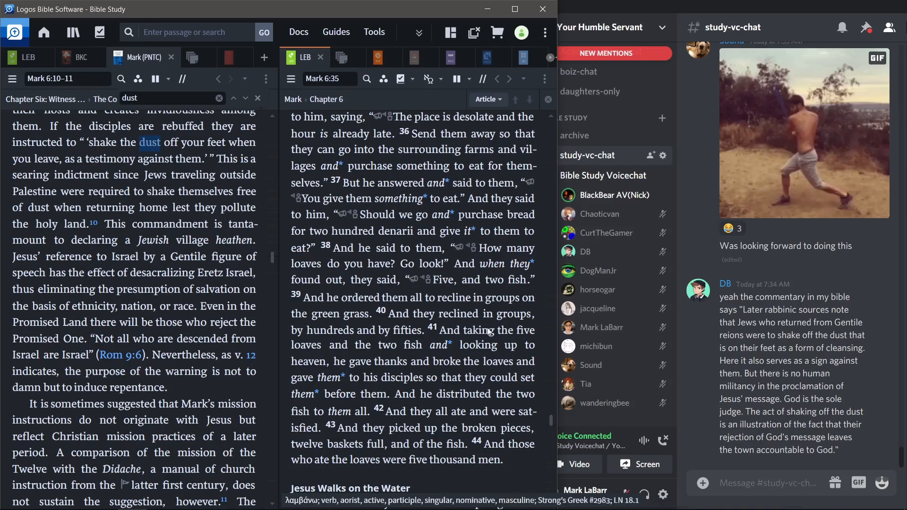
pyautogui.moveTo(489, 345)
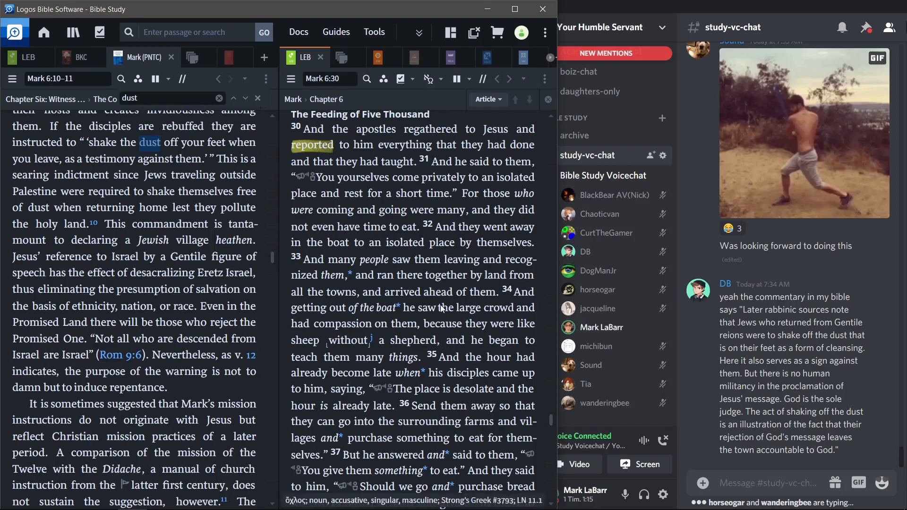
pyautogui.scroll(-3)
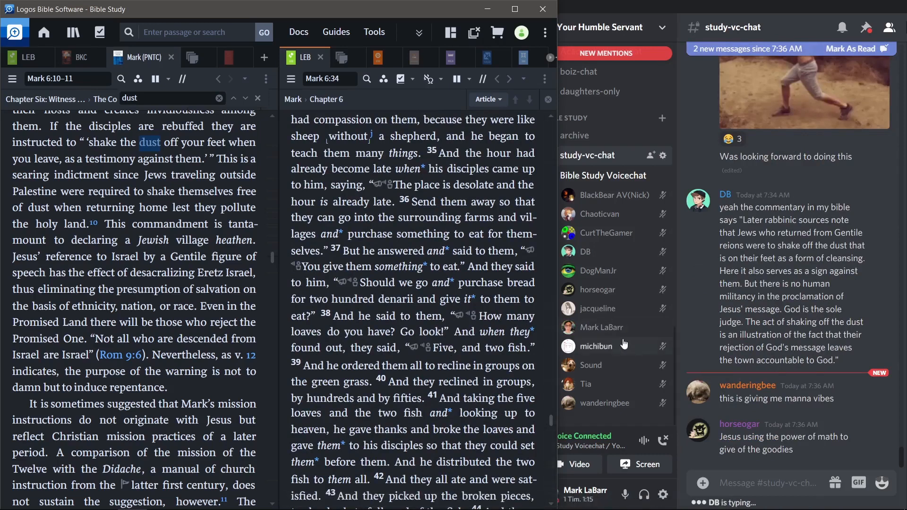
pyautogui.moveTo(700, 367)
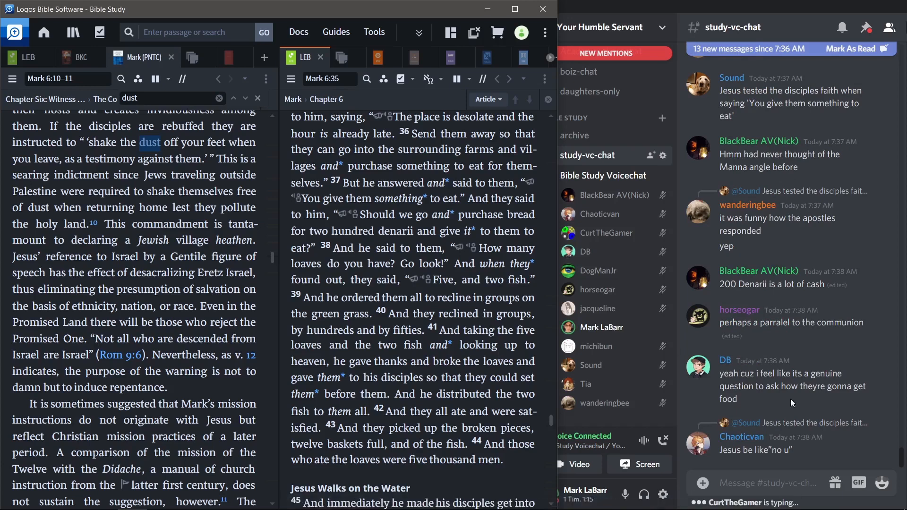
pyautogui.moveTo(792, 403)
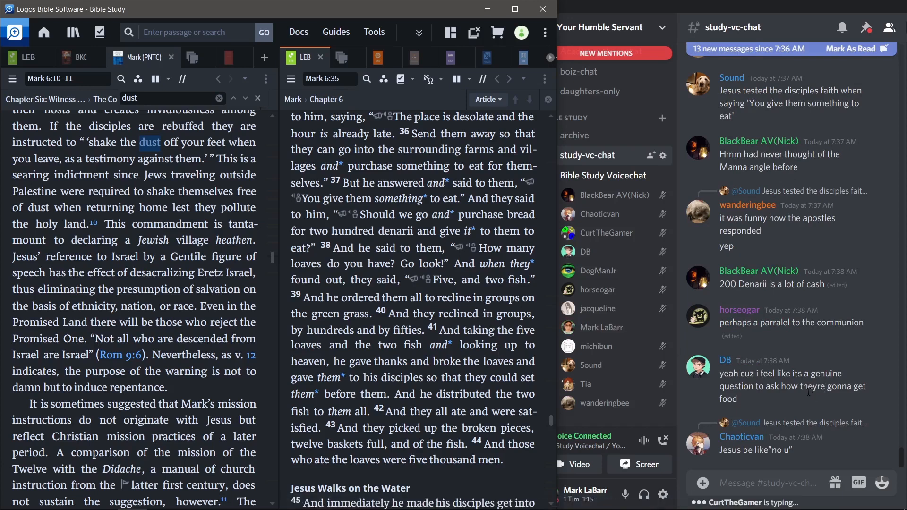
pyautogui.moveTo(794, 399)
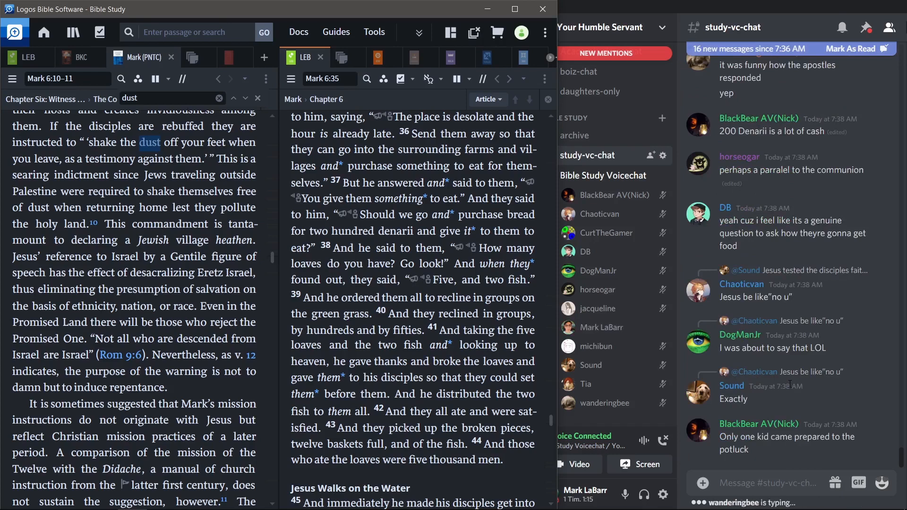
pyautogui.scroll(-3)
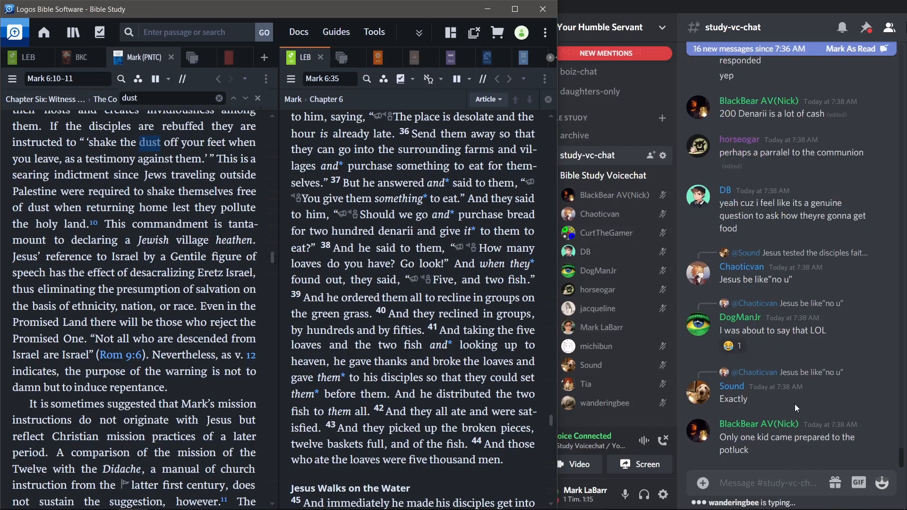
pyautogui.moveTo(814, 415)
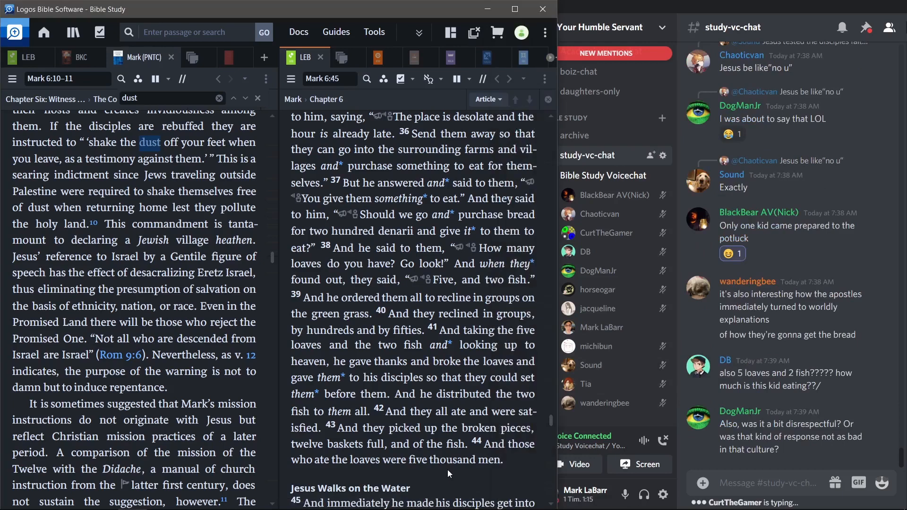
pyautogui.moveTo(809, 449)
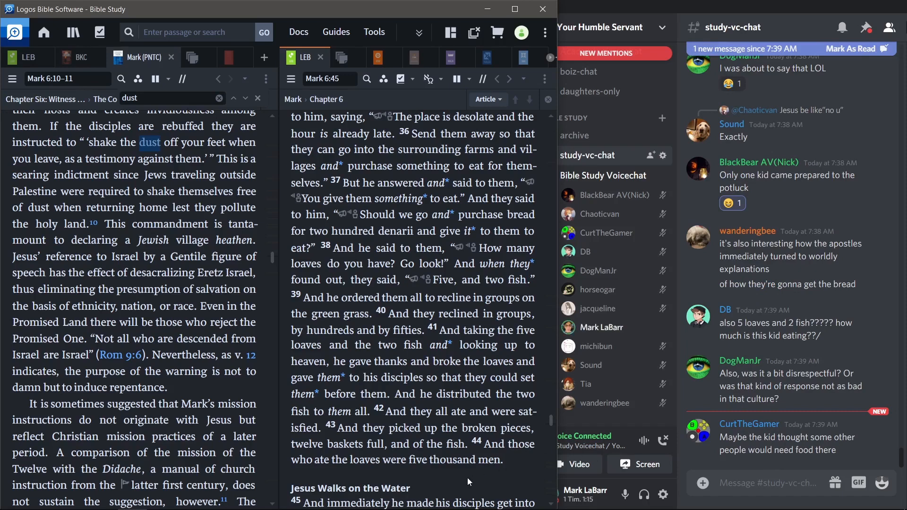
pyautogui.moveTo(455, 482)
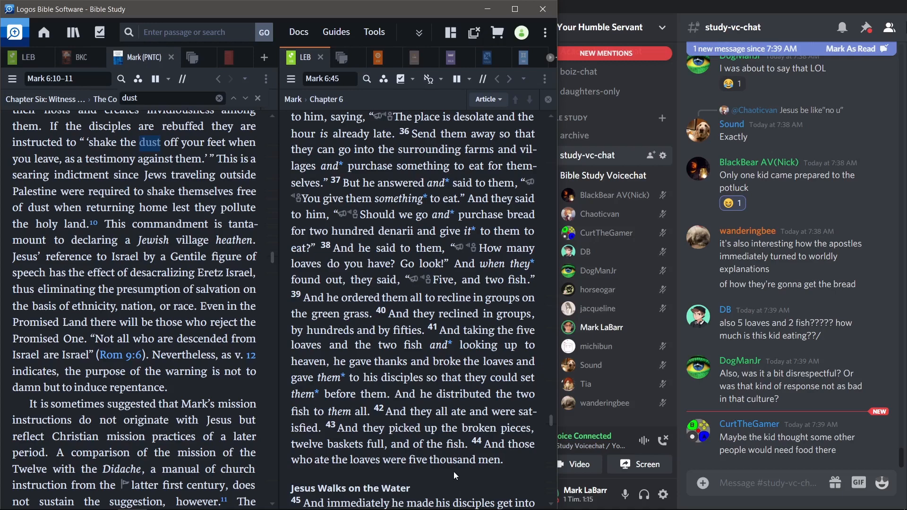
# - Scroll the LEB pane down to Mark 6:45–52, 'Jesus Walks on the Water'
pyautogui.scroll(-3)
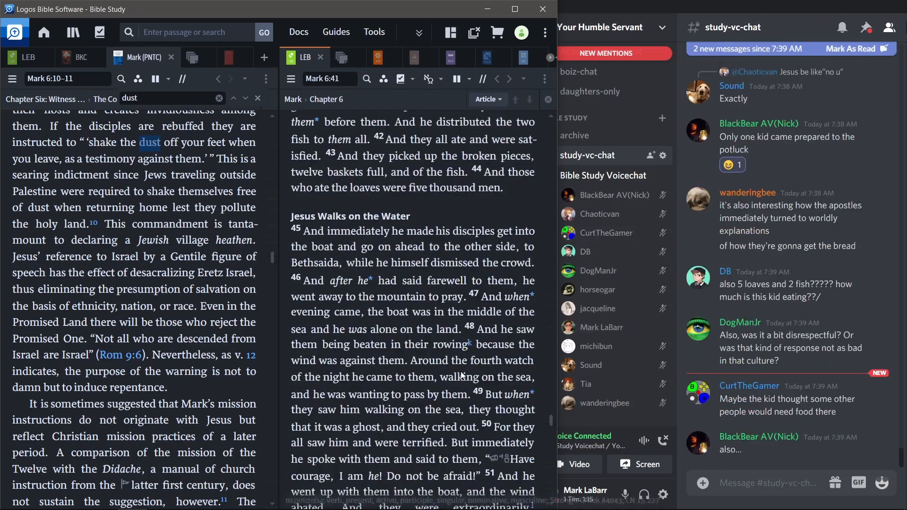
pyautogui.scroll(-3)
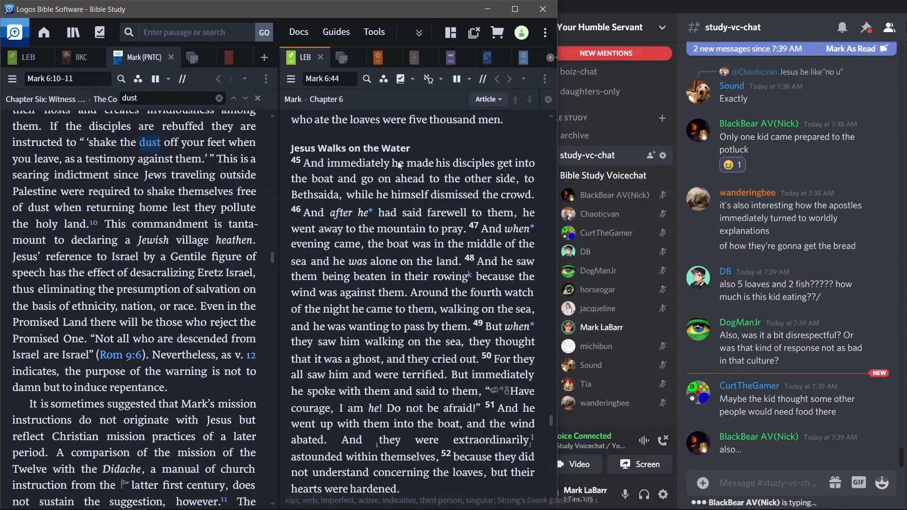
pyautogui.moveTo(428, 141)
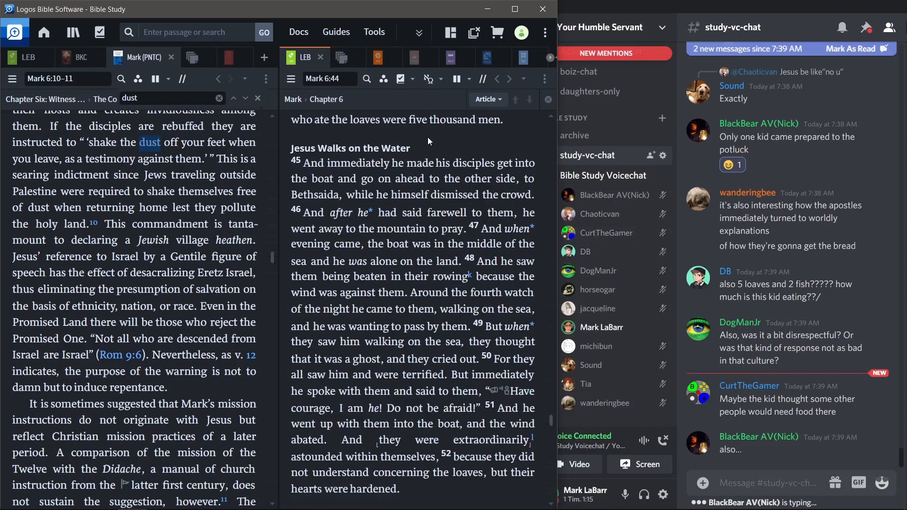
pyautogui.scroll(-3)
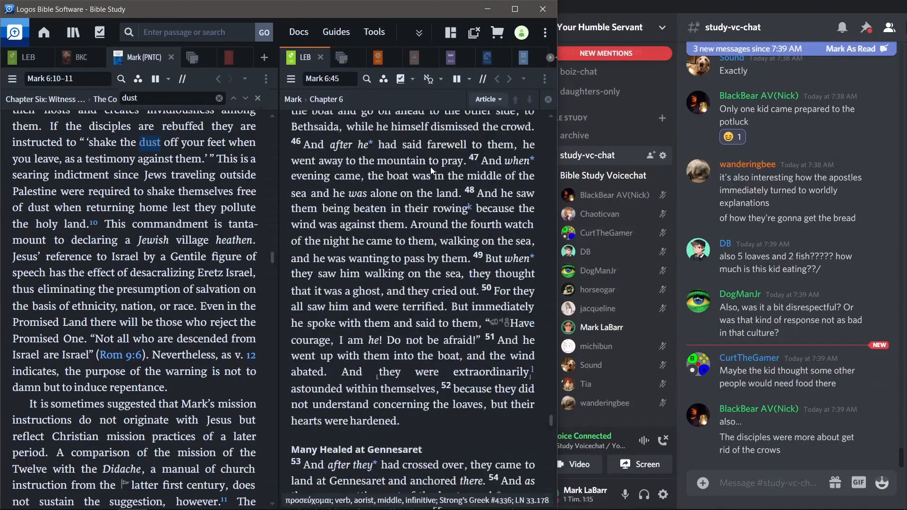
pyautogui.scroll(-3)
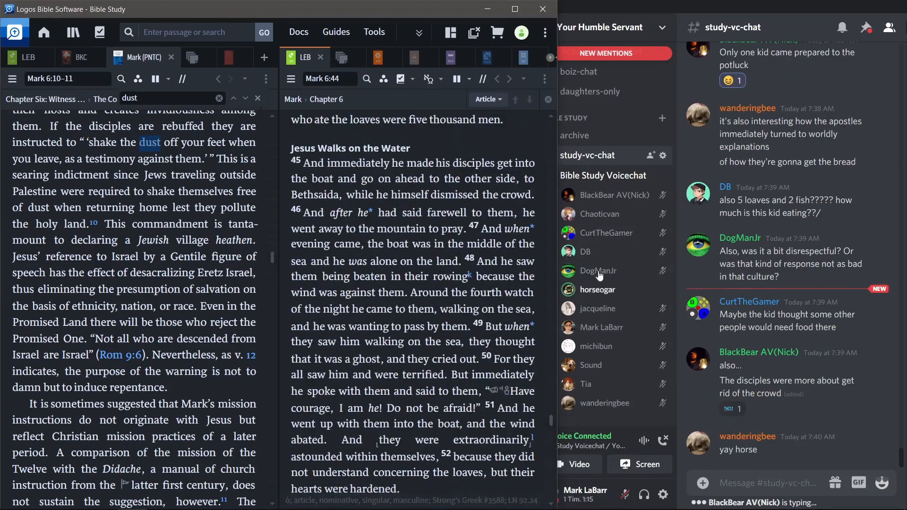
# - Lower one Bible Study Voicechat member's User Volume slider slightly
pyautogui.rightClick(598, 271)
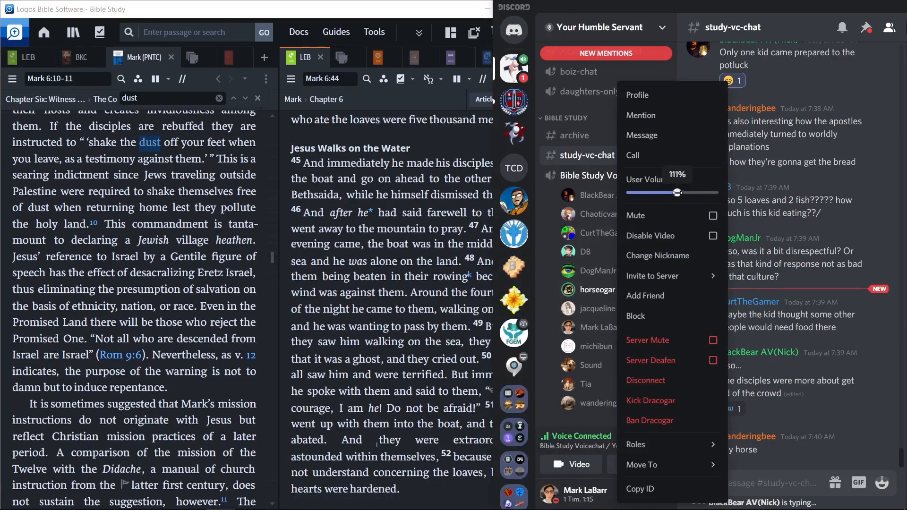
pyautogui.moveTo(678, 192); pyautogui.dragTo(670, 193)
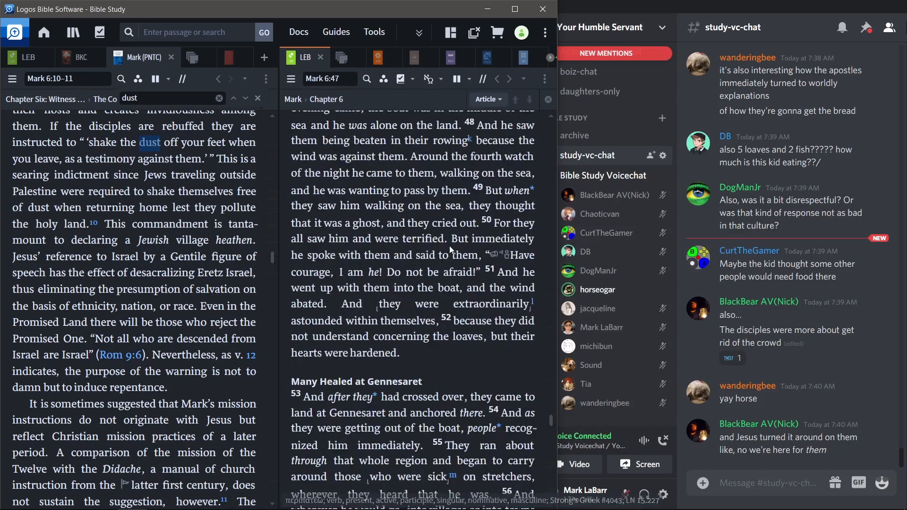
pyautogui.moveTo(445, 359)
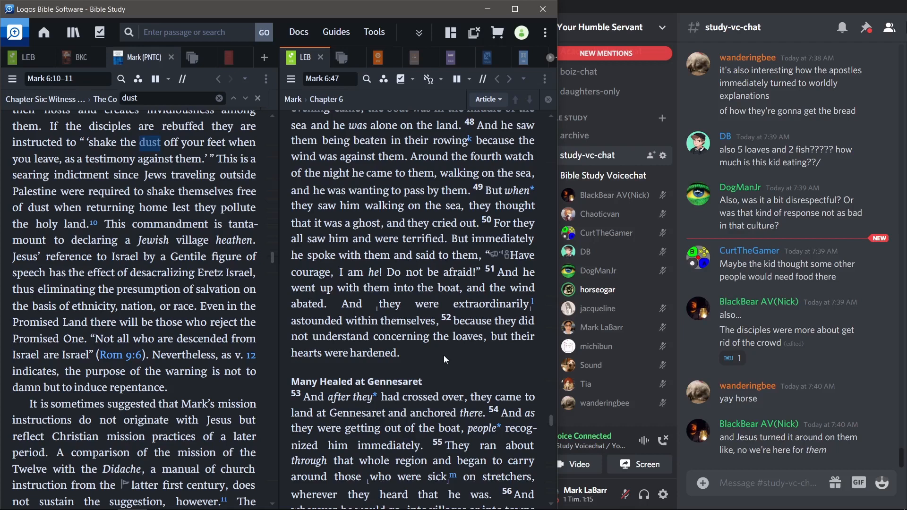
pyautogui.moveTo(466, 359)
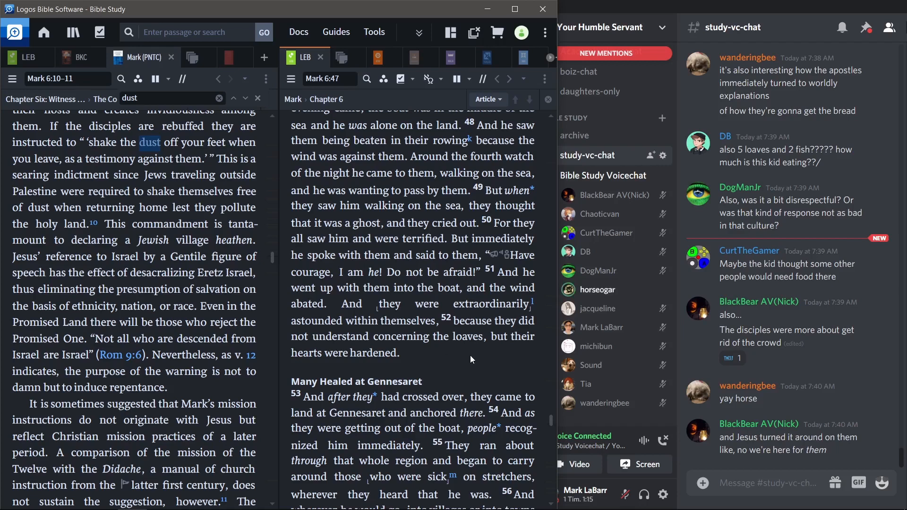
# - Scroll the LEB pane back to Mark 6:44–52 so 'Jesus Walks on the Water' starts at the top
pyautogui.scroll(-3)
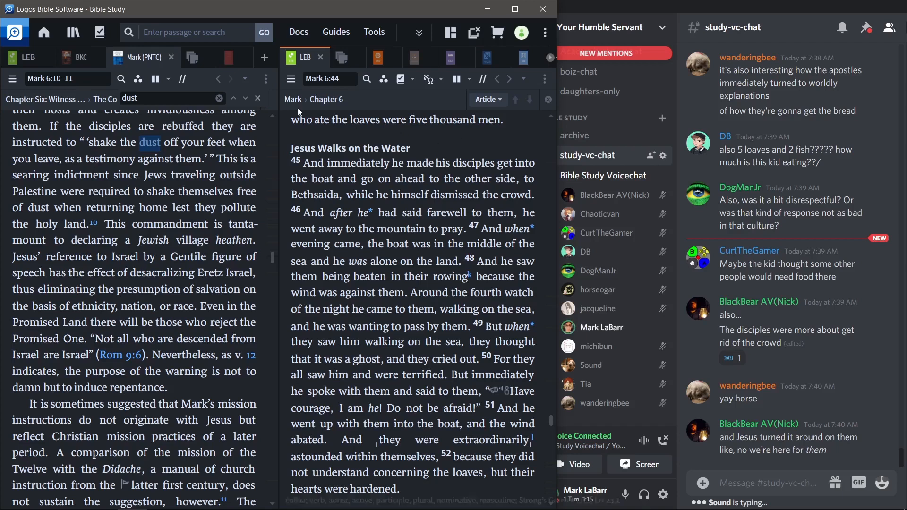
# - Sync the Mark (PNTC) commentary to Mark 6:47–50 on Jesus walking on the water
pyautogui.click(177, 56)
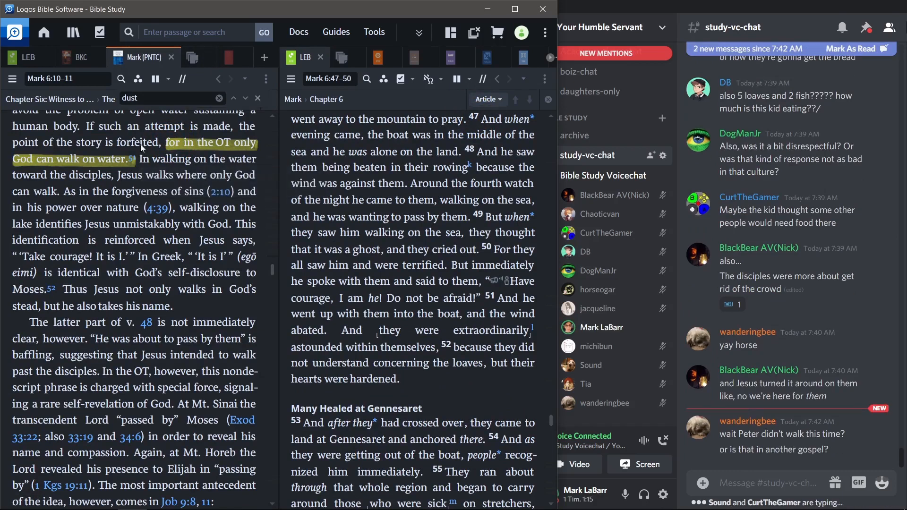
pyautogui.moveTo(133, 160)
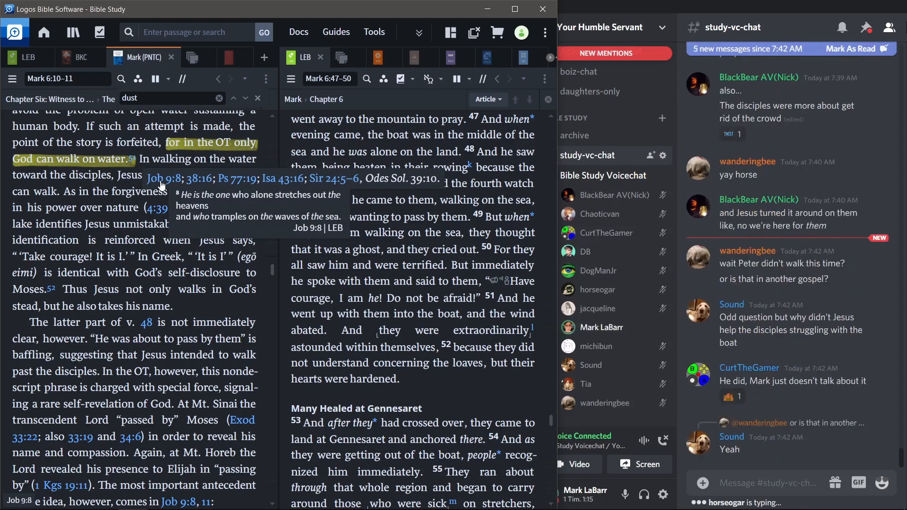
pyautogui.moveTo(187, 184)
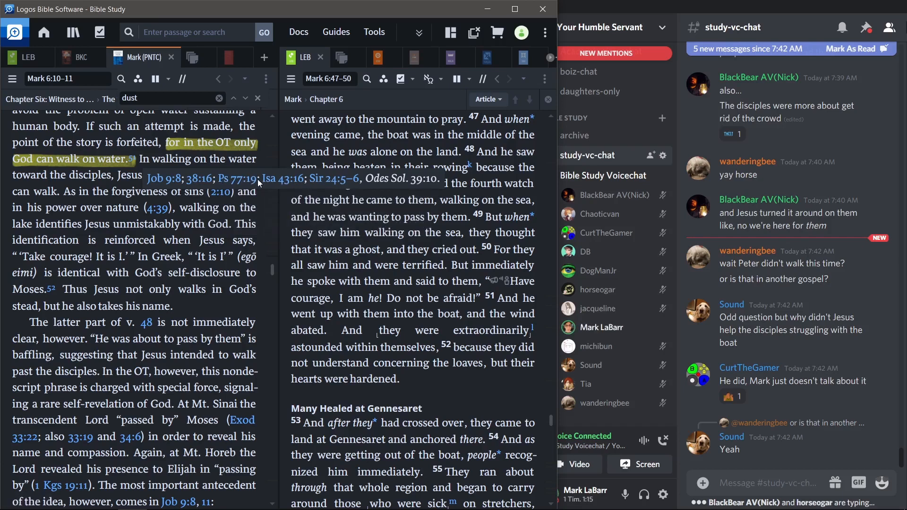
pyautogui.moveTo(240, 179)
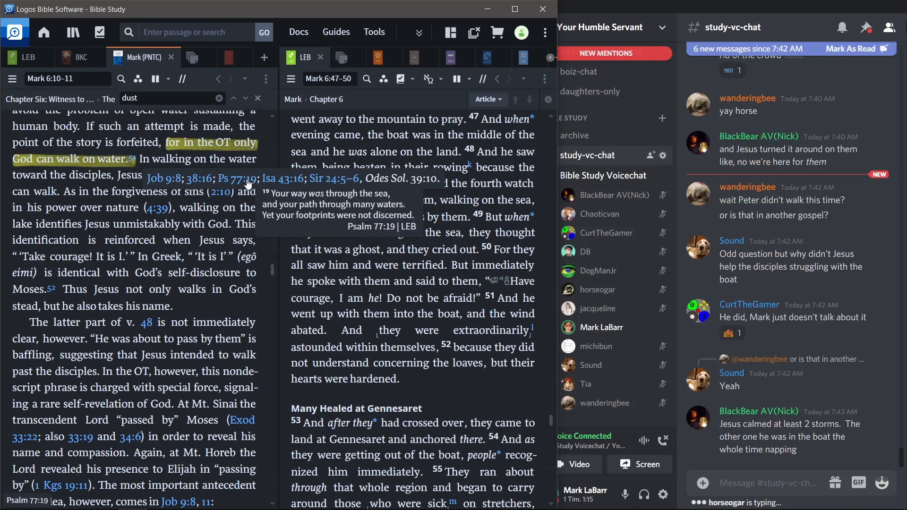
pyautogui.moveTo(227, 309)
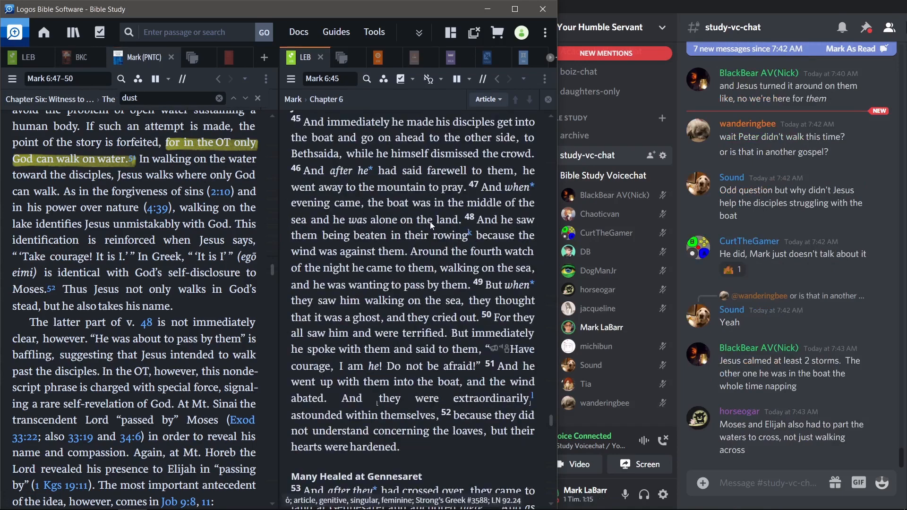
pyautogui.moveTo(399, 203)
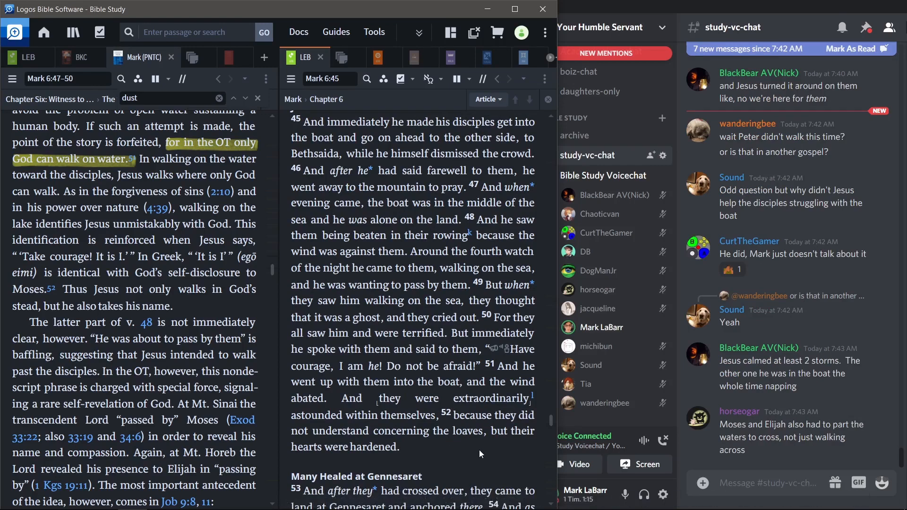
pyautogui.moveTo(462, 459)
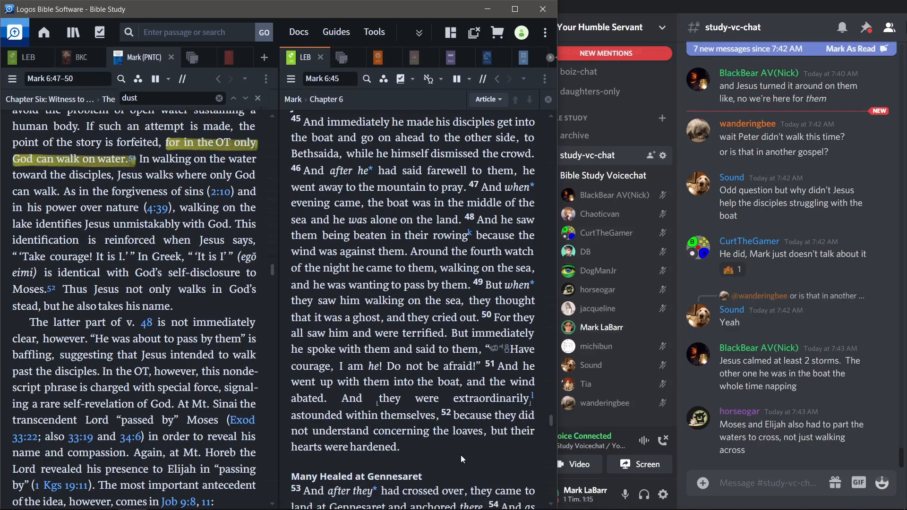
pyautogui.moveTo(424, 433)
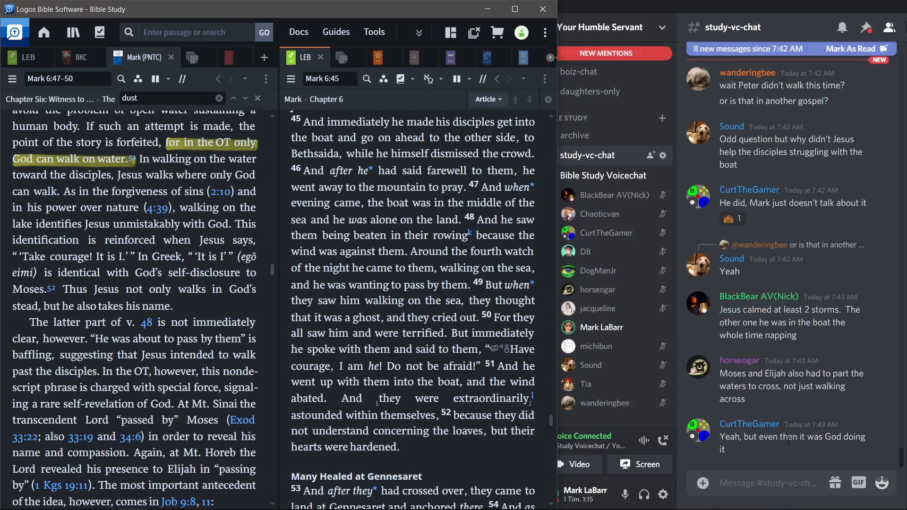
pyautogui.moveTo(803, 421)
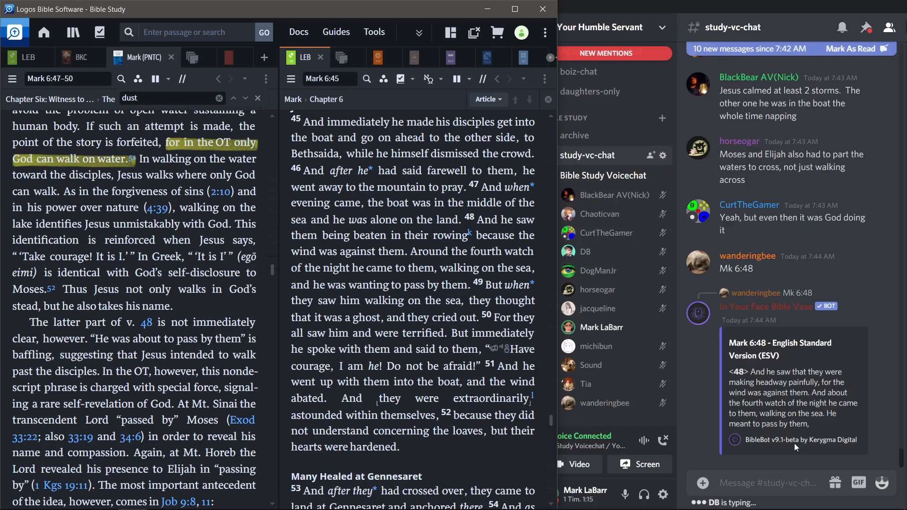
# - Scroll the LEB down to Mark 6:51, the Gennesaret healings and the opening of Mark 7
pyautogui.scroll(-3)
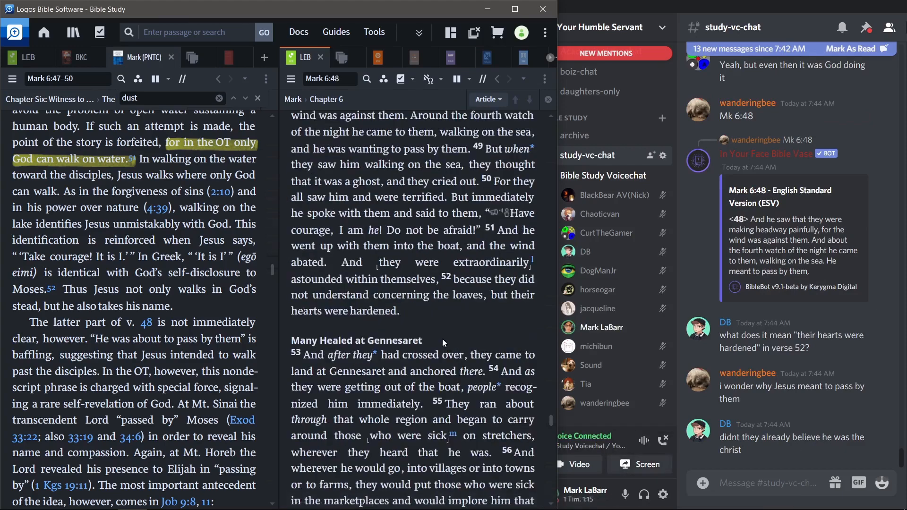
pyautogui.moveTo(437, 332)
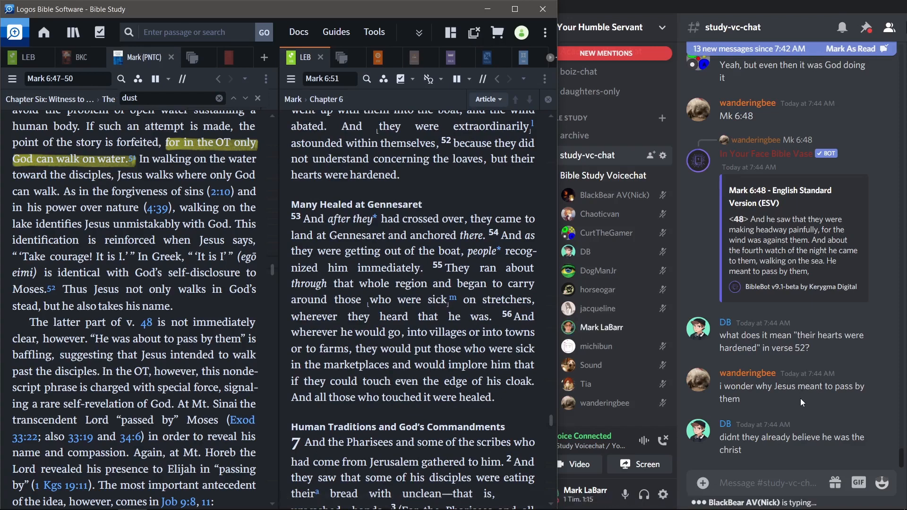
pyautogui.scroll(-3)
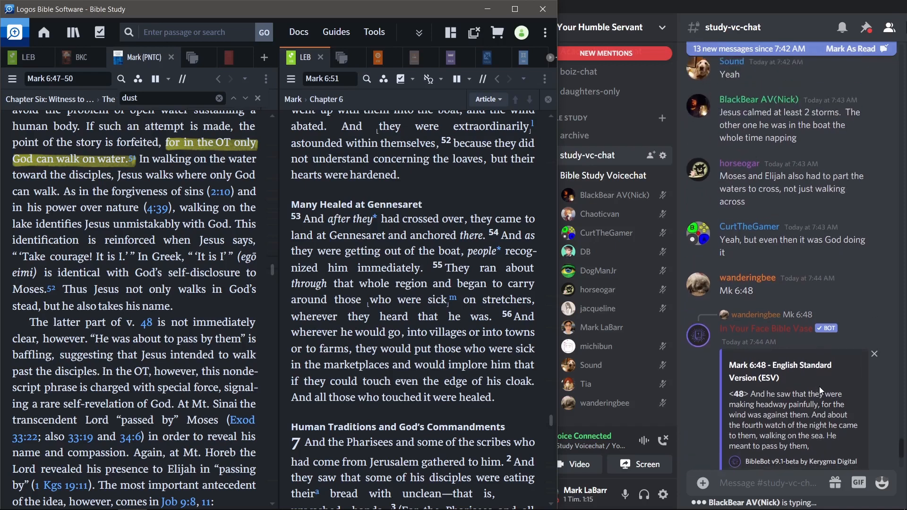
# - Scroll the LEB pane while looking for the highlighted Herodias verse at Mark 6:14
pyautogui.scroll(-3)
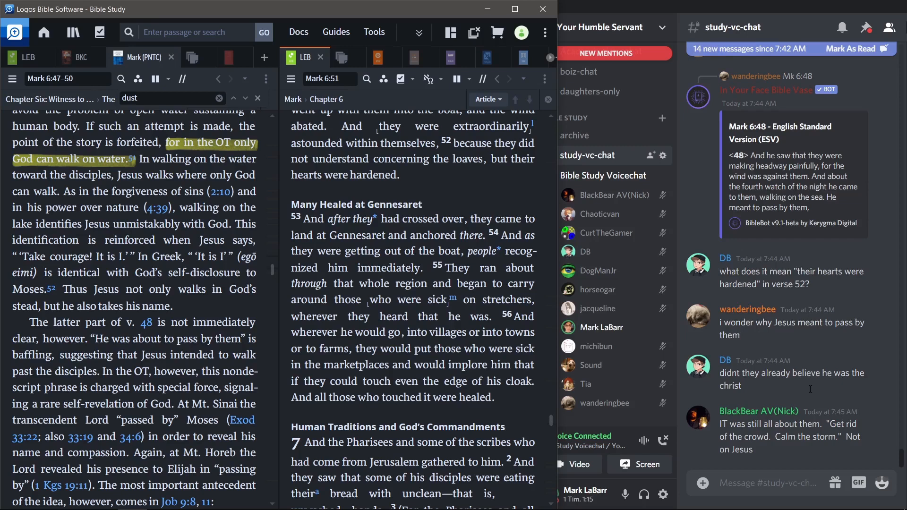
pyautogui.moveTo(812, 333)
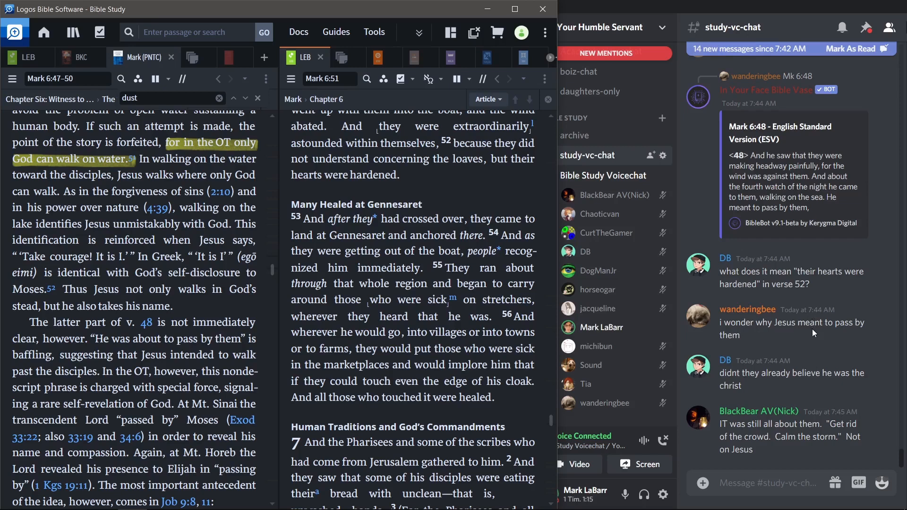
pyautogui.moveTo(601, 309)
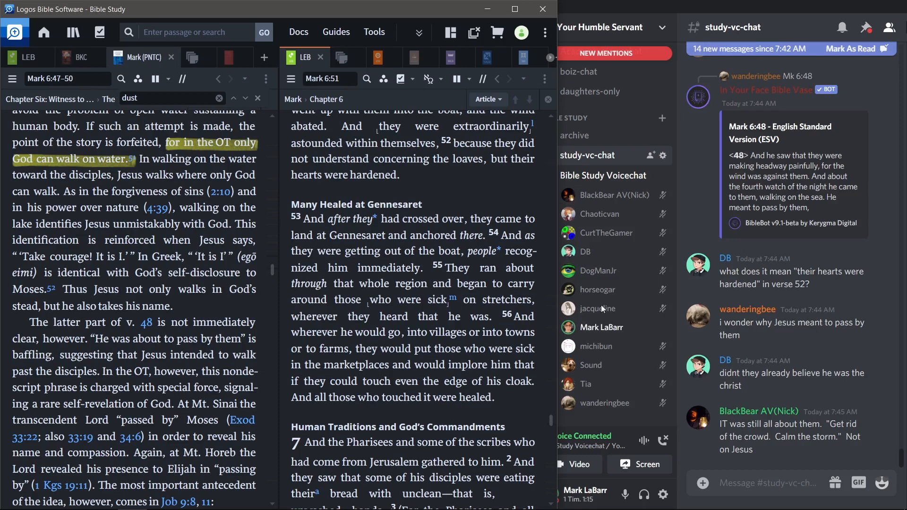
pyautogui.moveTo(470, 201)
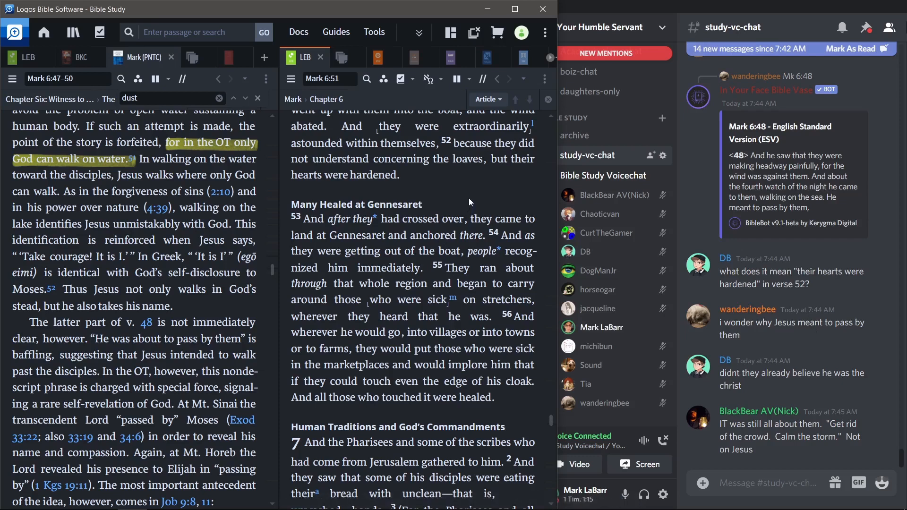
pyautogui.moveTo(470, 199)
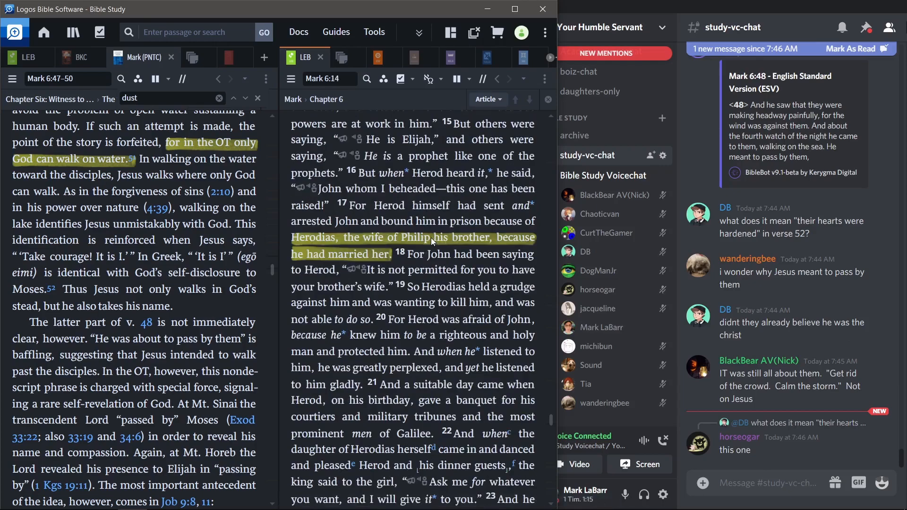
# - Scroll the LEB pane back to Mark 6:49–56
pyautogui.scroll(-3)
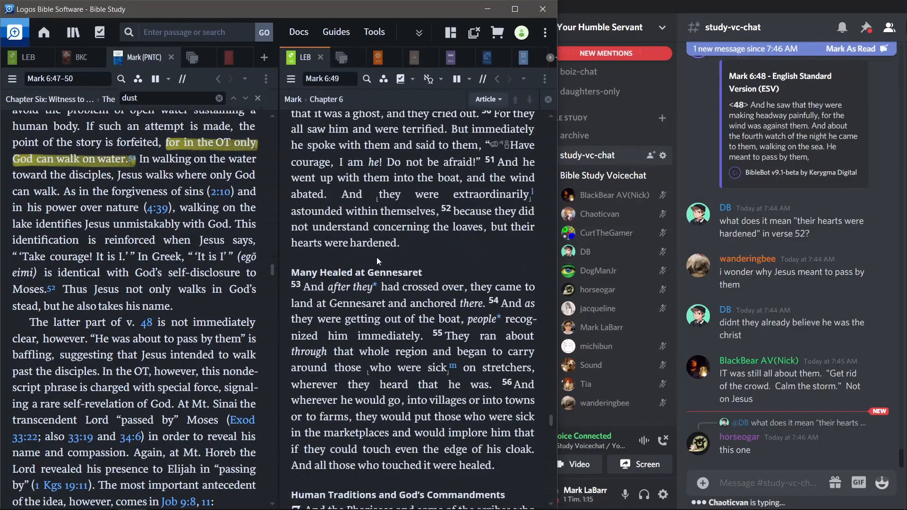
pyautogui.moveTo(408, 252)
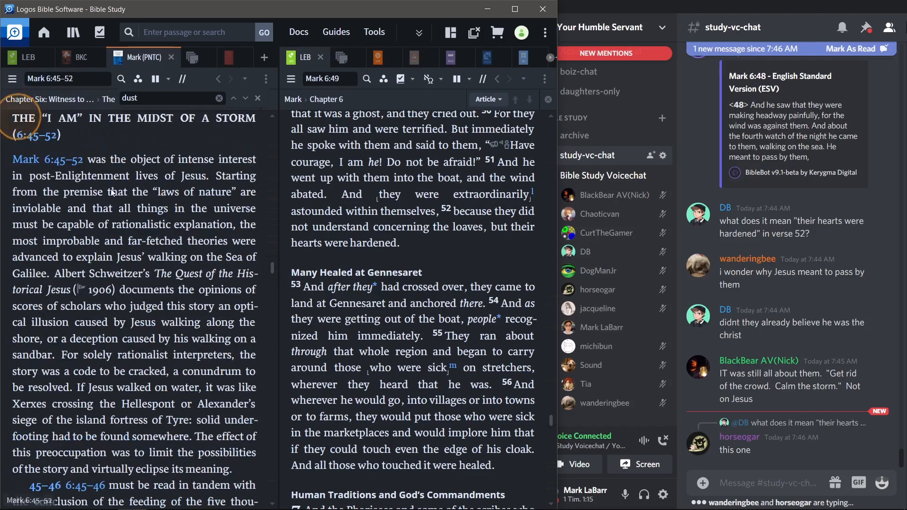
# - Search the Mark (PNTC) commentary for 'harde' to reach the Mark 6:51–52 hardened-hearts remark
pyautogui.write('harde')
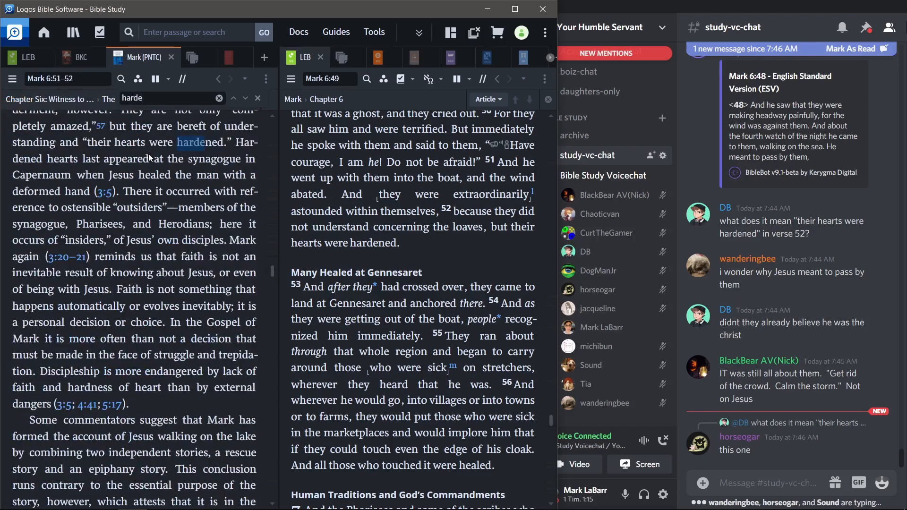
pyautogui.moveTo(173, 183)
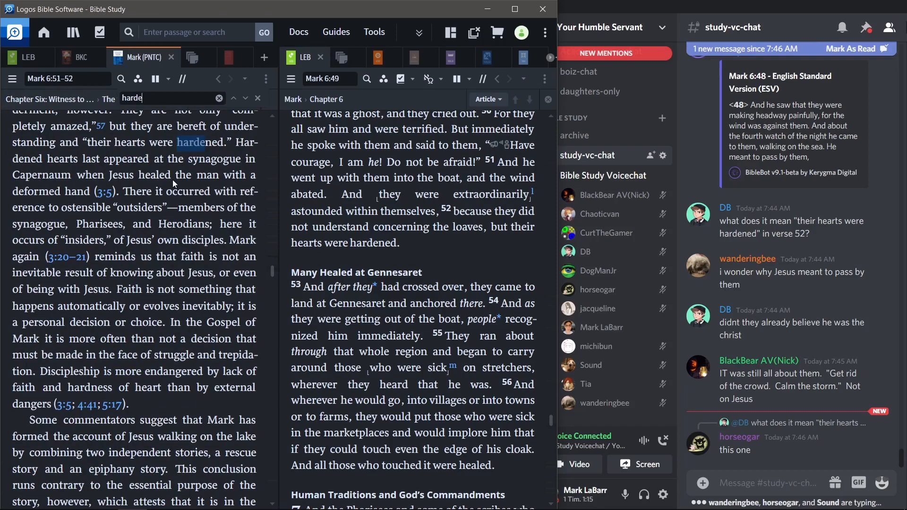
pyautogui.moveTo(104, 191)
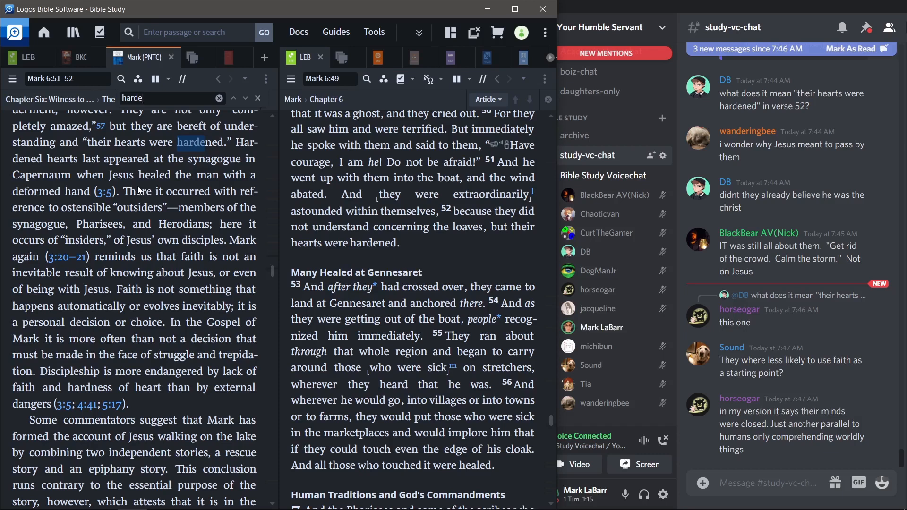
pyautogui.moveTo(109, 202)
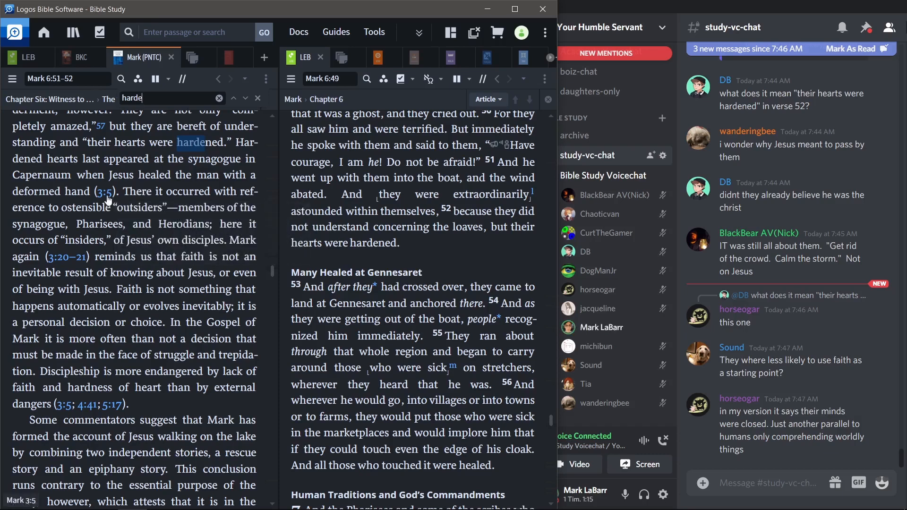
pyautogui.moveTo(105, 191)
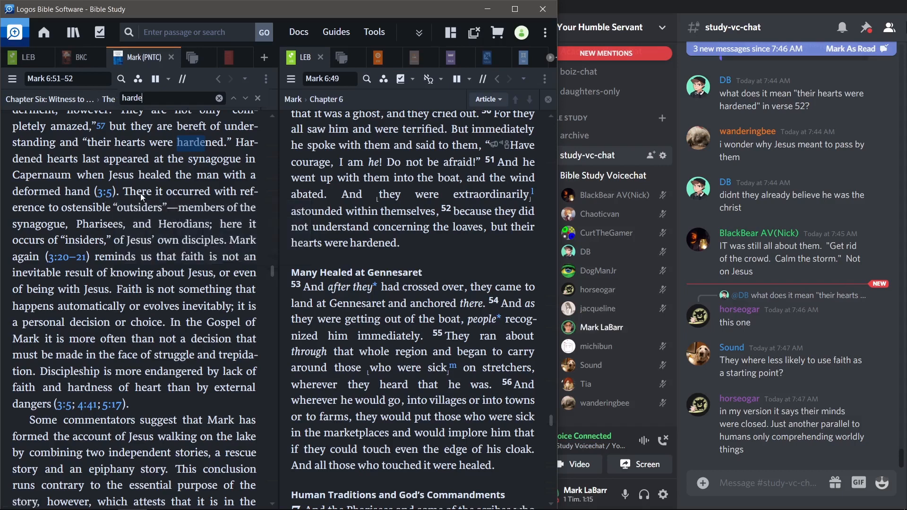
pyautogui.moveTo(113, 405)
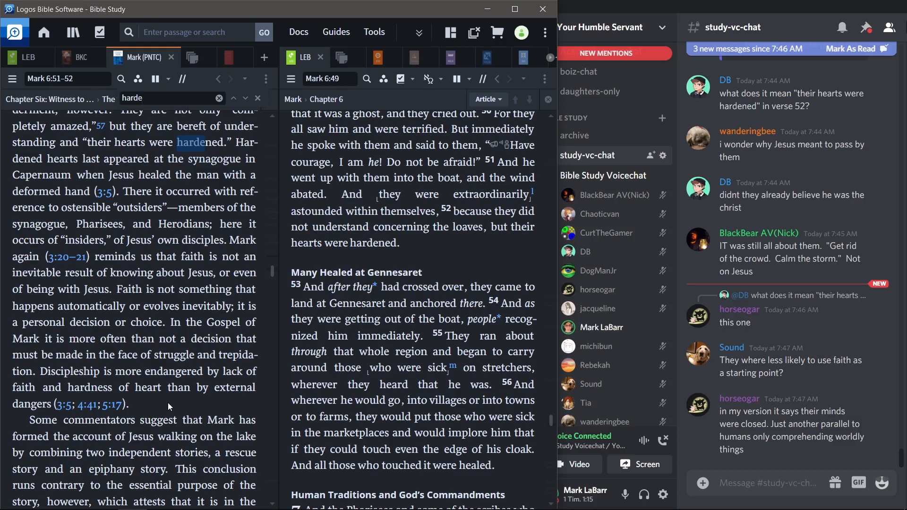
pyautogui.moveTo(176, 408)
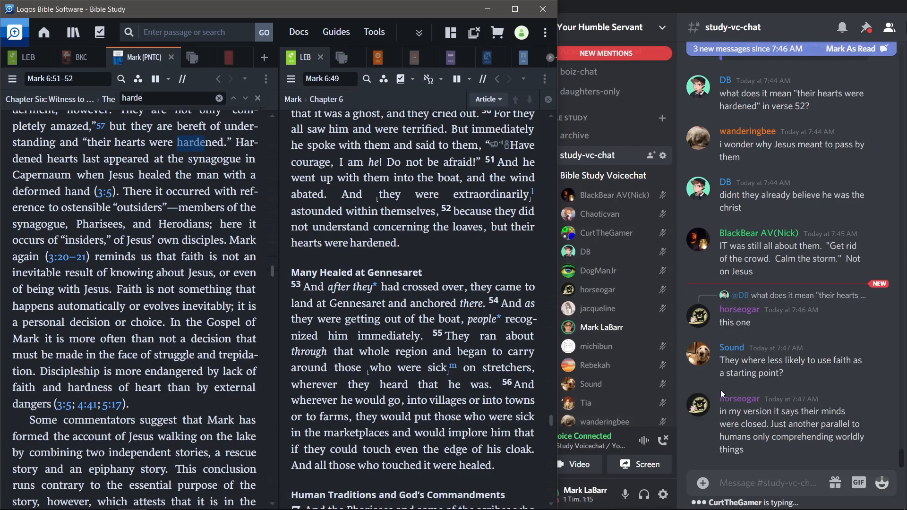
pyautogui.moveTo(791, 374)
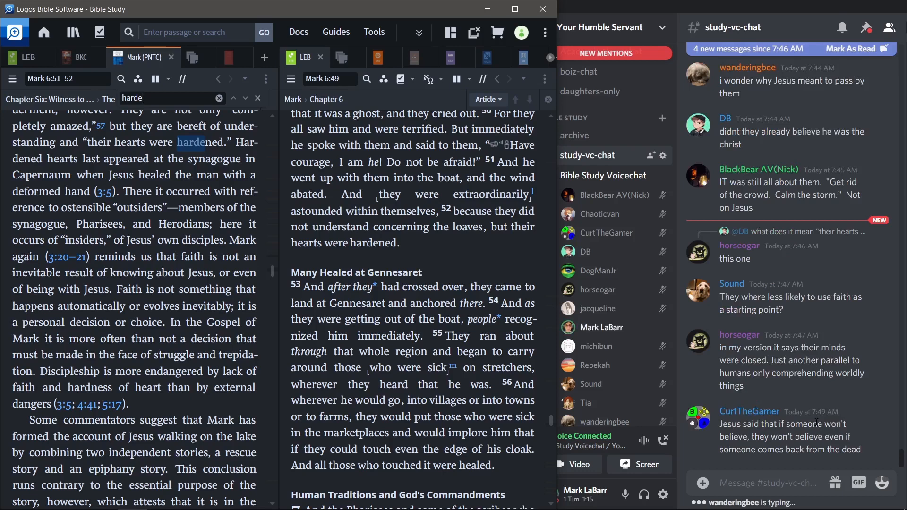
# - Navigate the LEB to Luke 16, showing verses 23–31 on the rich man and Lazarus
pyautogui.scroll(-3)
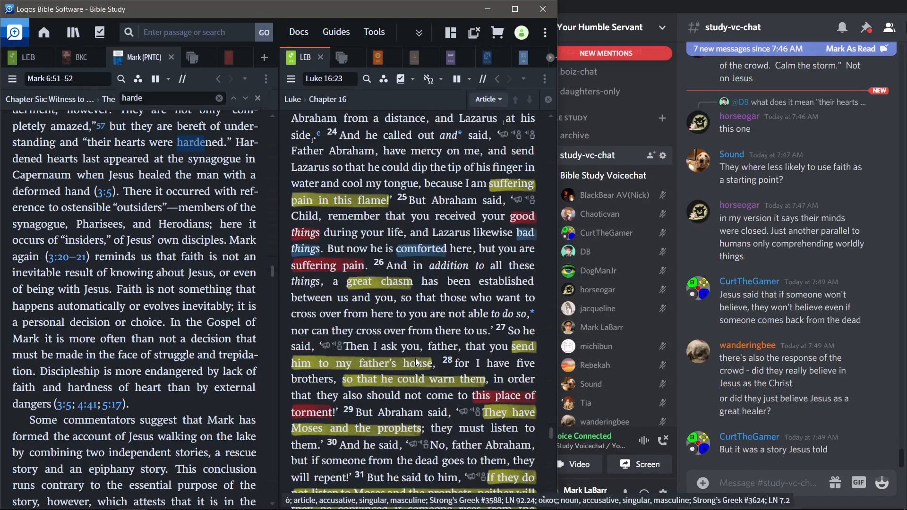
# - Scroll the LEB through Luke 16:29–31 to the start of Luke 17
pyautogui.scroll(-3)
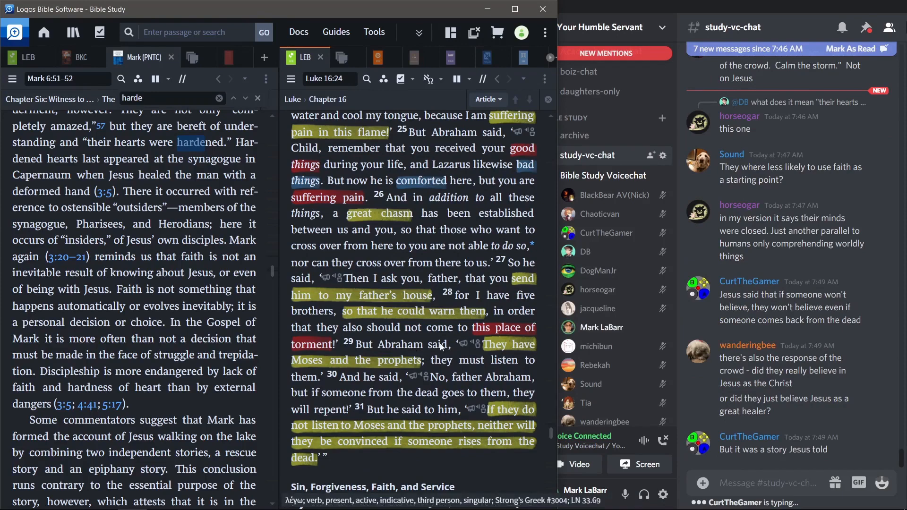
pyautogui.scroll(-3)
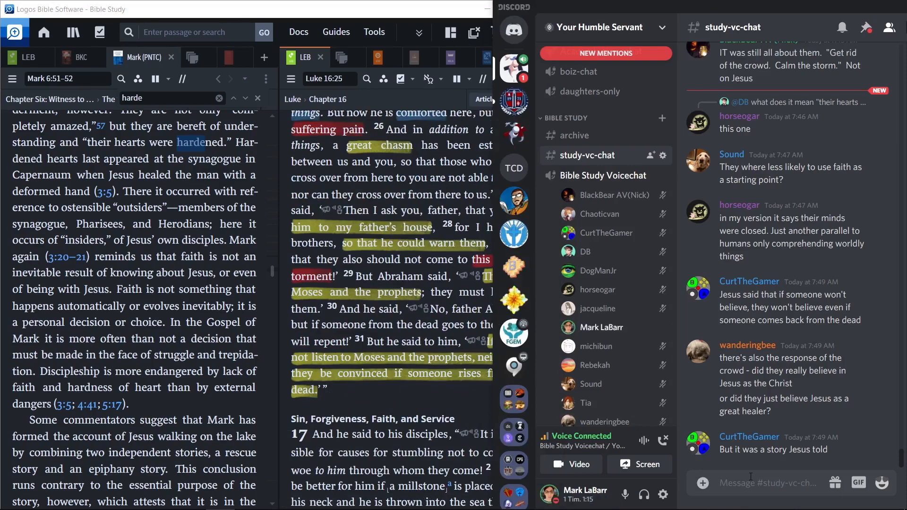
# - Post '$ Lk. 16:31' in #study-vc-chat to request the verse
pyautogui.write('$ Lk')
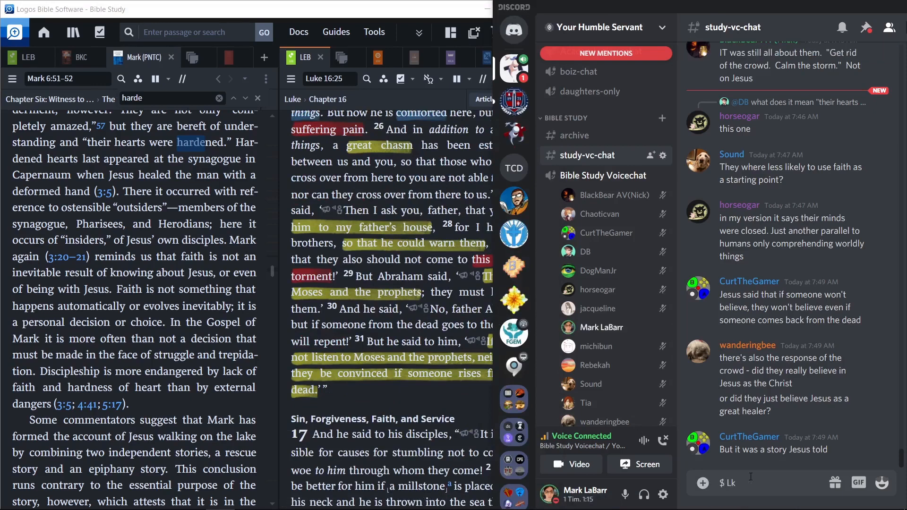
pyautogui.write('16')
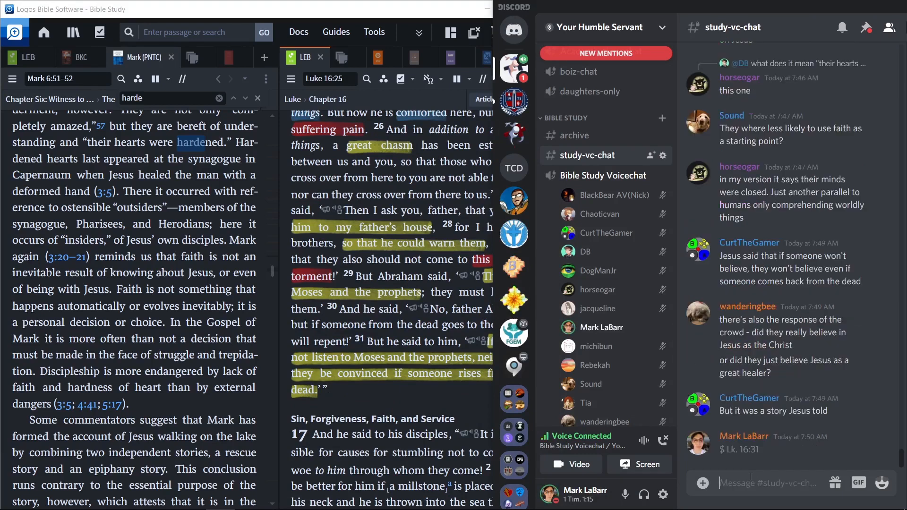
pyautogui.moveTo(467, 405)
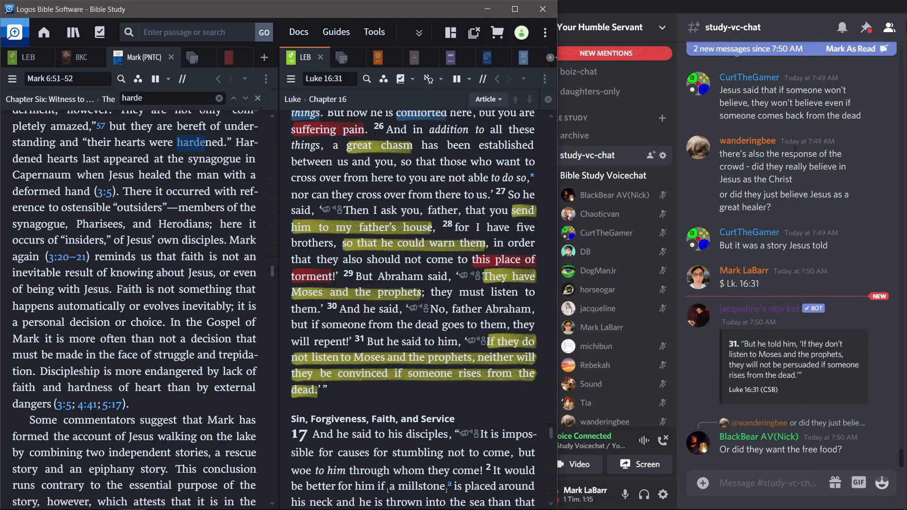
# - Return the LEB pane to Mark 6:53 at the Many Healed at Gennesaret section
pyautogui.scroll(-3)
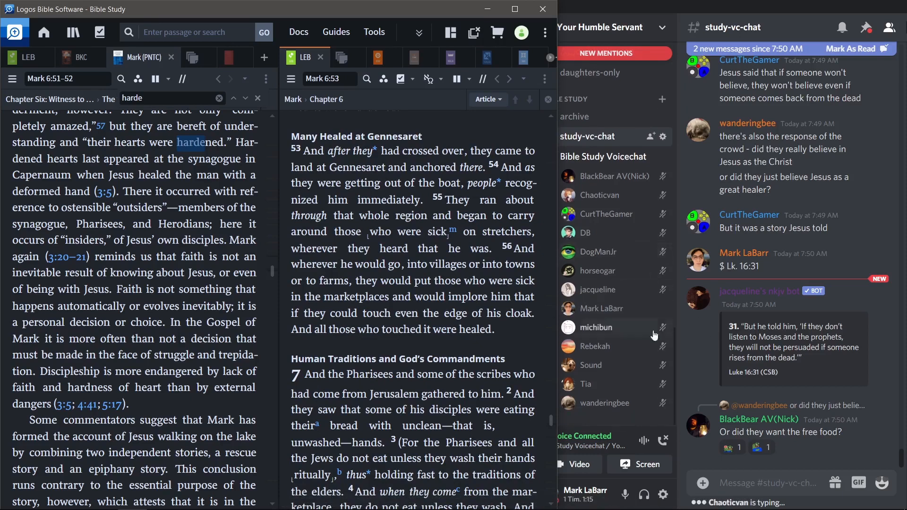
pyautogui.moveTo(709, 367)
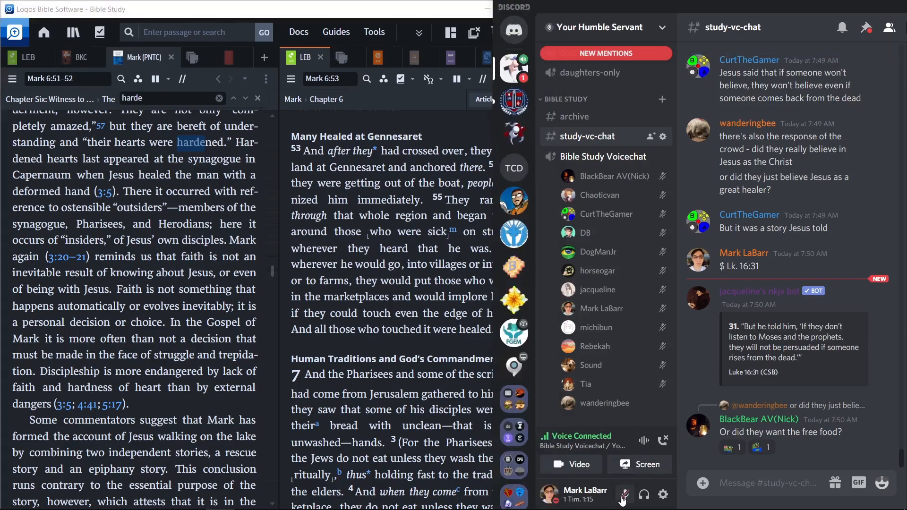
# - Drag a voice-chat member's User Volume slider to about 100% in the Bible Study channel
pyautogui.scroll(-3)
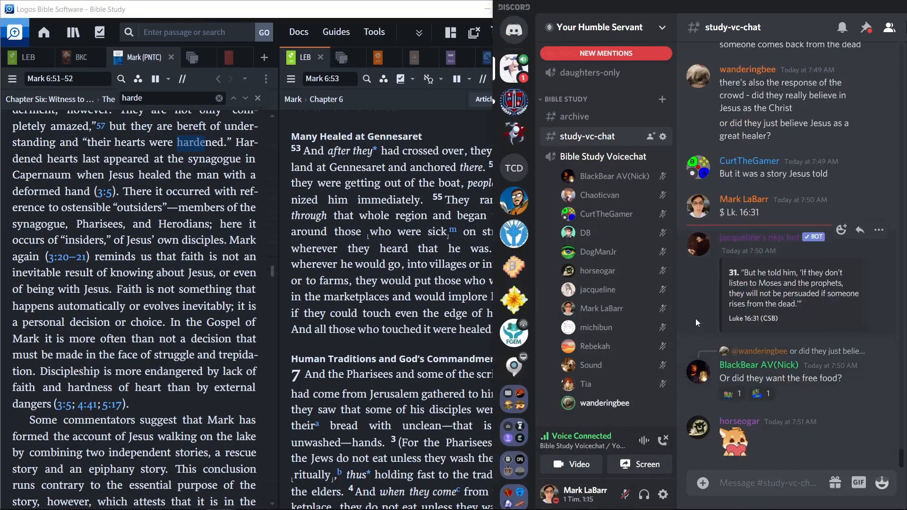
pyautogui.rightClick(606, 402)
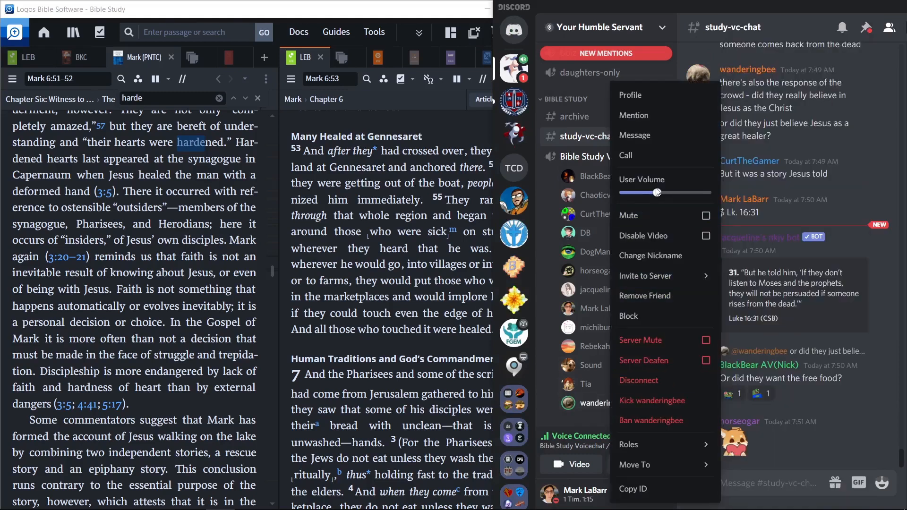
pyautogui.moveTo(642, 193); pyautogui.dragTo(666, 193)
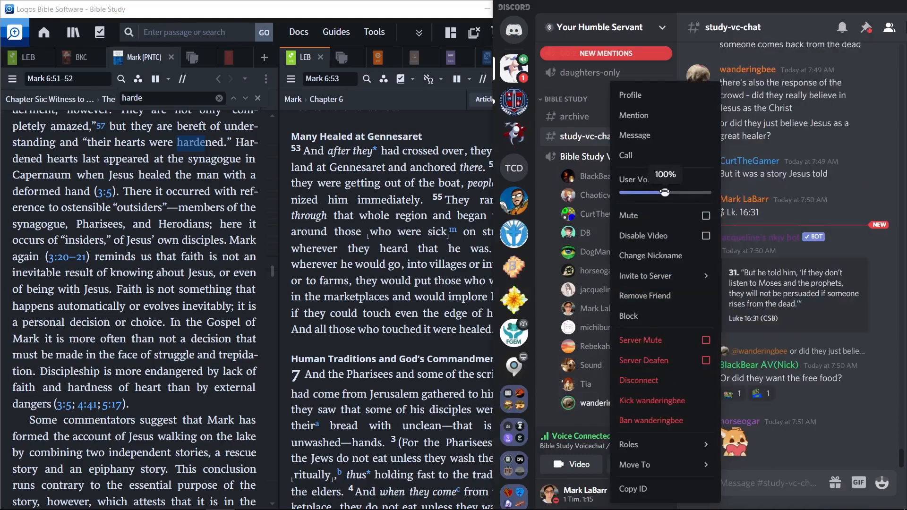
pyautogui.moveTo(543, 203)
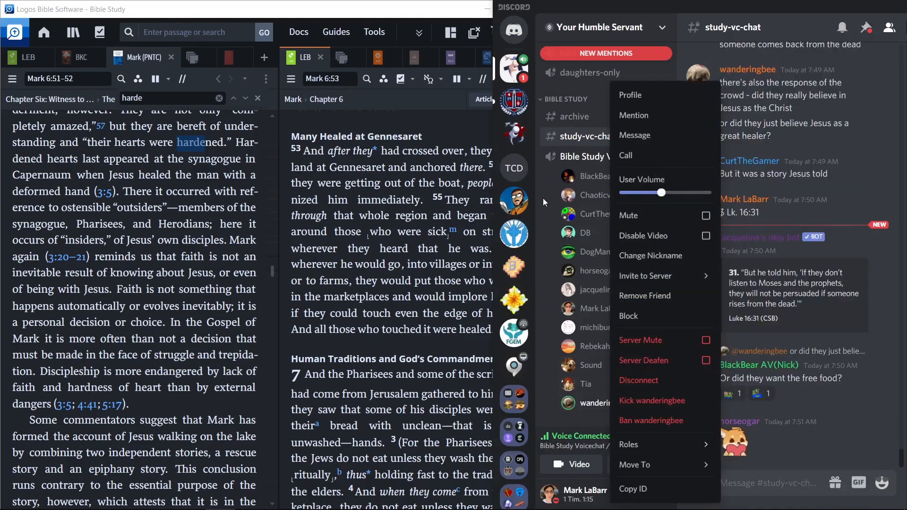
pyautogui.click(544, 202)
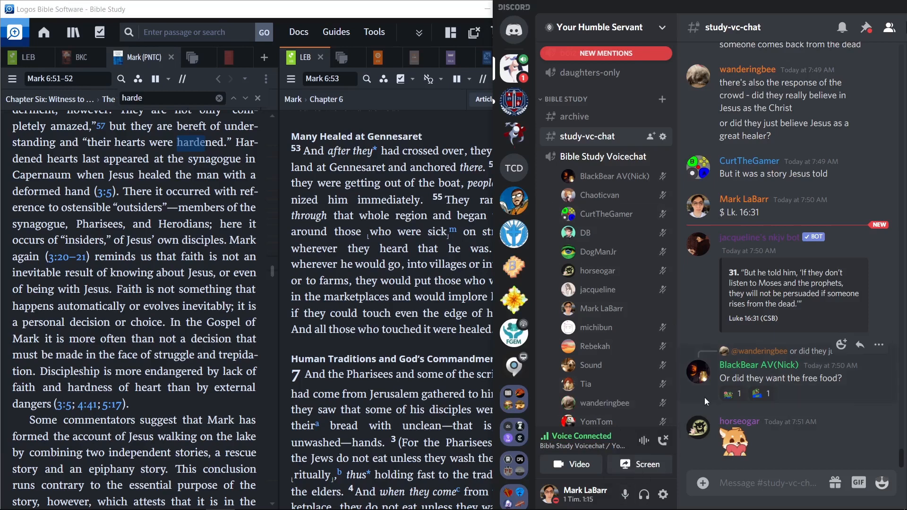
pyautogui.scroll(-3)
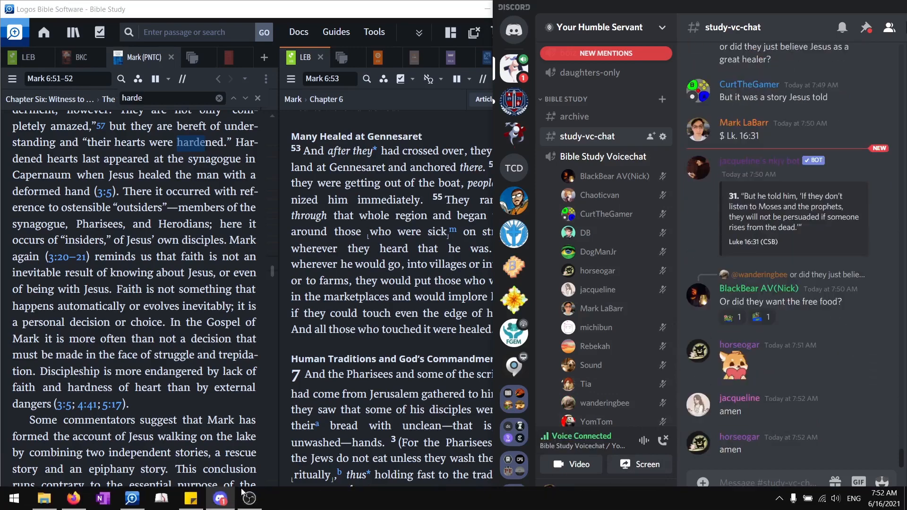
pyautogui.moveTo(249, 498)
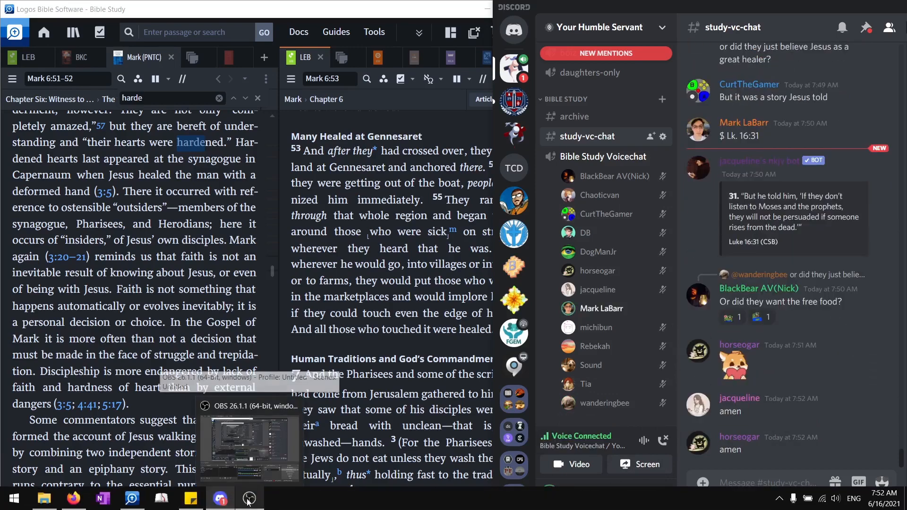